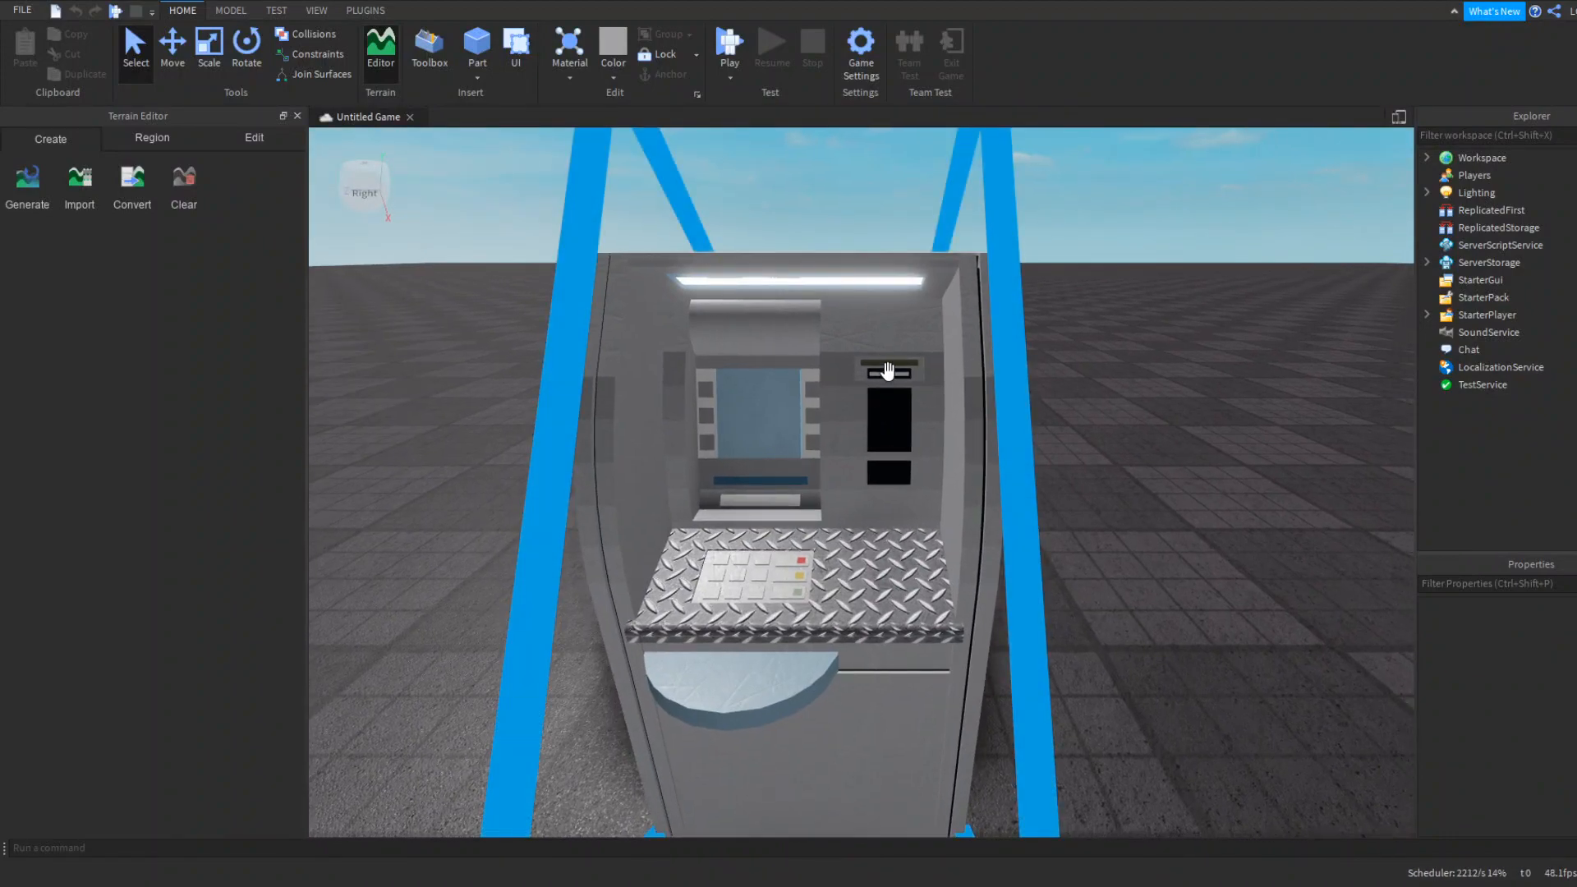
Orbit around the ATM model and move in close to its card slot
left_click_drag(885, 370, 503, 430)
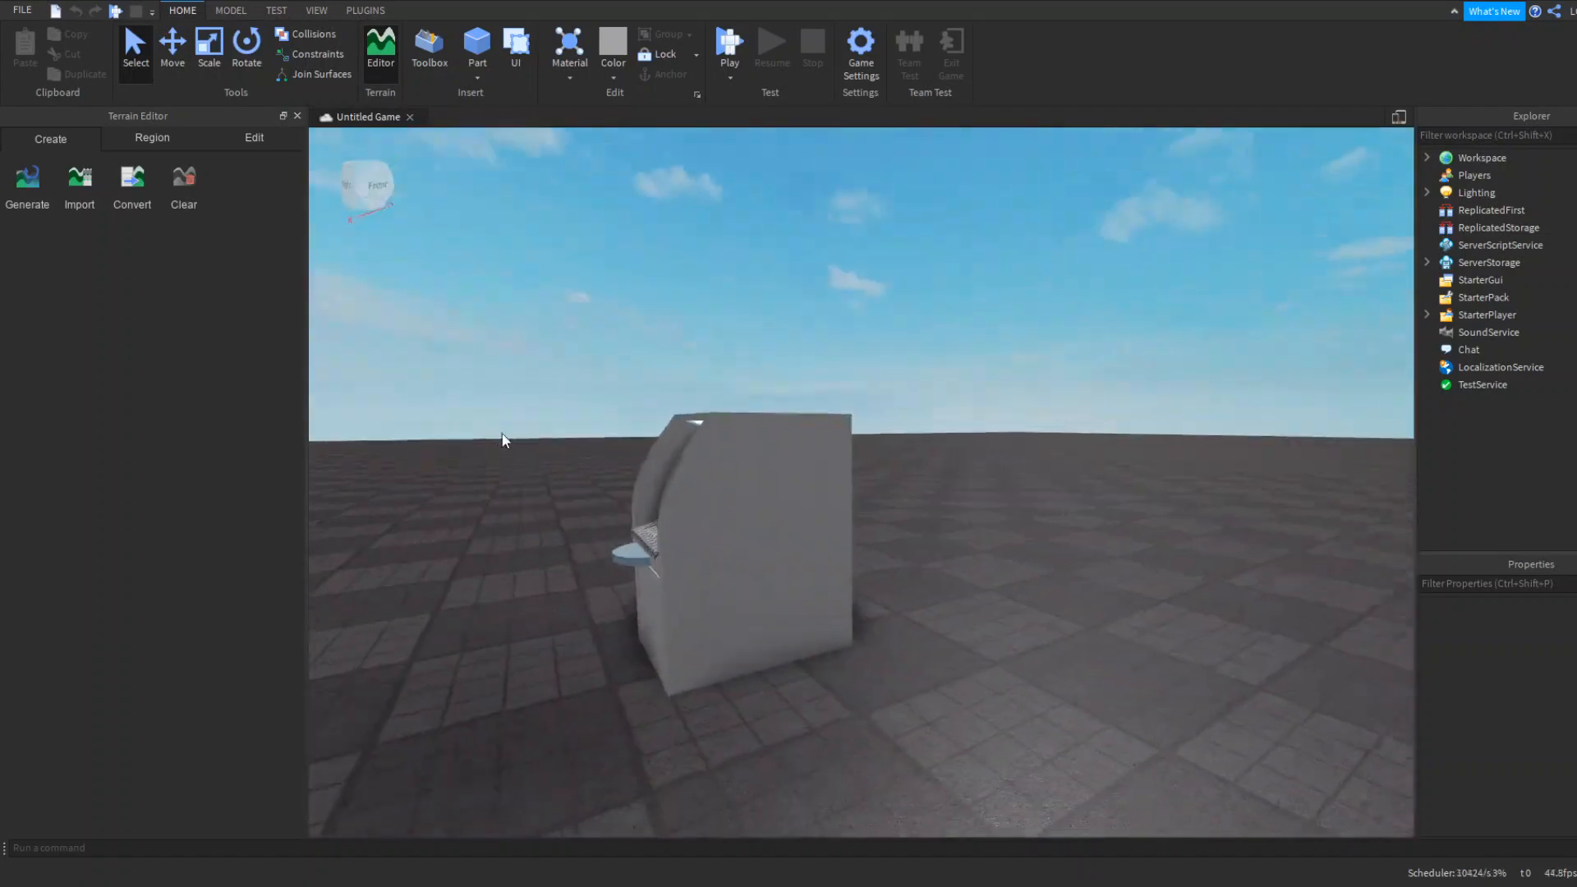
left_click_drag(705, 454, 503, 432)
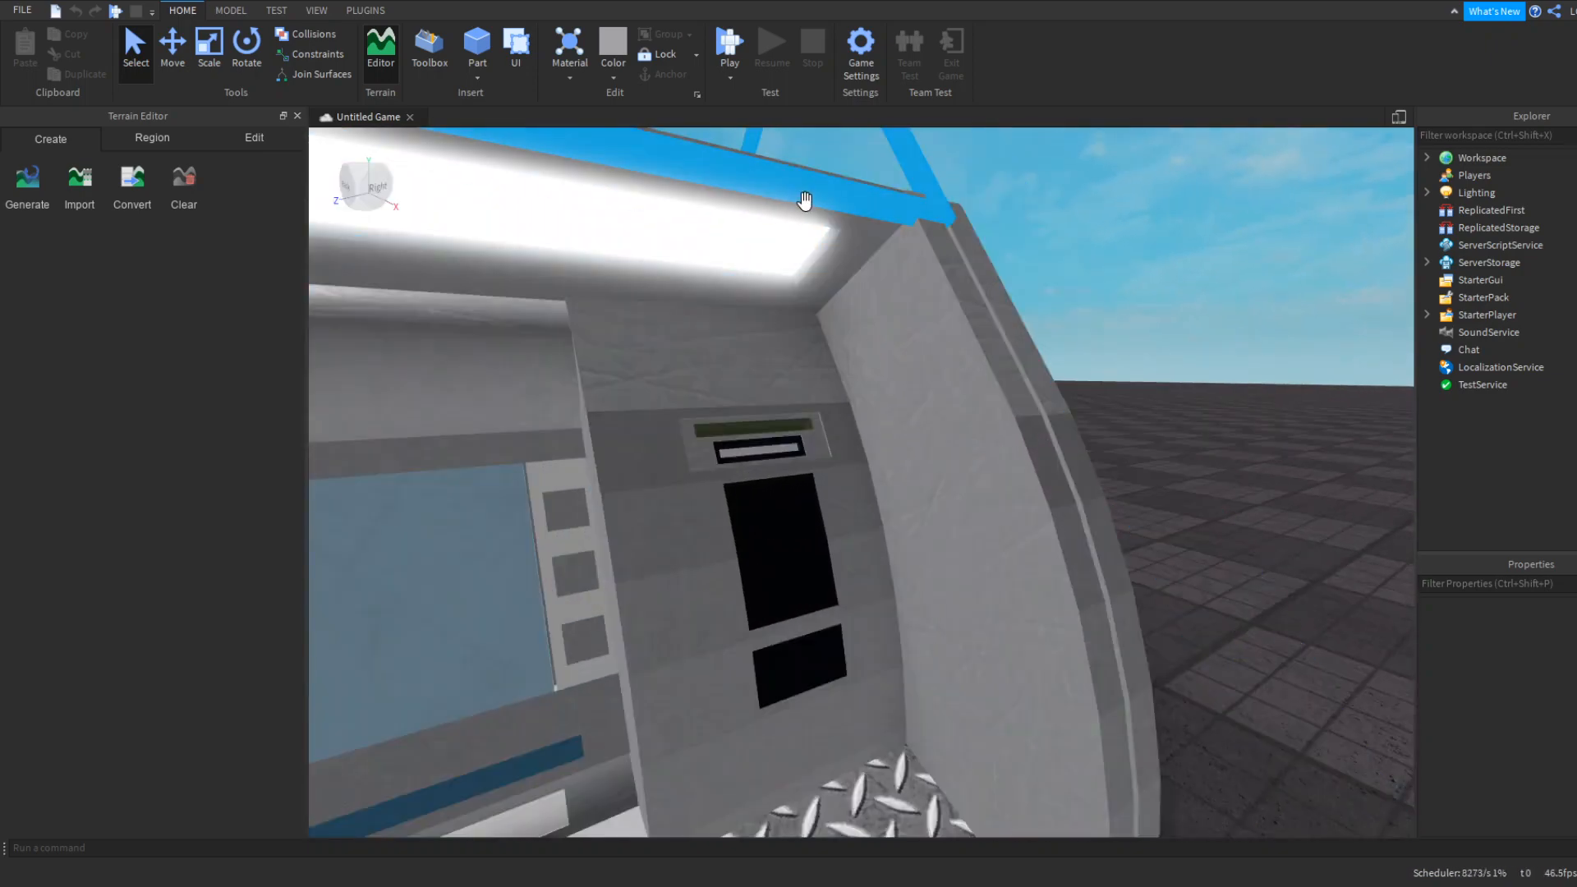
left_click_drag(805, 200, 830, 263)
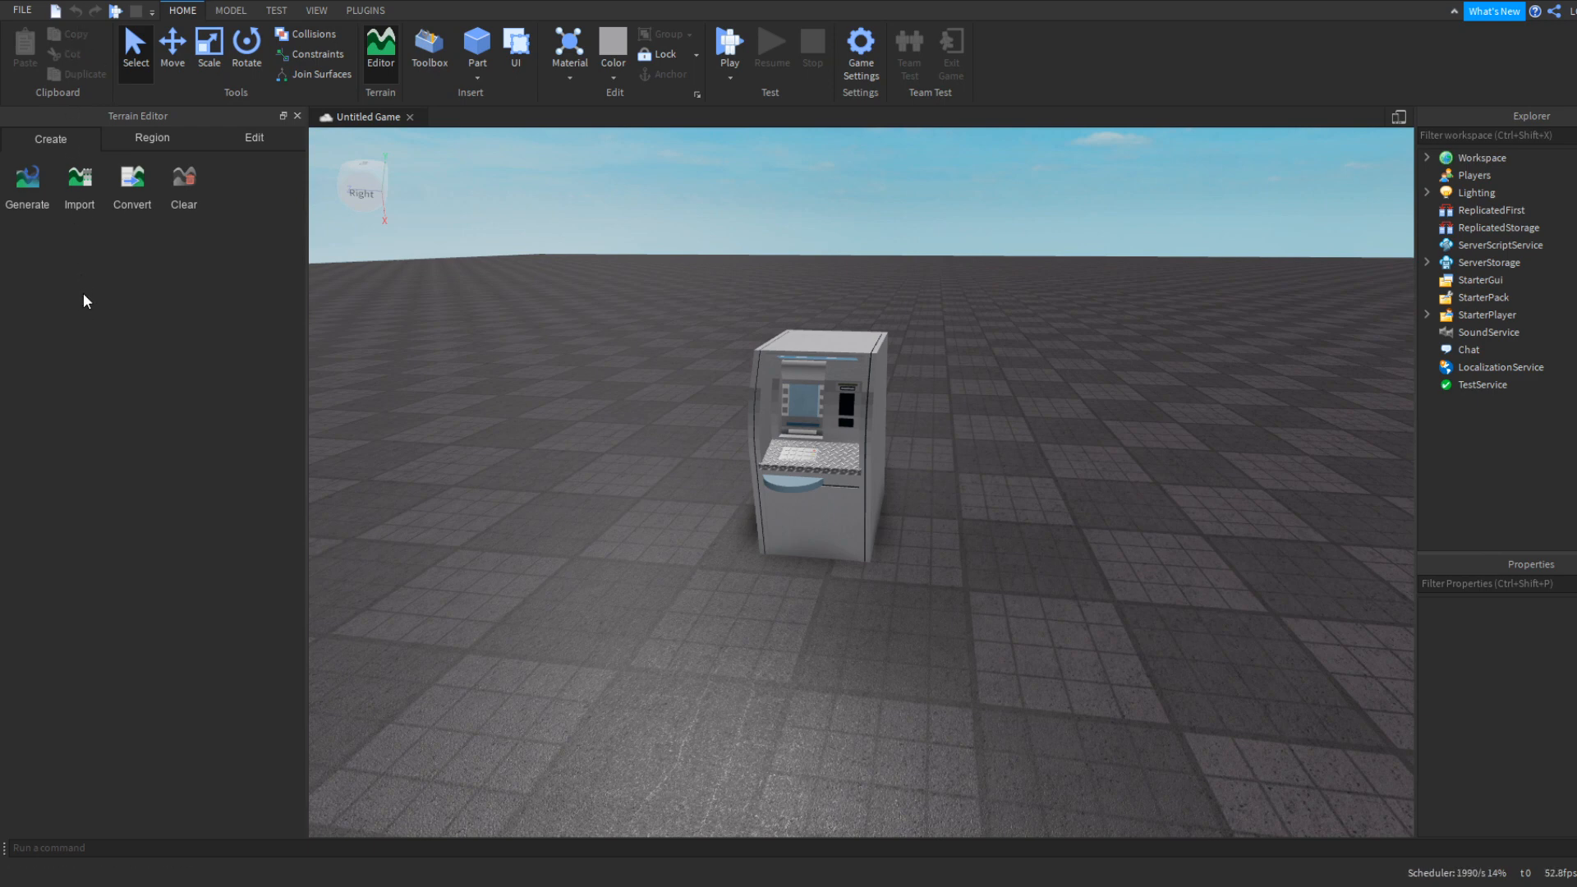
mouse_move(90, 319)
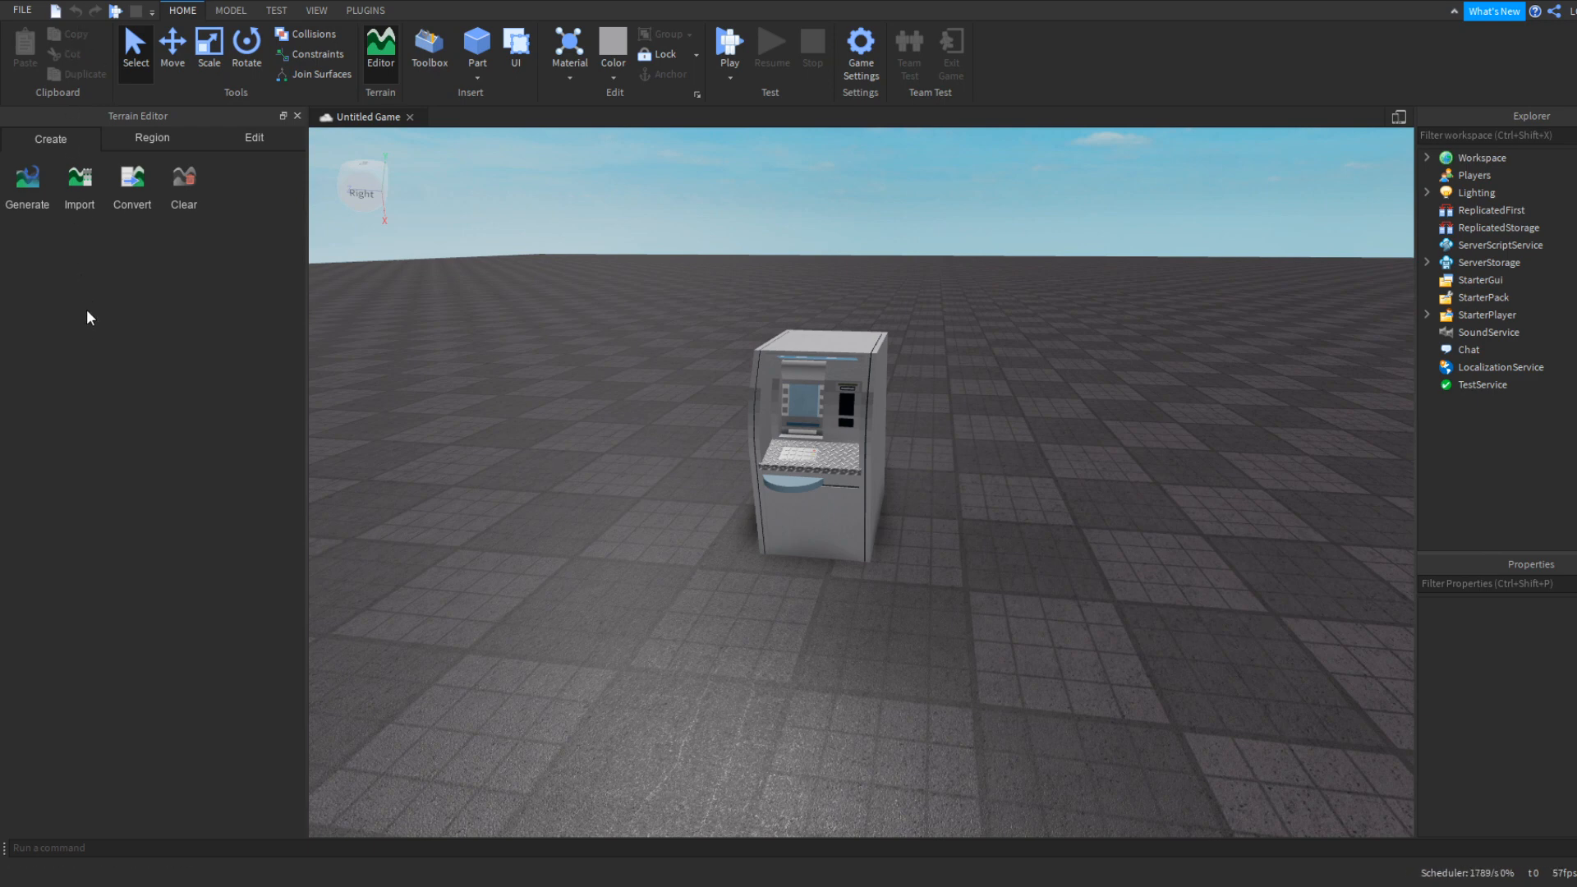
mouse_move(787, 676)
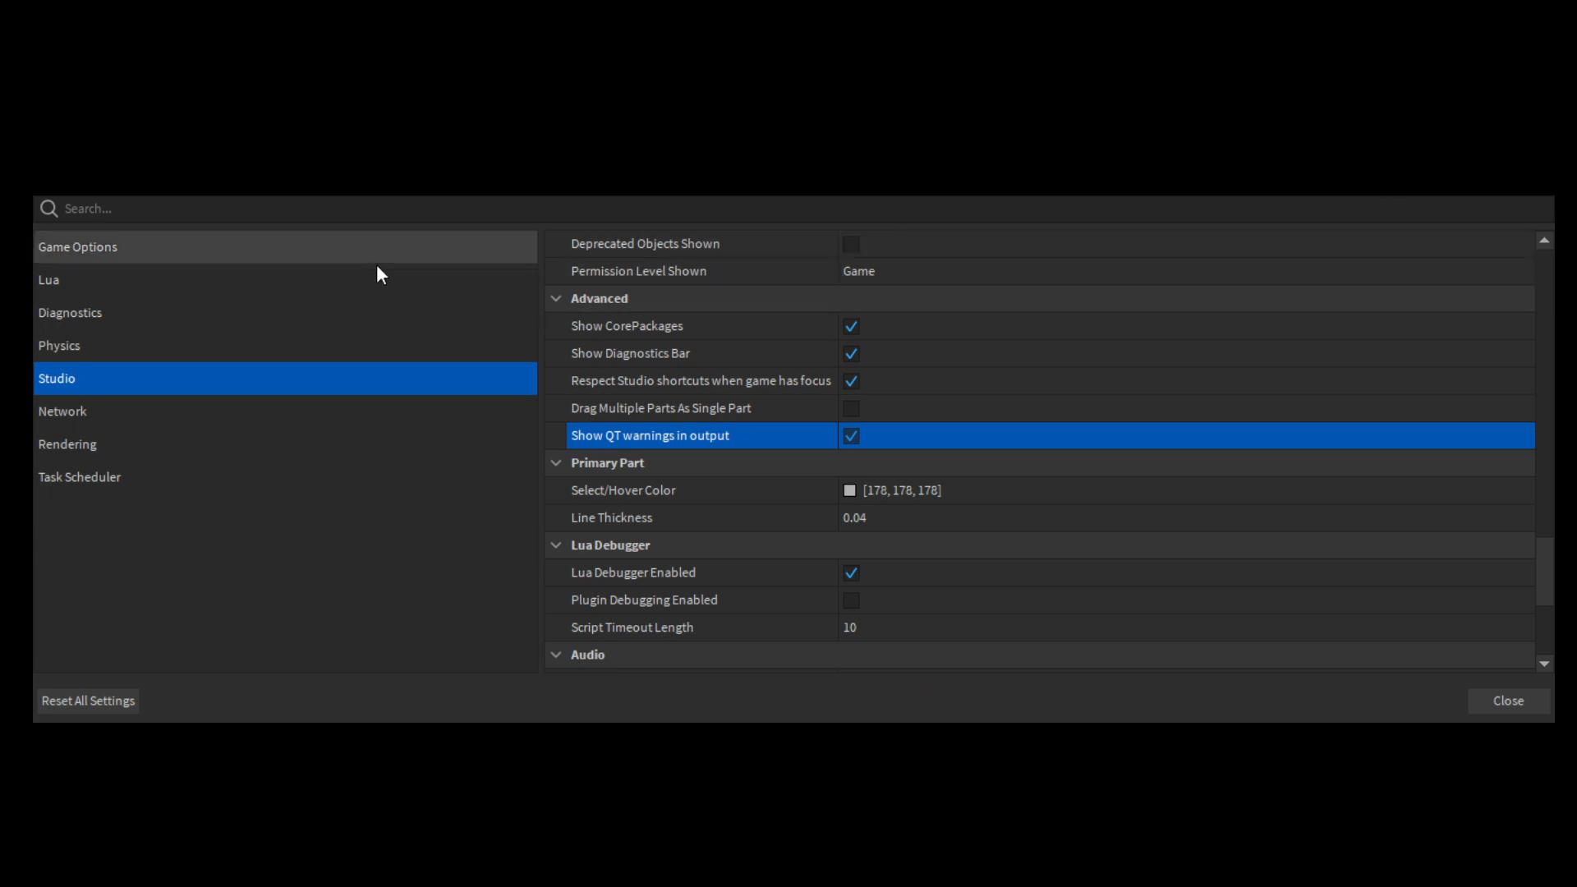
mouse_move(138, 258)
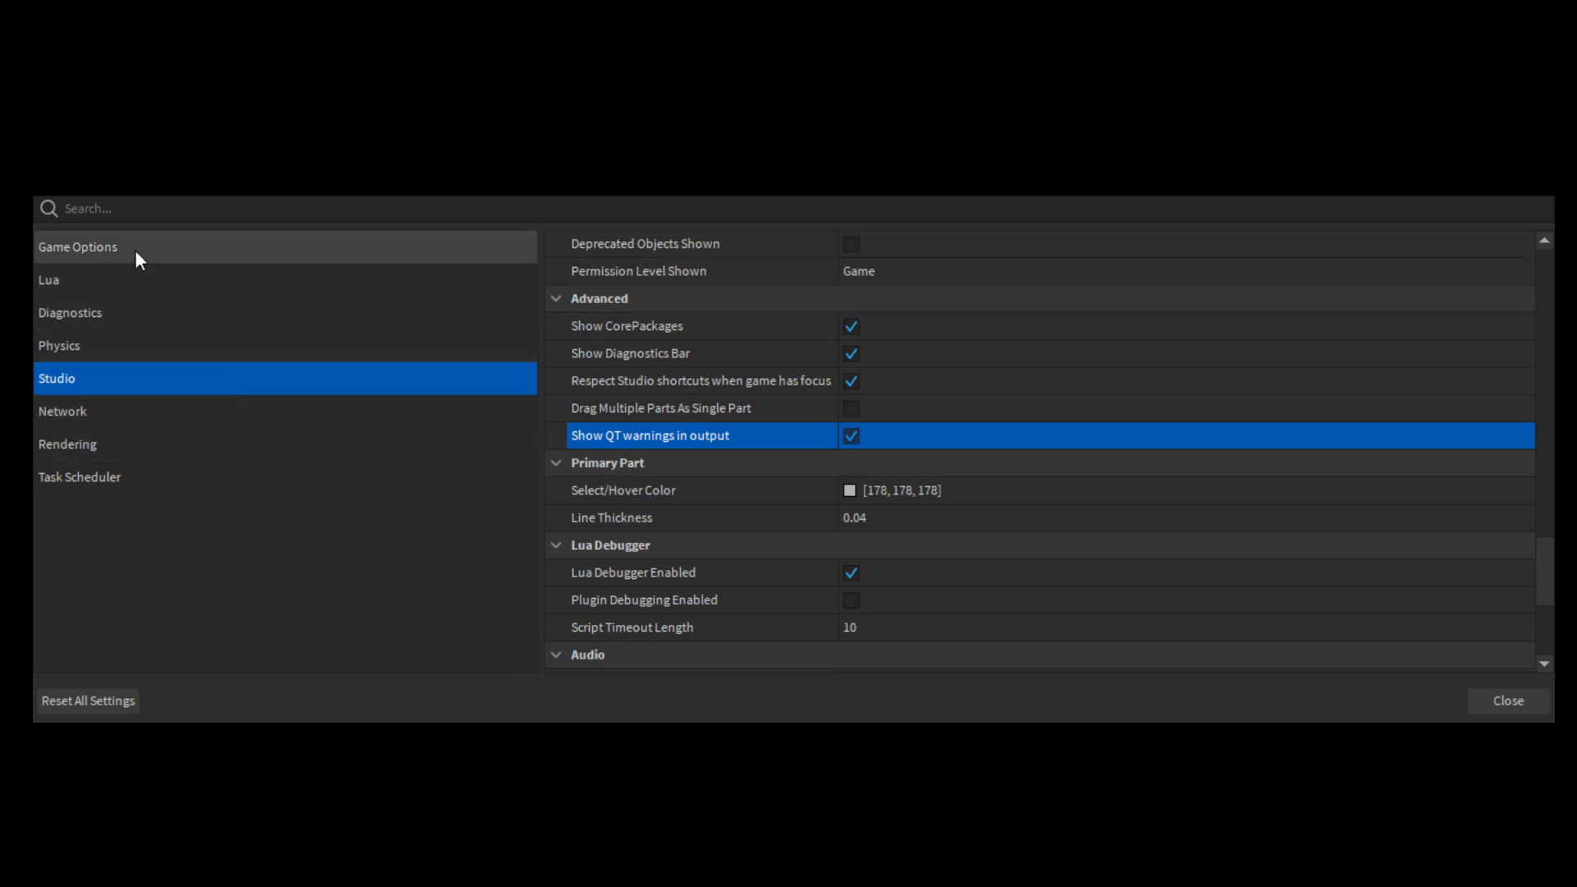
Set Video Quality to Low Resolution in Game Options
left_click(78, 247)
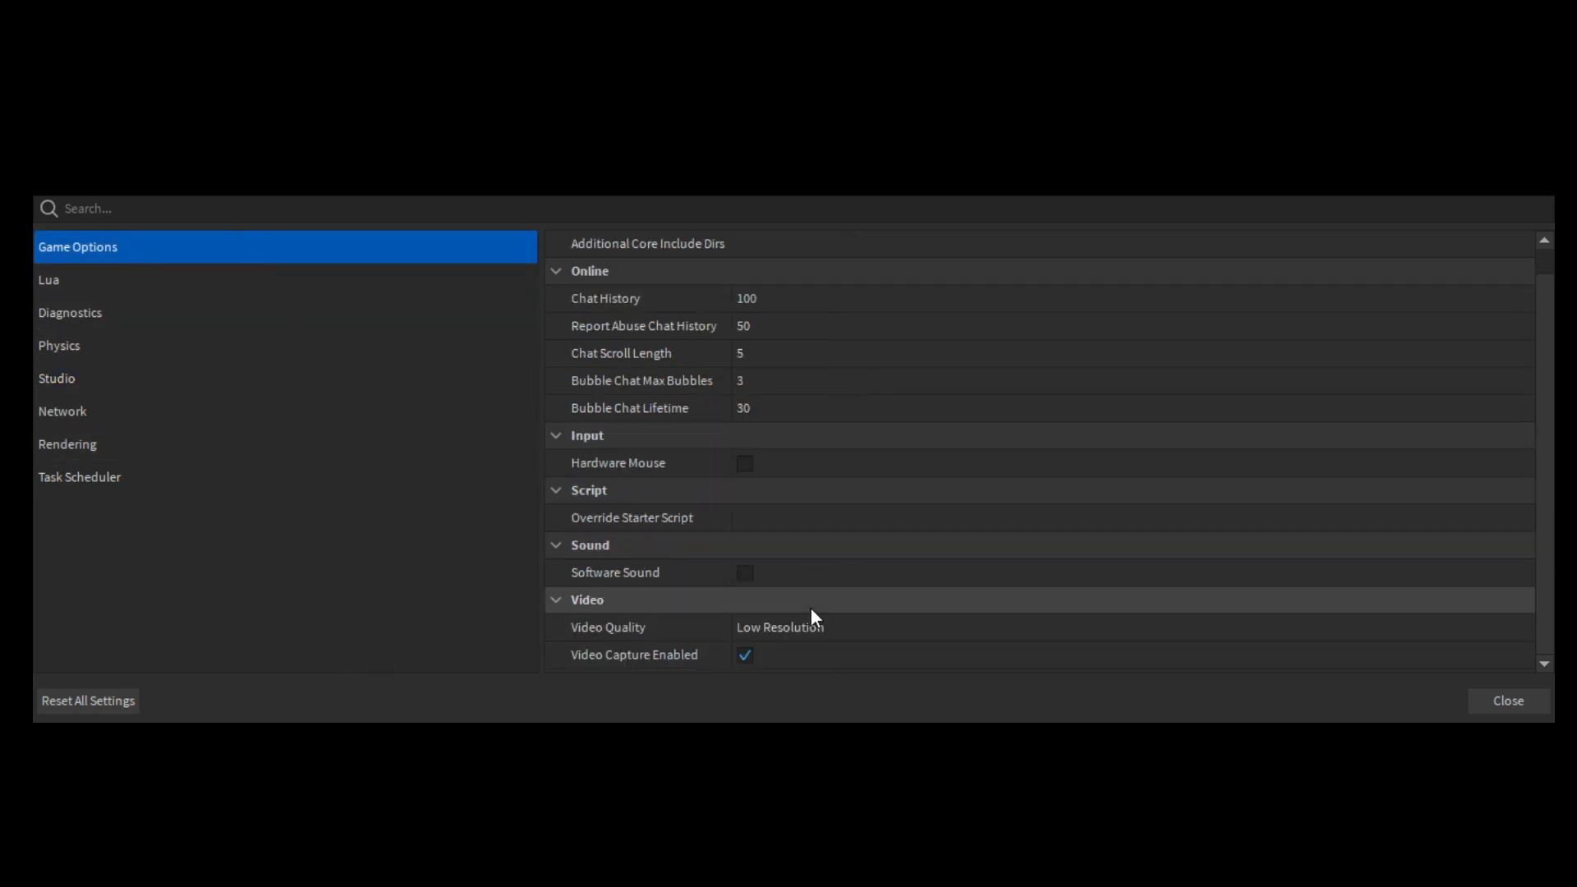
mouse_move(741, 305)
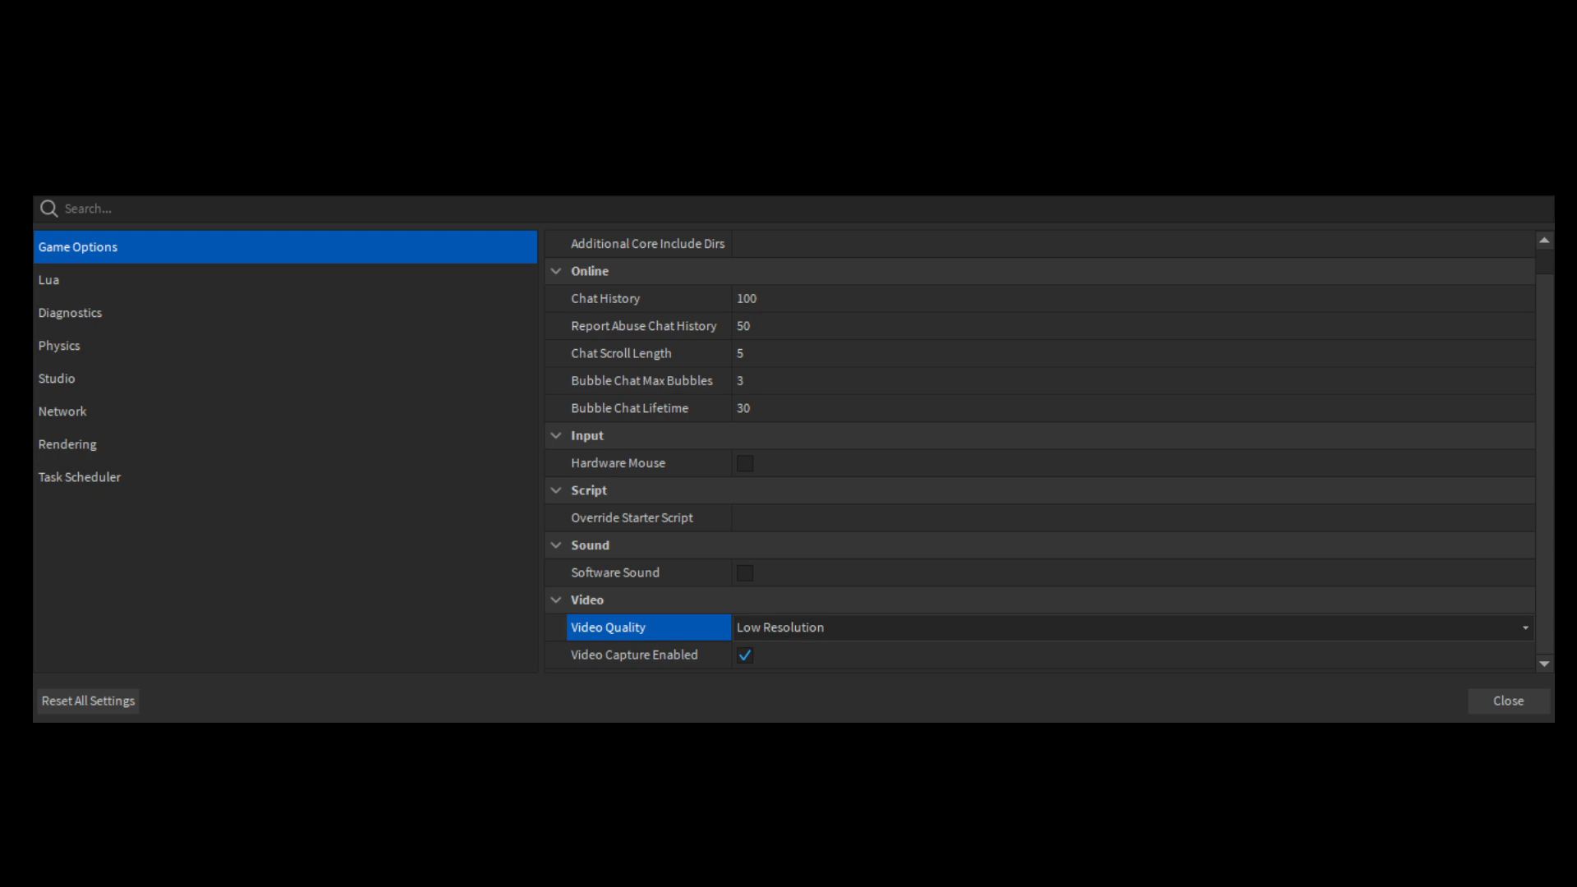
mouse_move(861, 650)
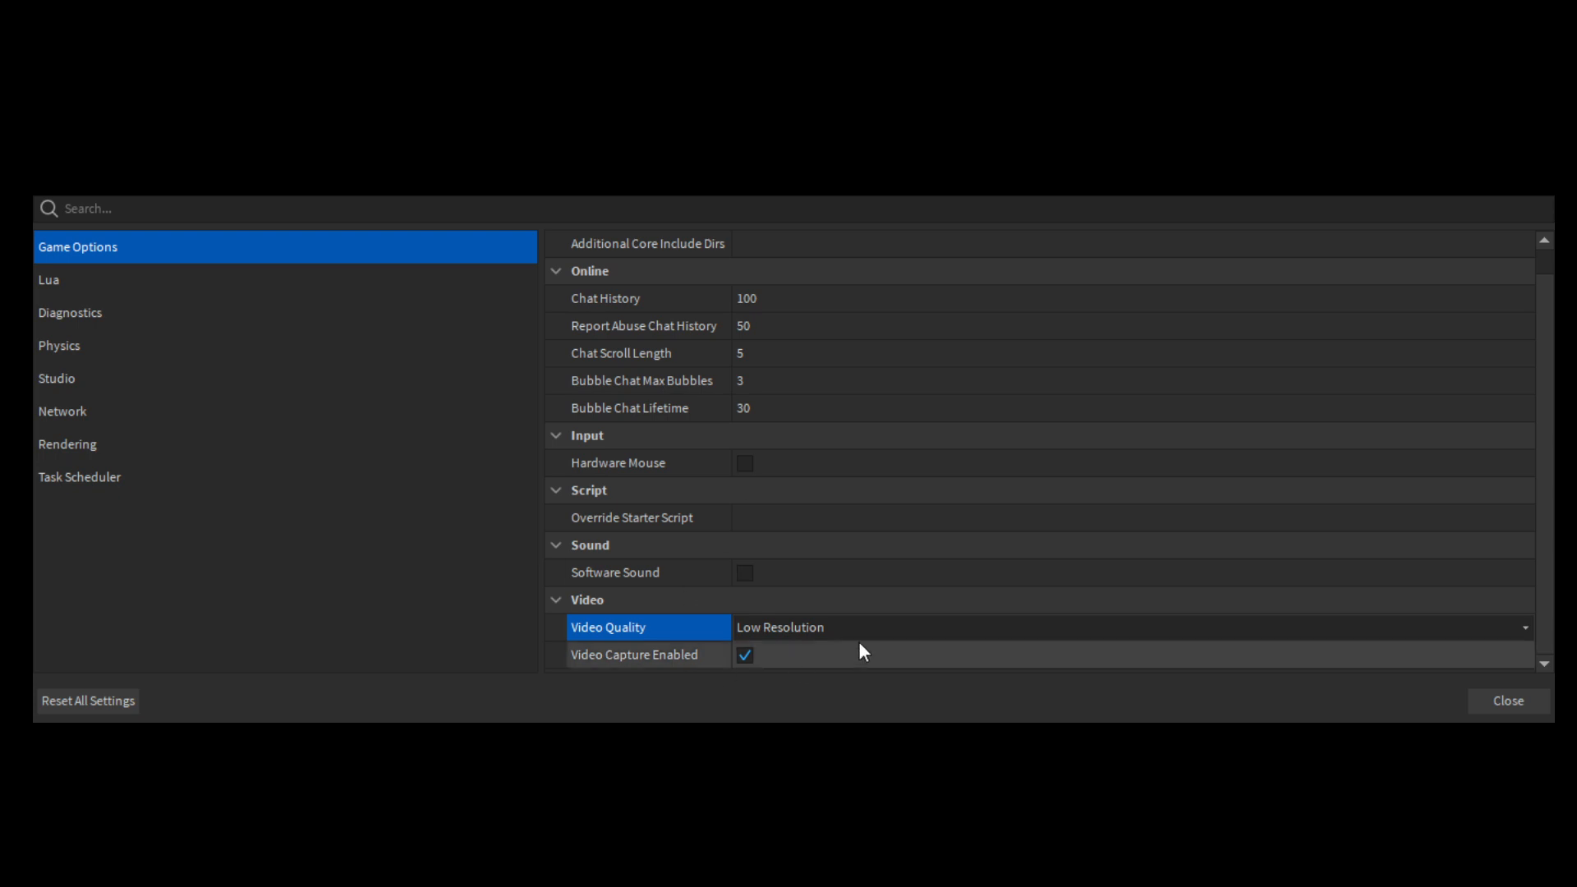
mouse_move(745, 637)
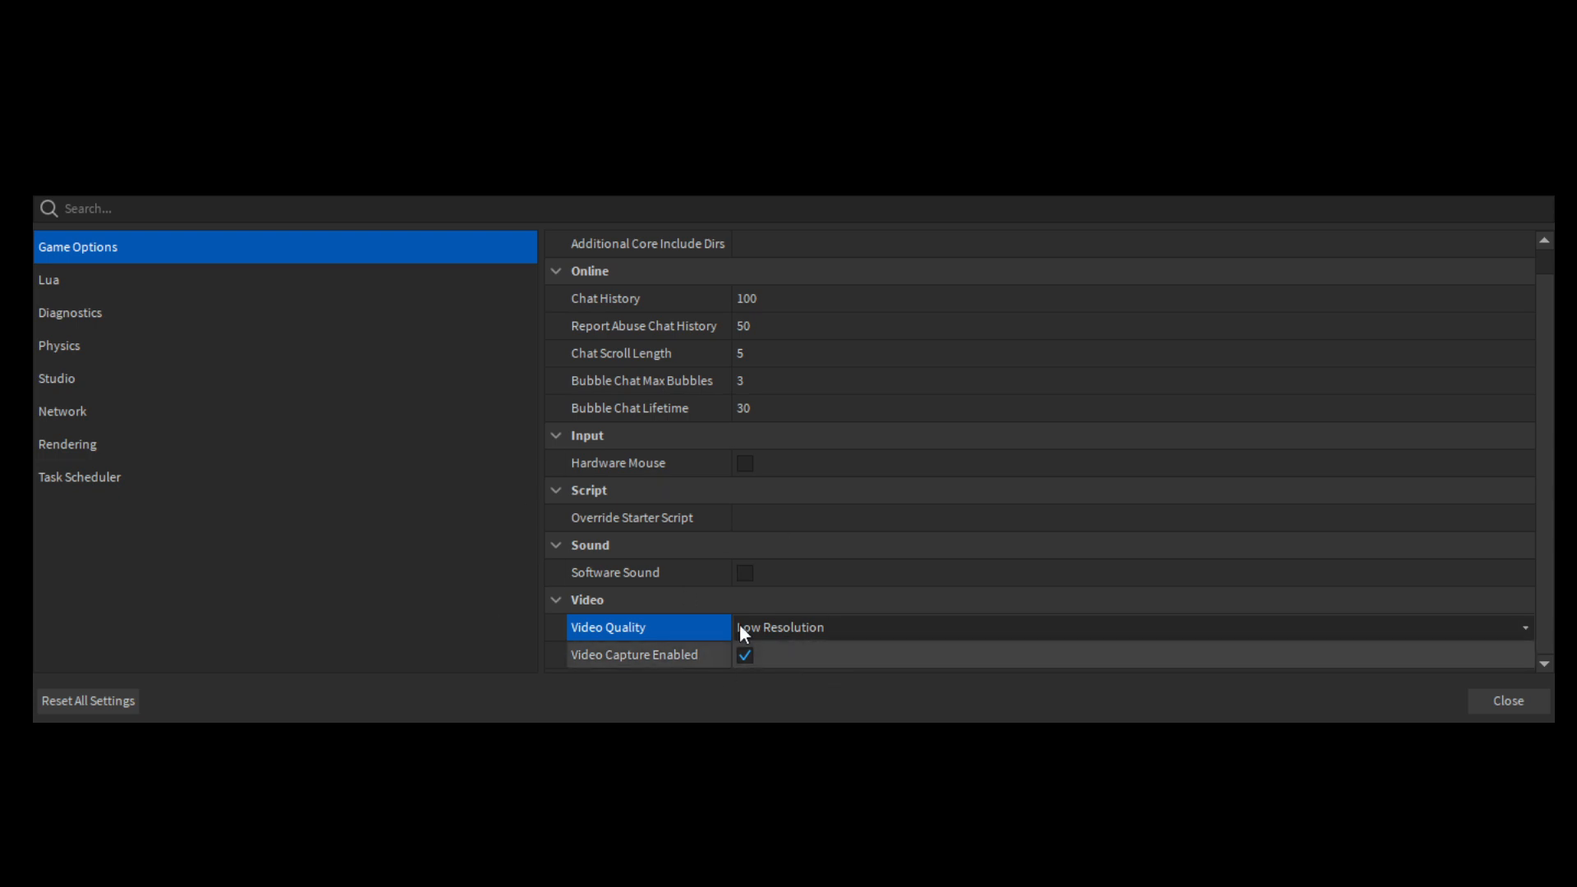
left_click(46, 279)
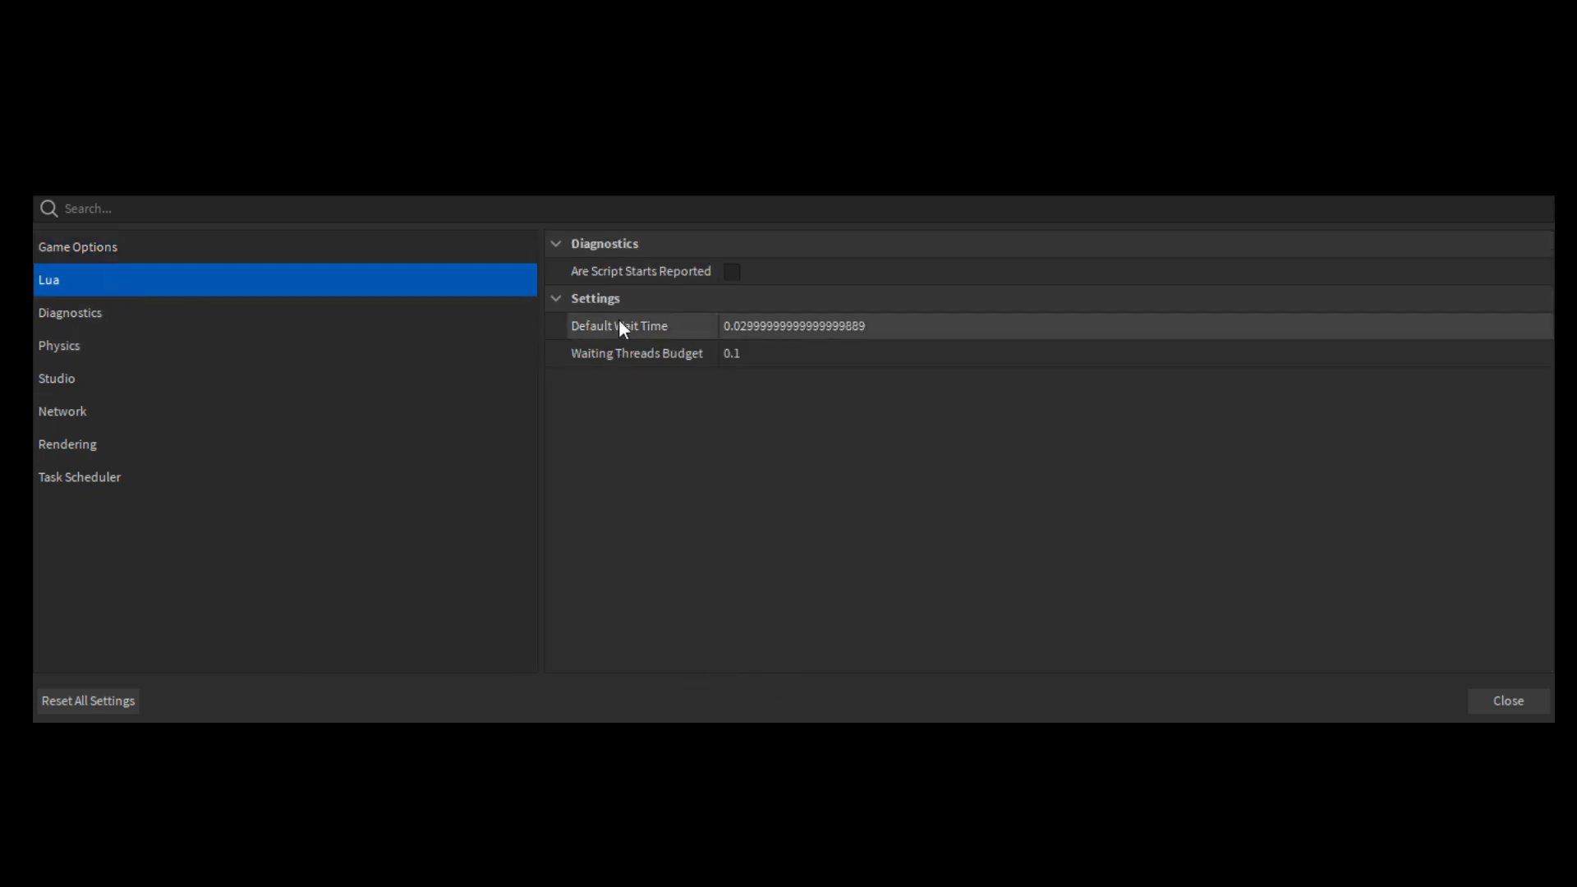
Browse through the Diagnostics and Physics categories and land on the Studio settings
left_click(69, 313)
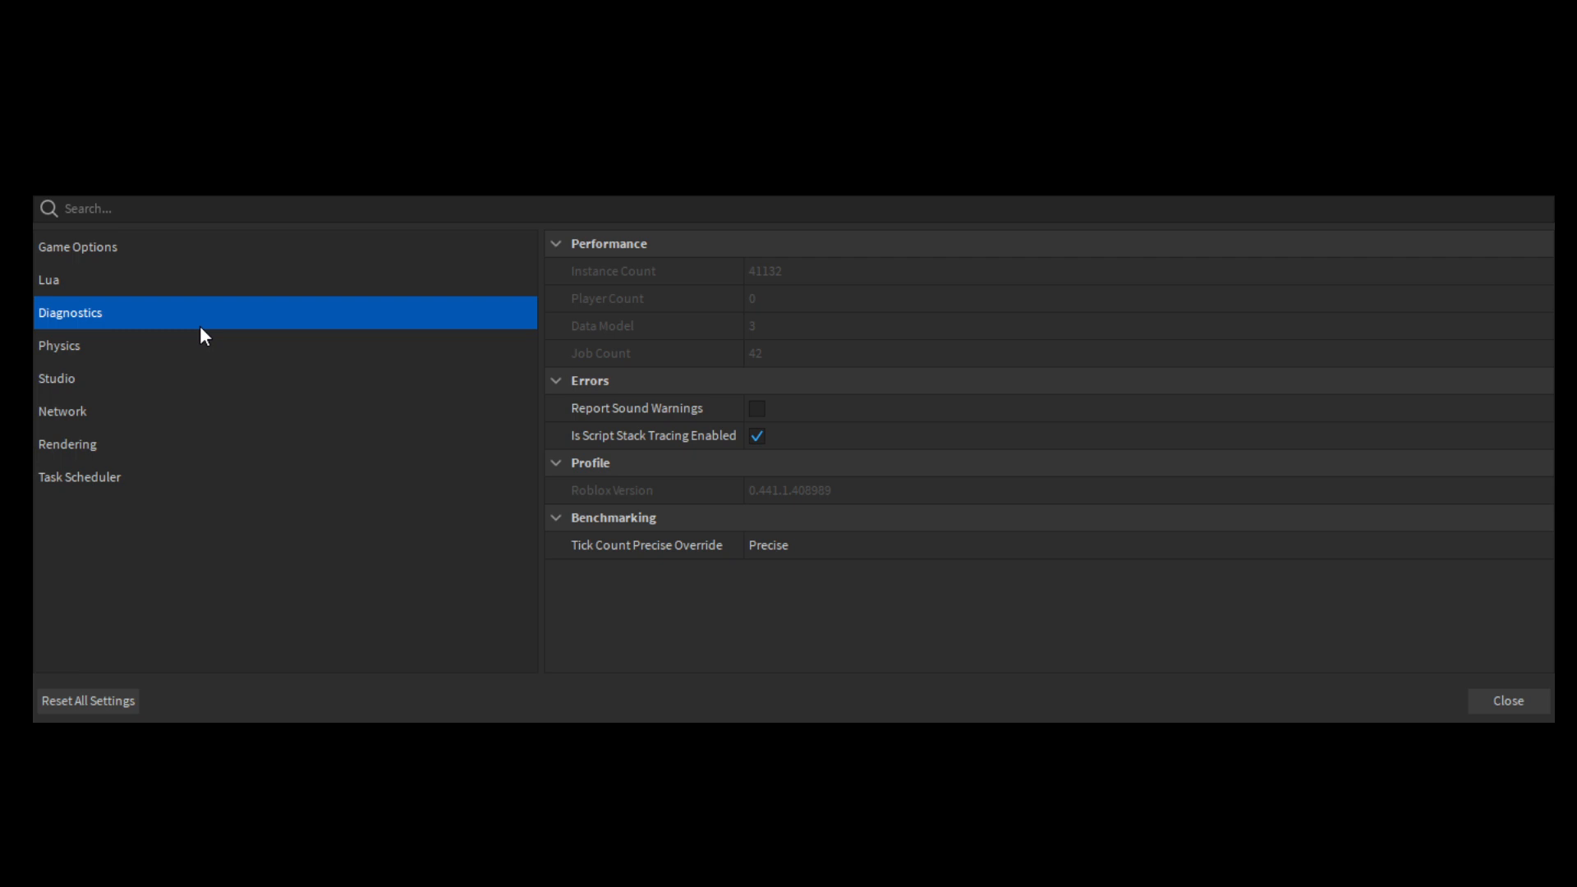
left_click(59, 346)
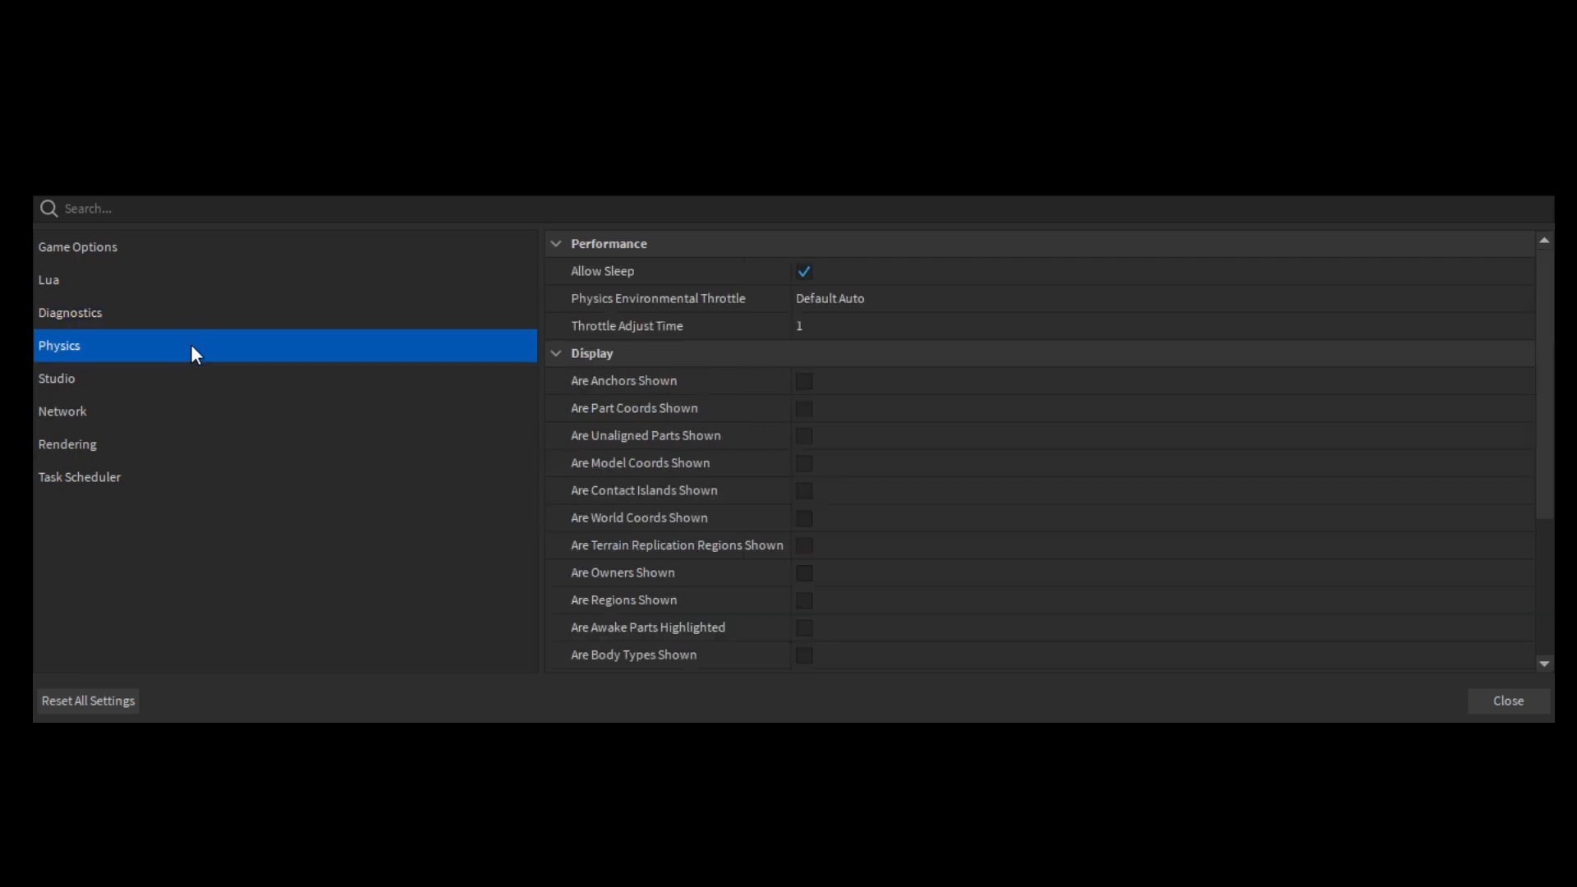
left_click(57, 378)
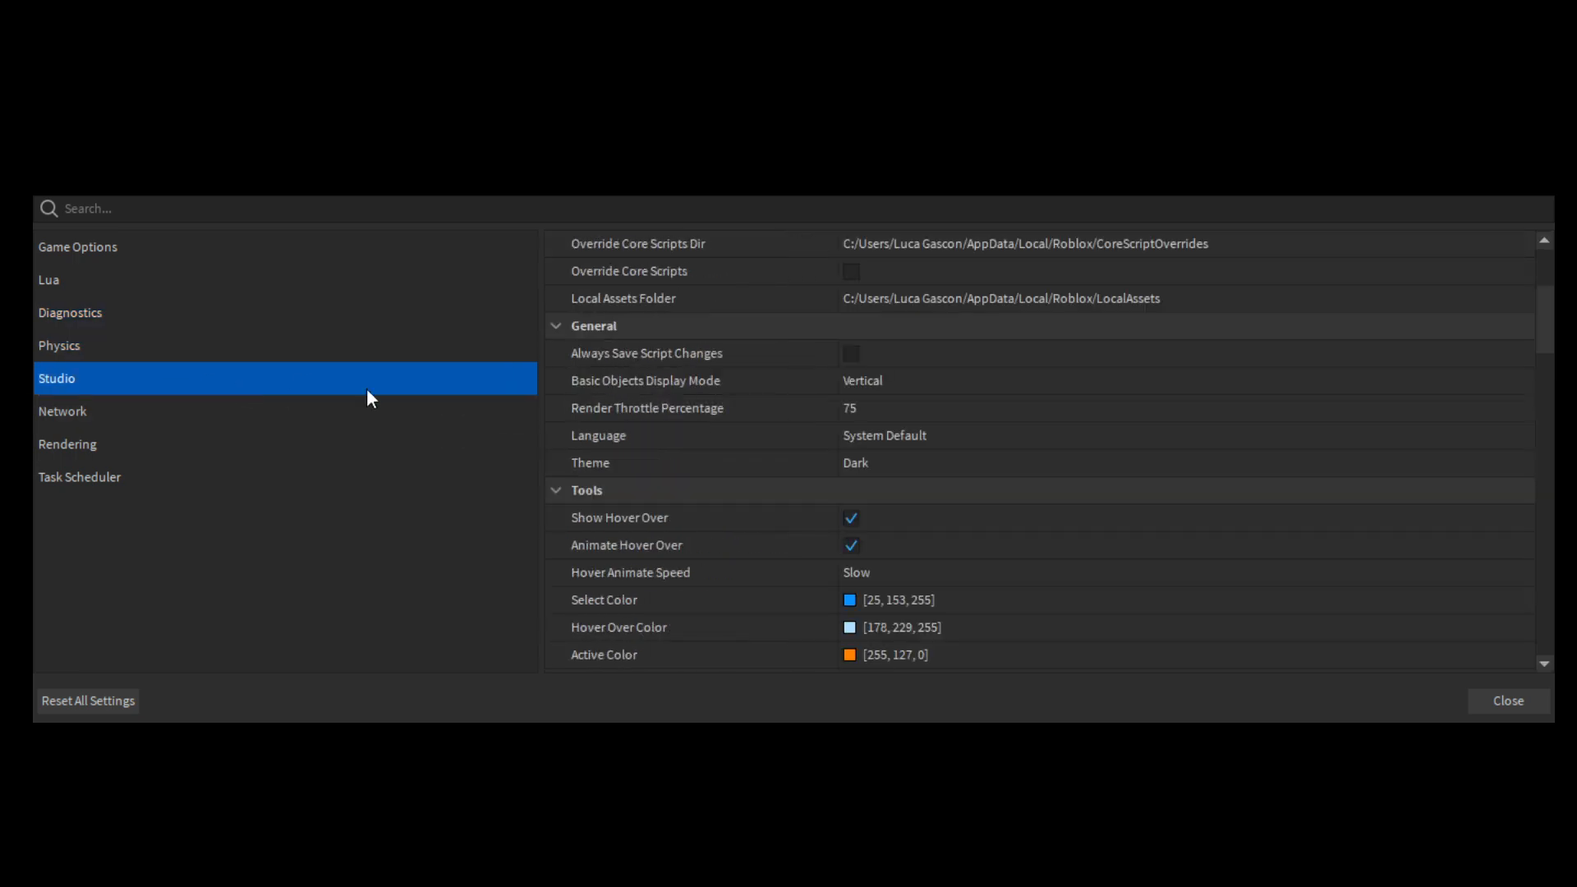
Leave Show Diagnostics Bar enabled in Studio's Advanced section, then switch to Network
scroll("down", 3)
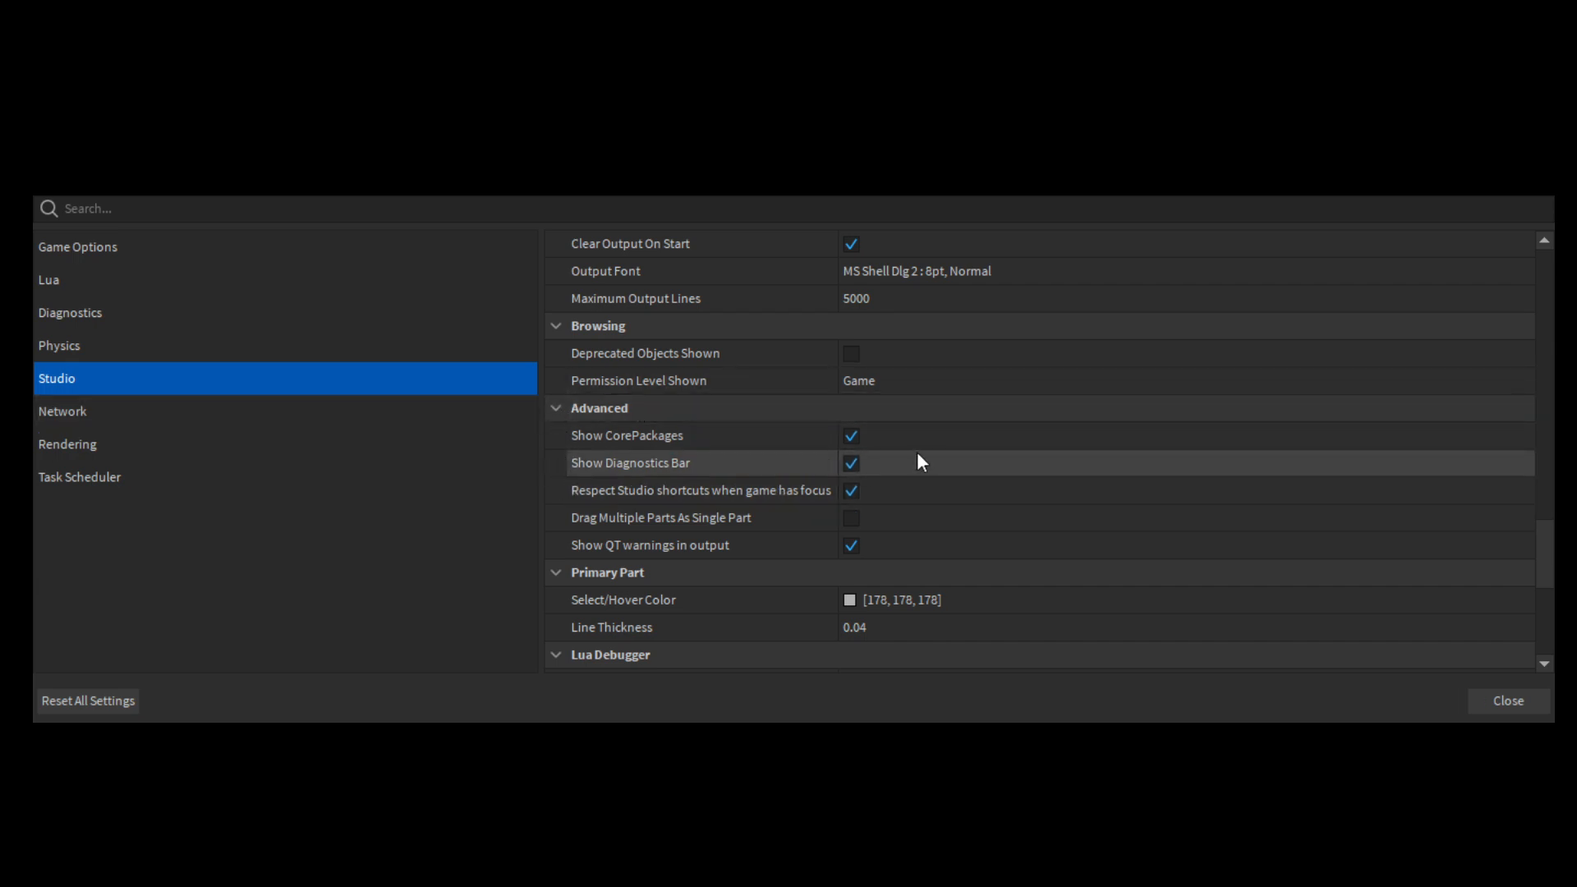
left_click(851, 464)
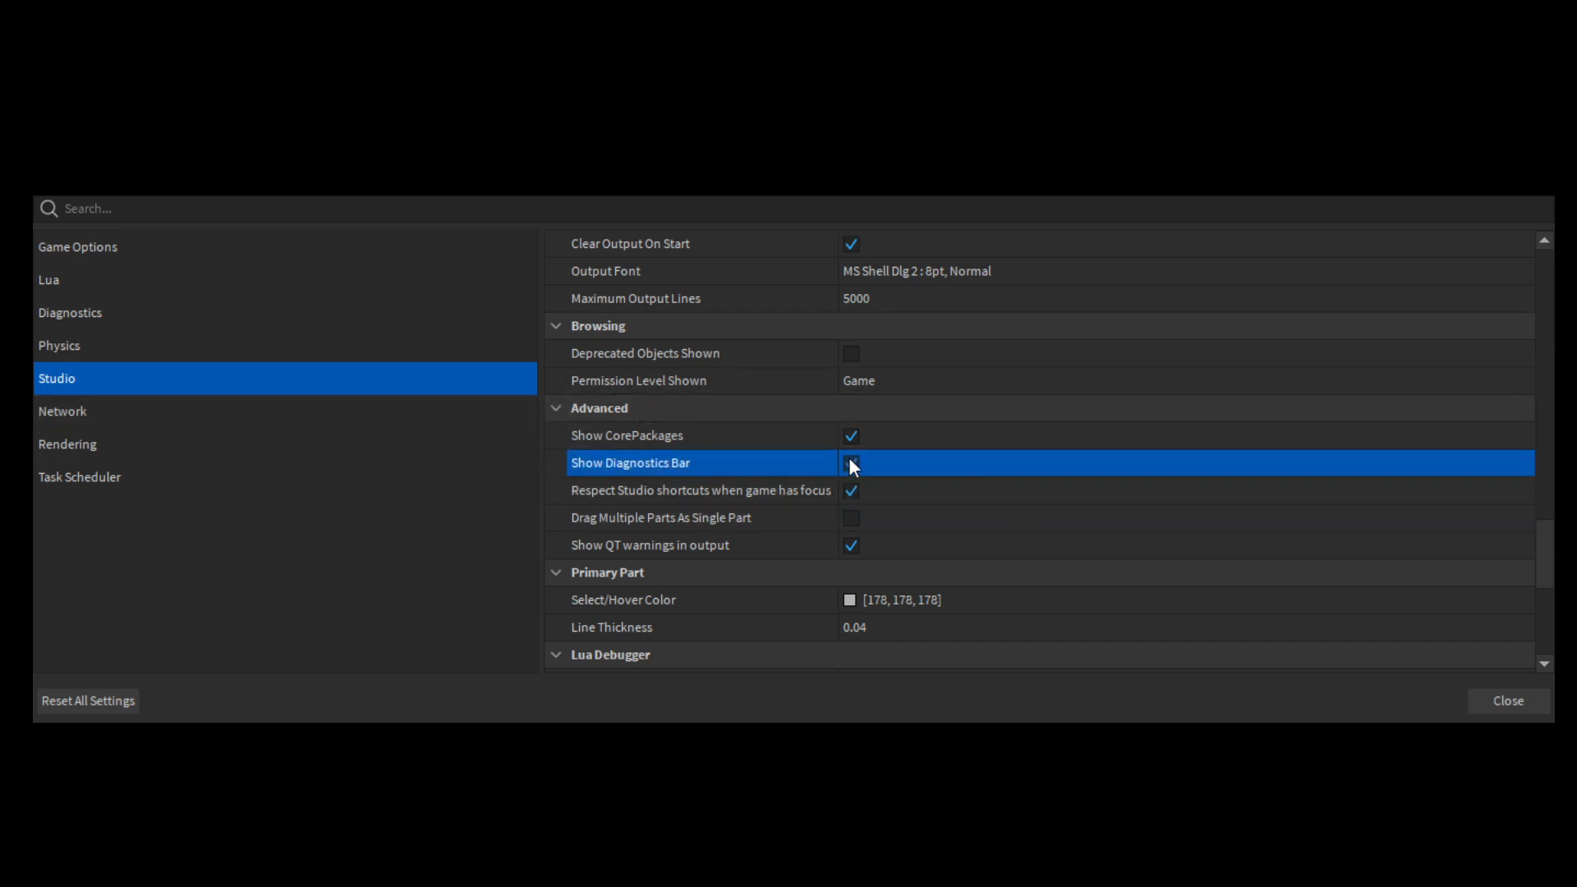
left_click(851, 463)
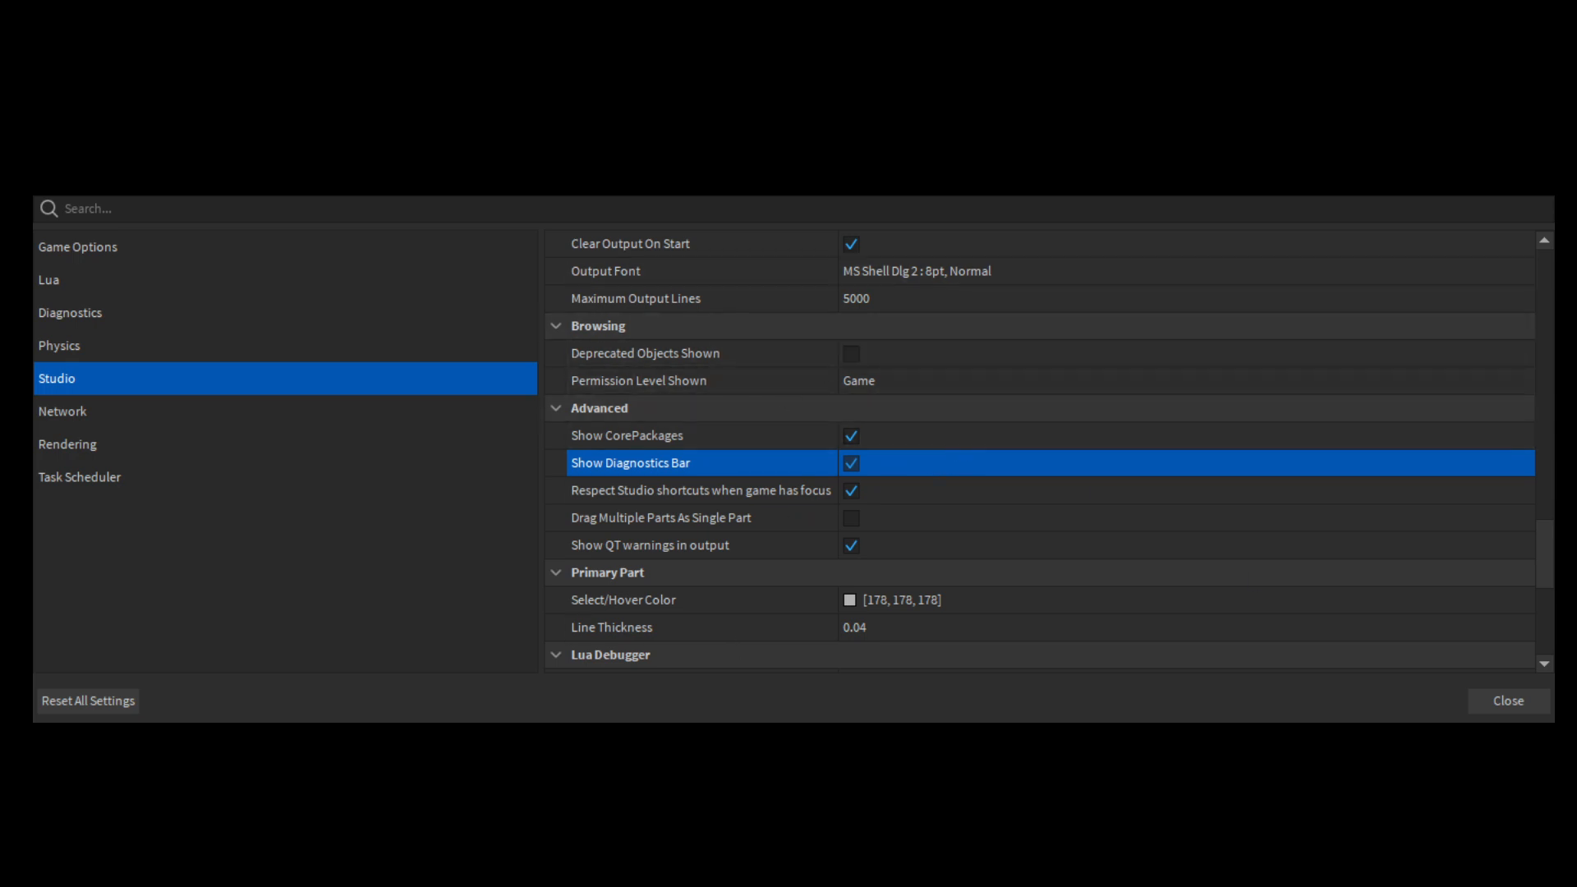
left_click(62, 411)
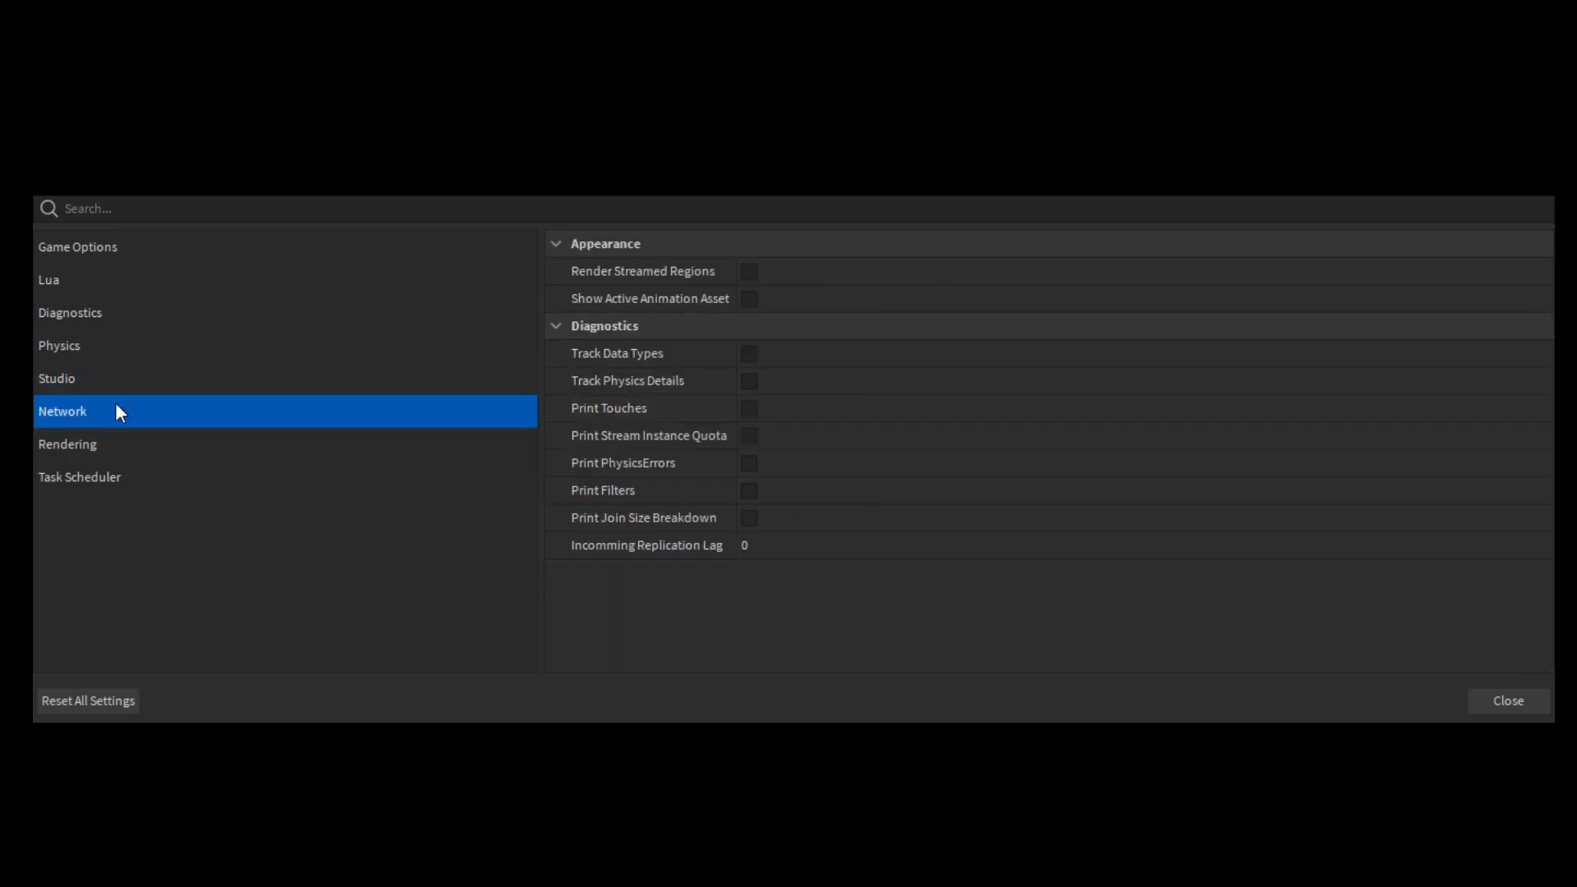
In Rendering, set Quality Level to Level 01 and Edit Quality Level to Level 21
left_click(65, 444)
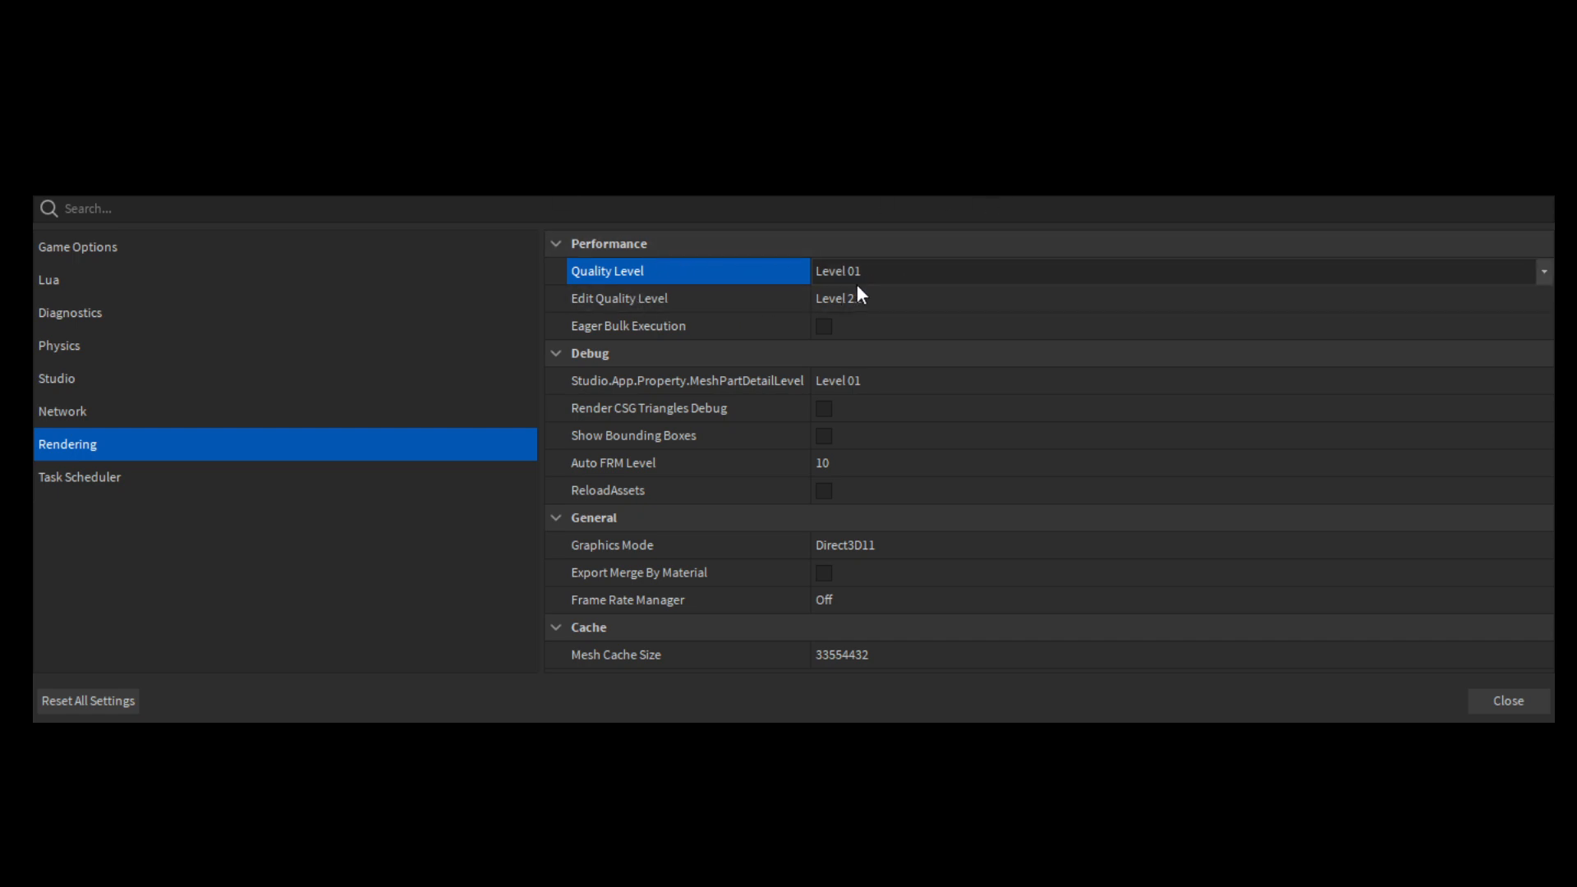
left_click(618, 297)
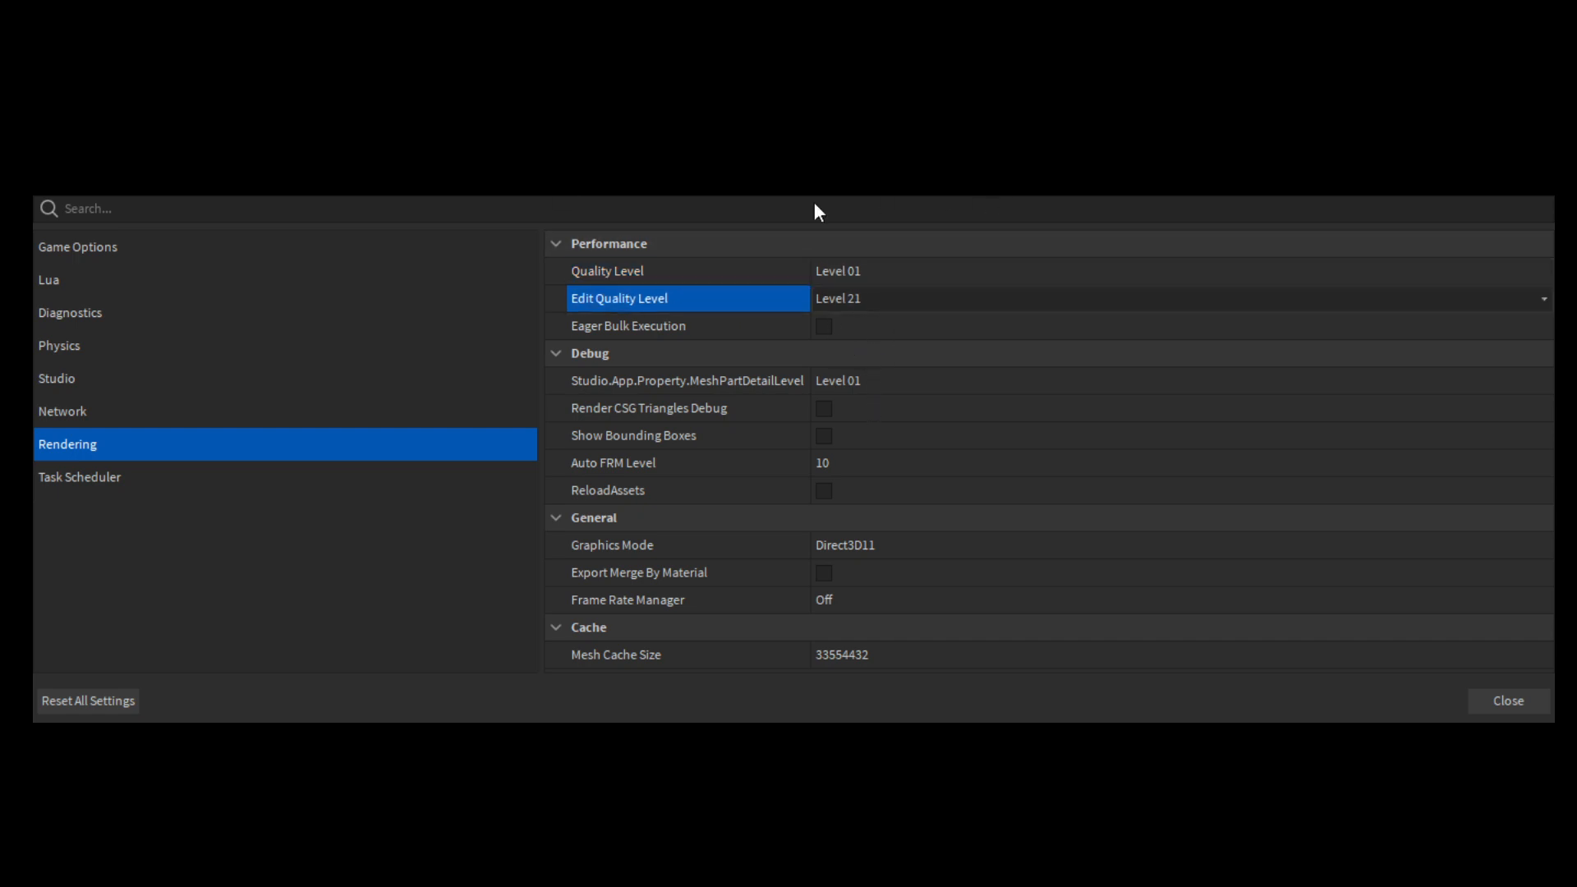
mouse_move(855, 345)
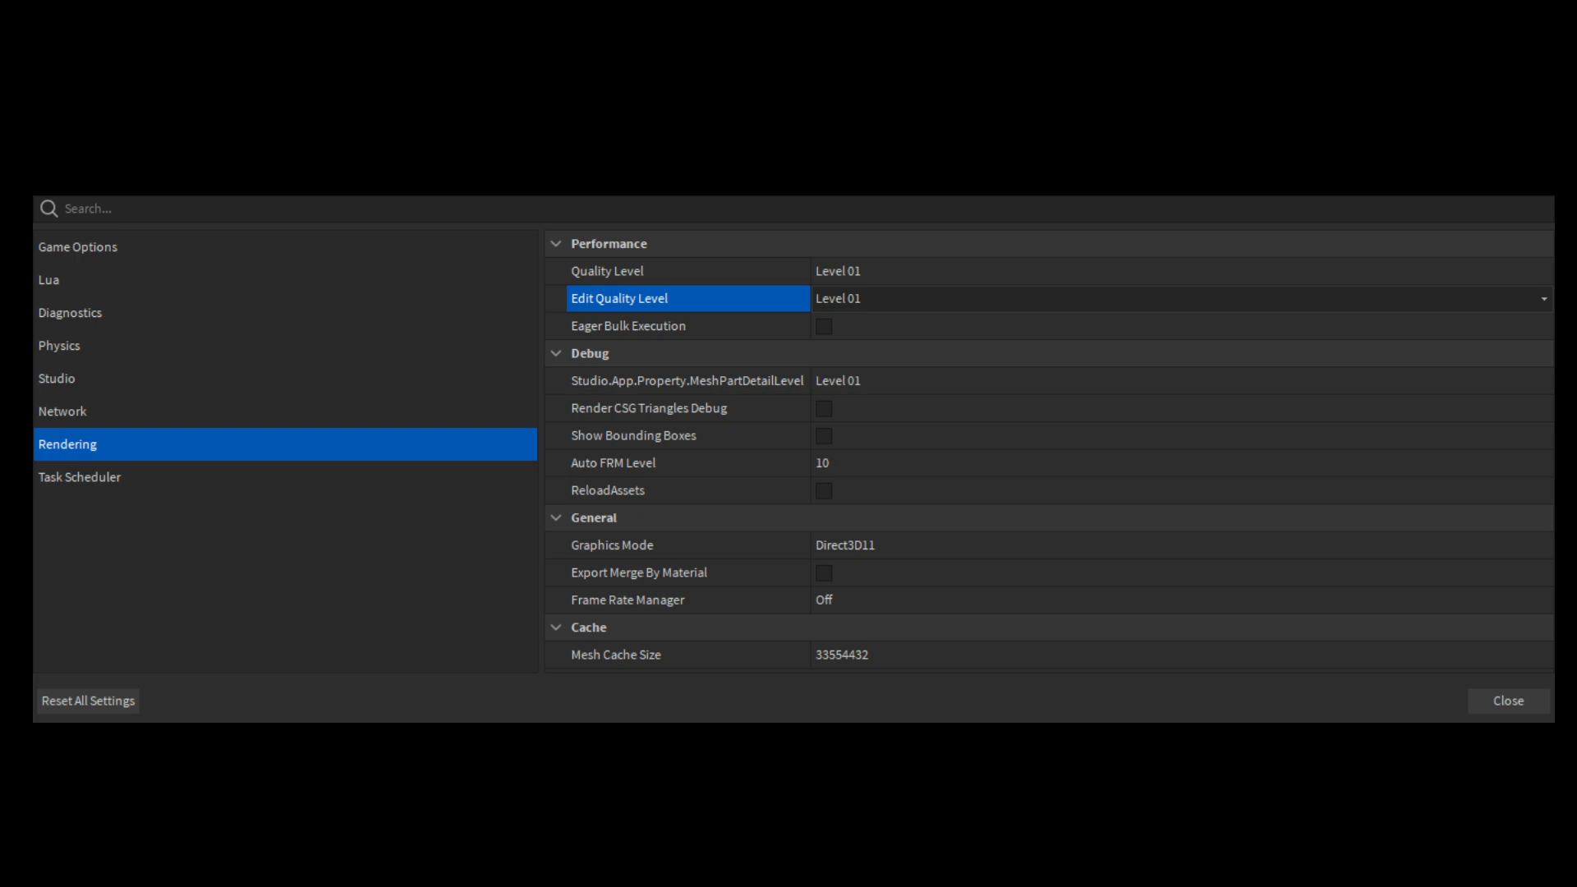
mouse_move(935, 303)
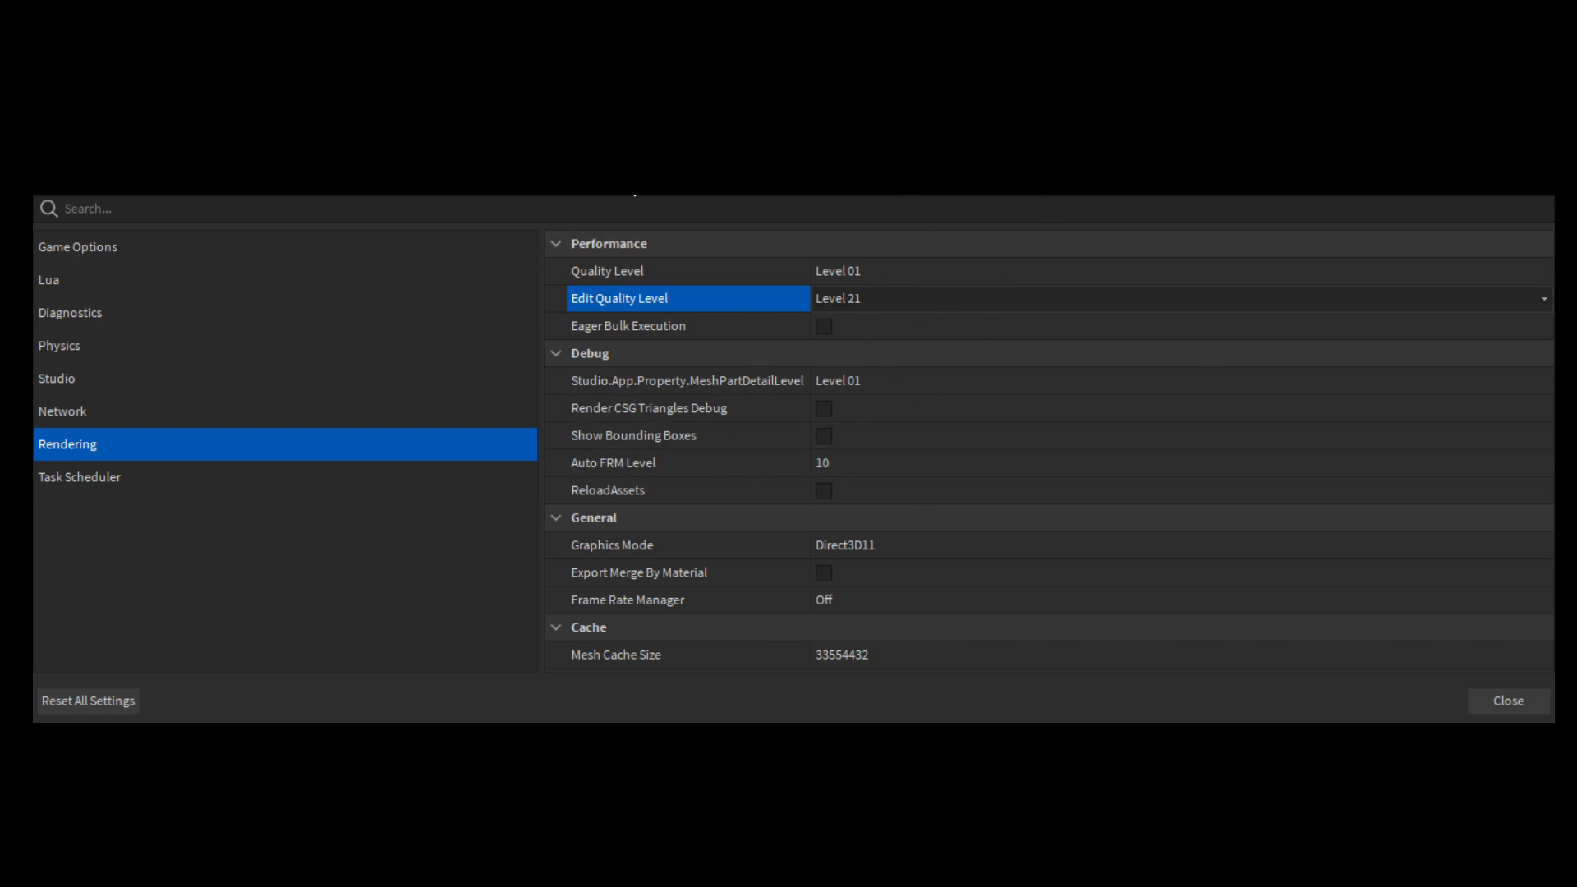
left_click(608, 270)
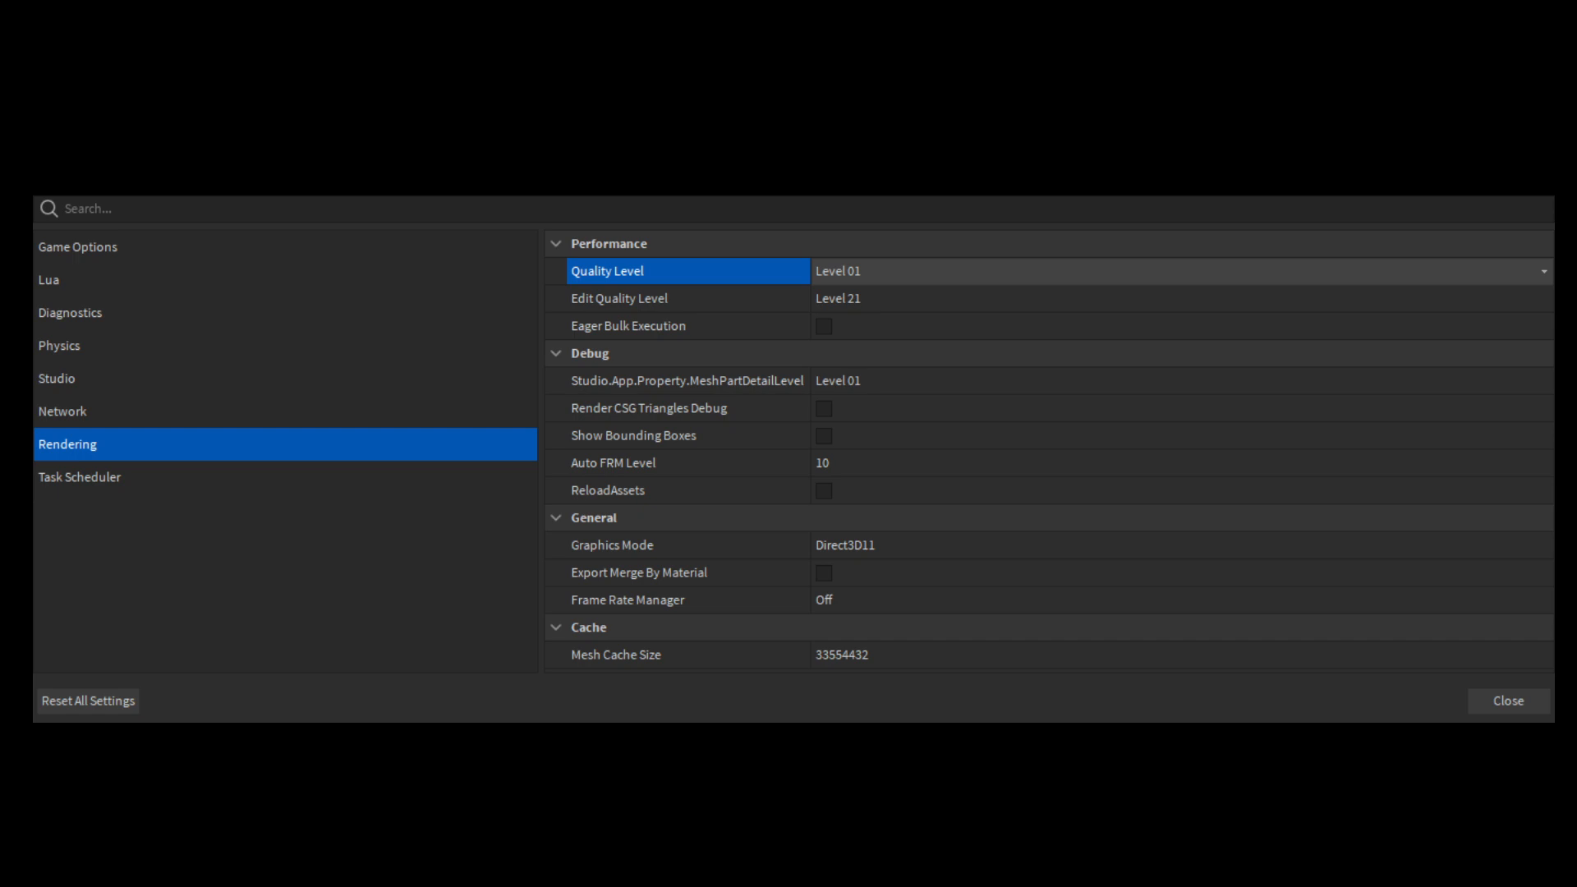
mouse_move(877, 312)
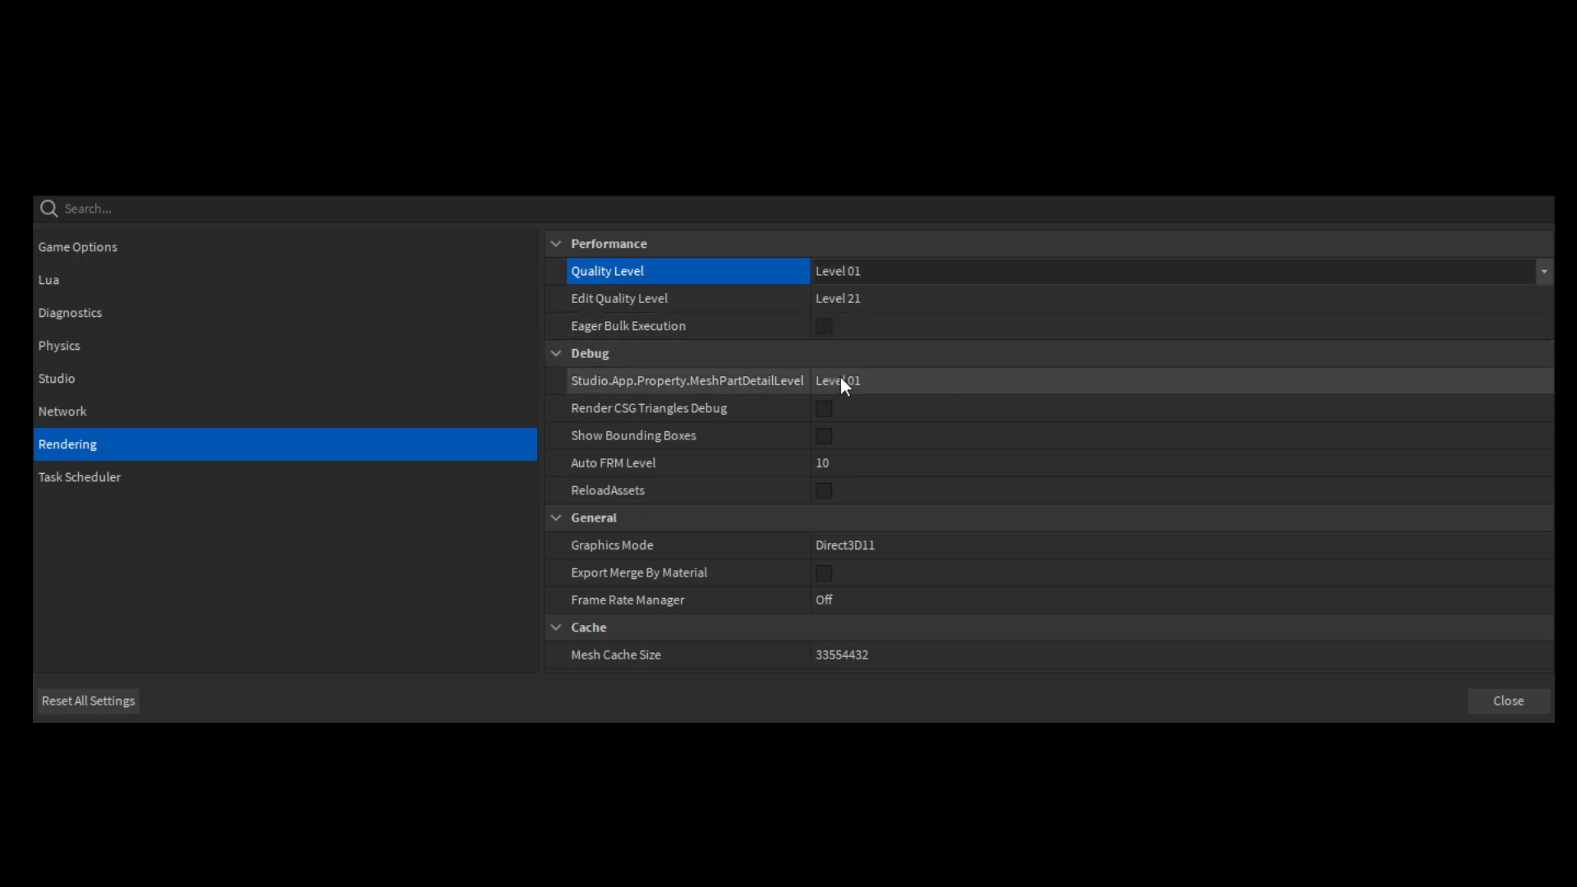
left_click(687, 382)
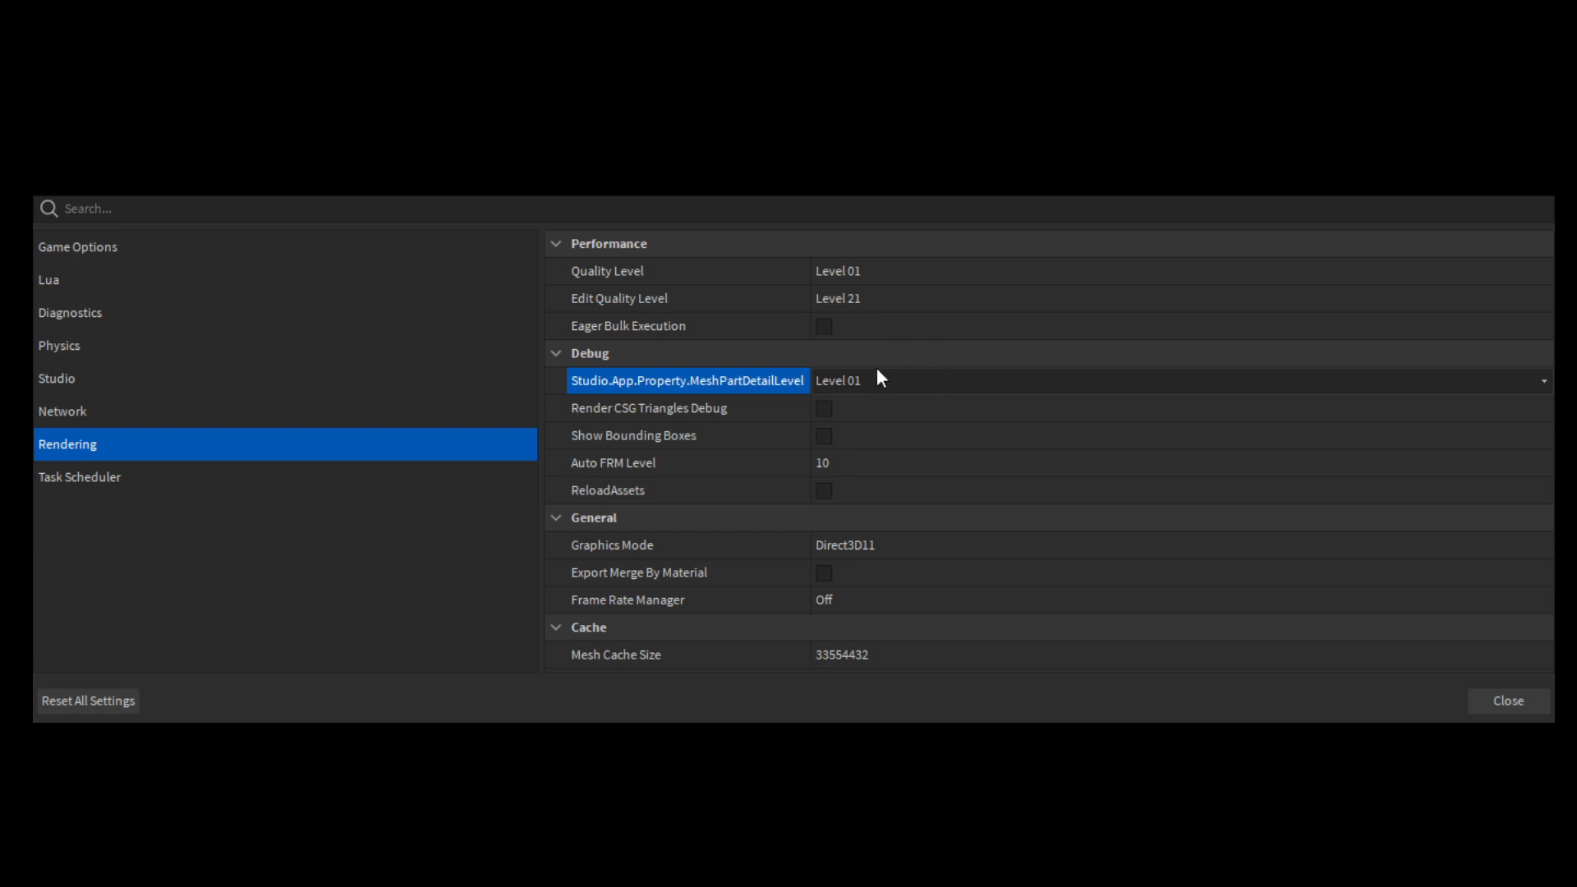
mouse_move(845, 427)
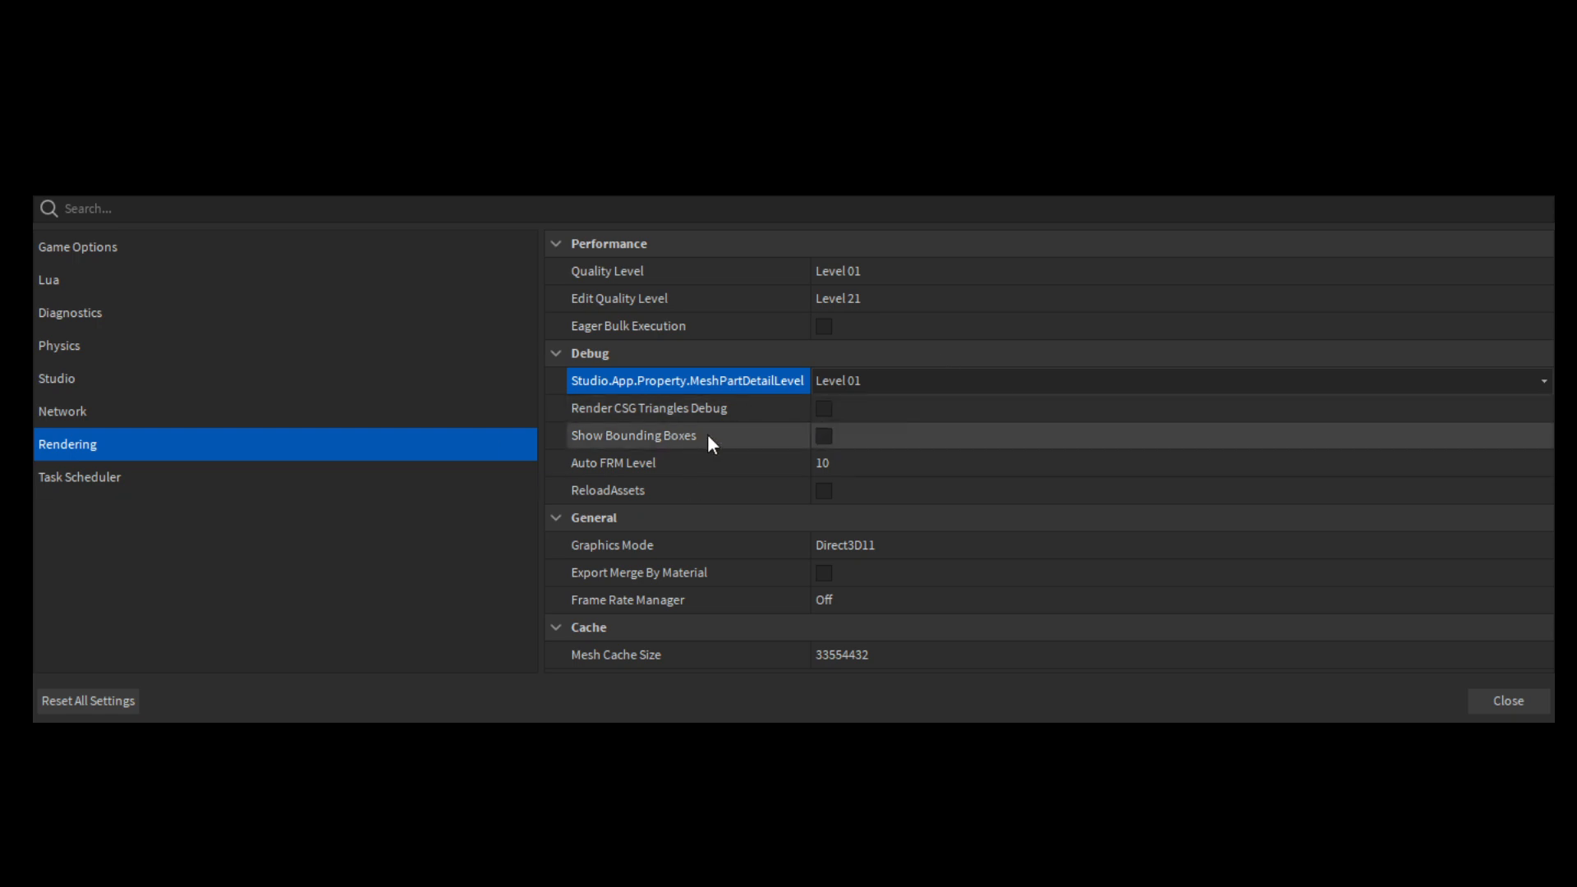
mouse_move(797, 426)
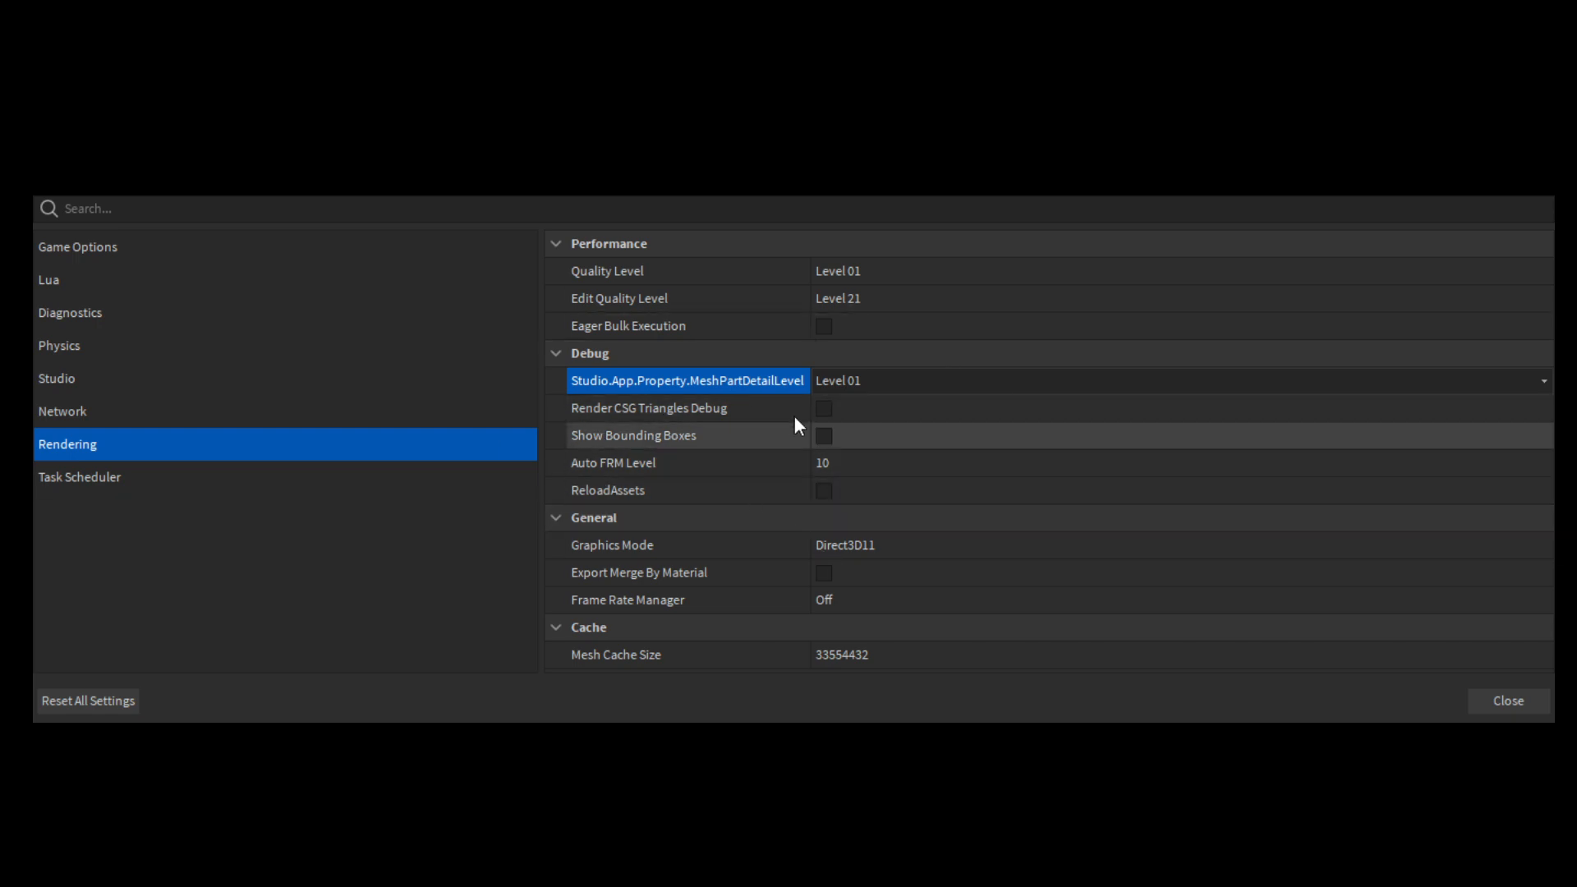
mouse_move(856, 476)
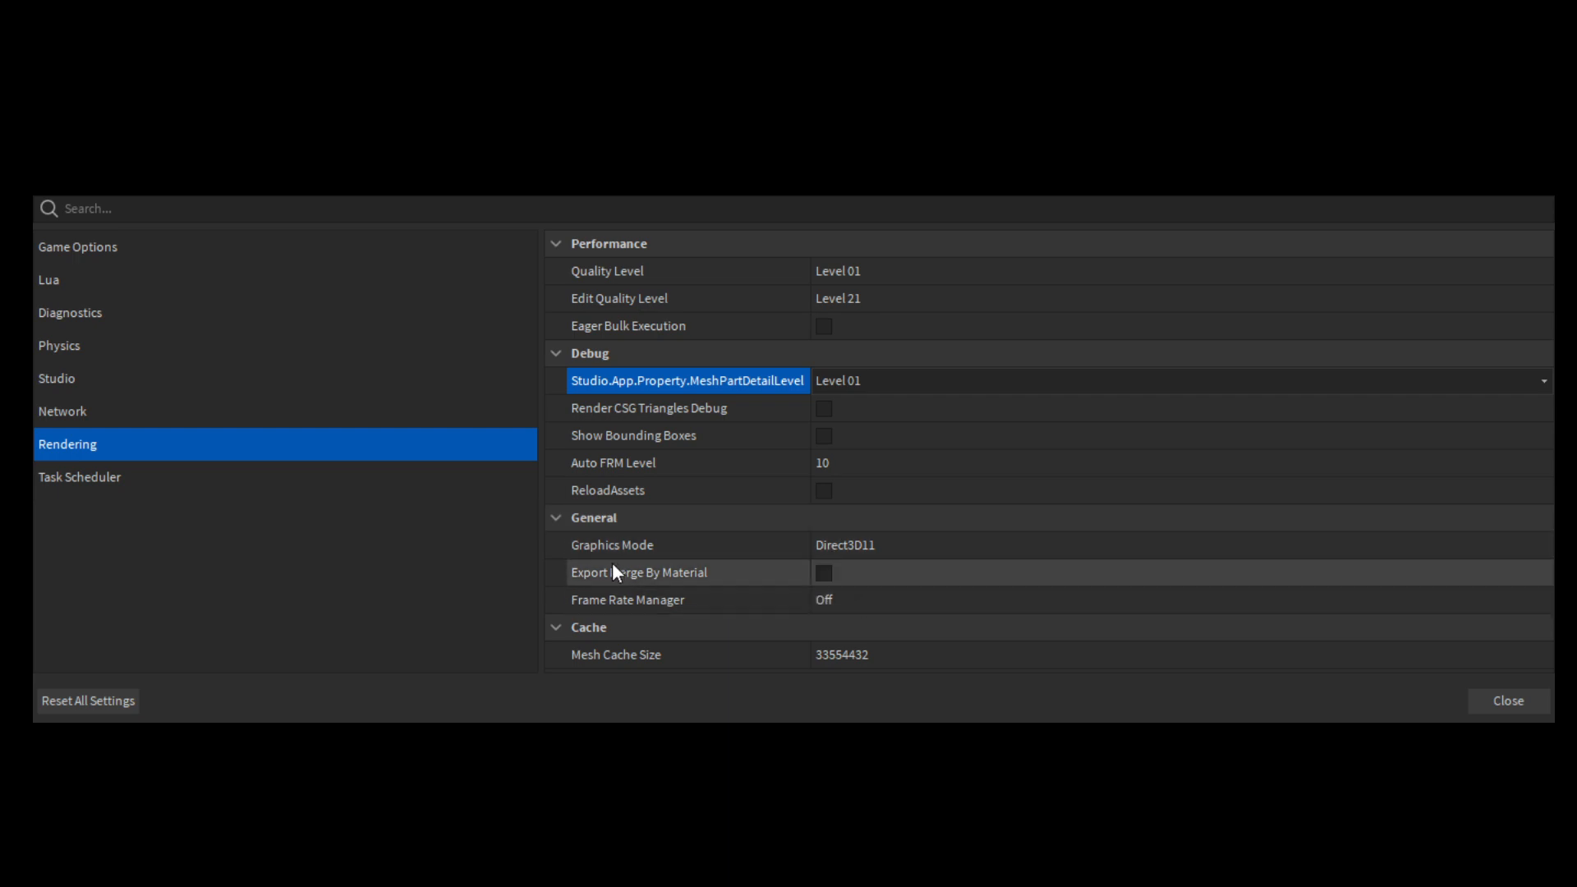
mouse_move(773, 590)
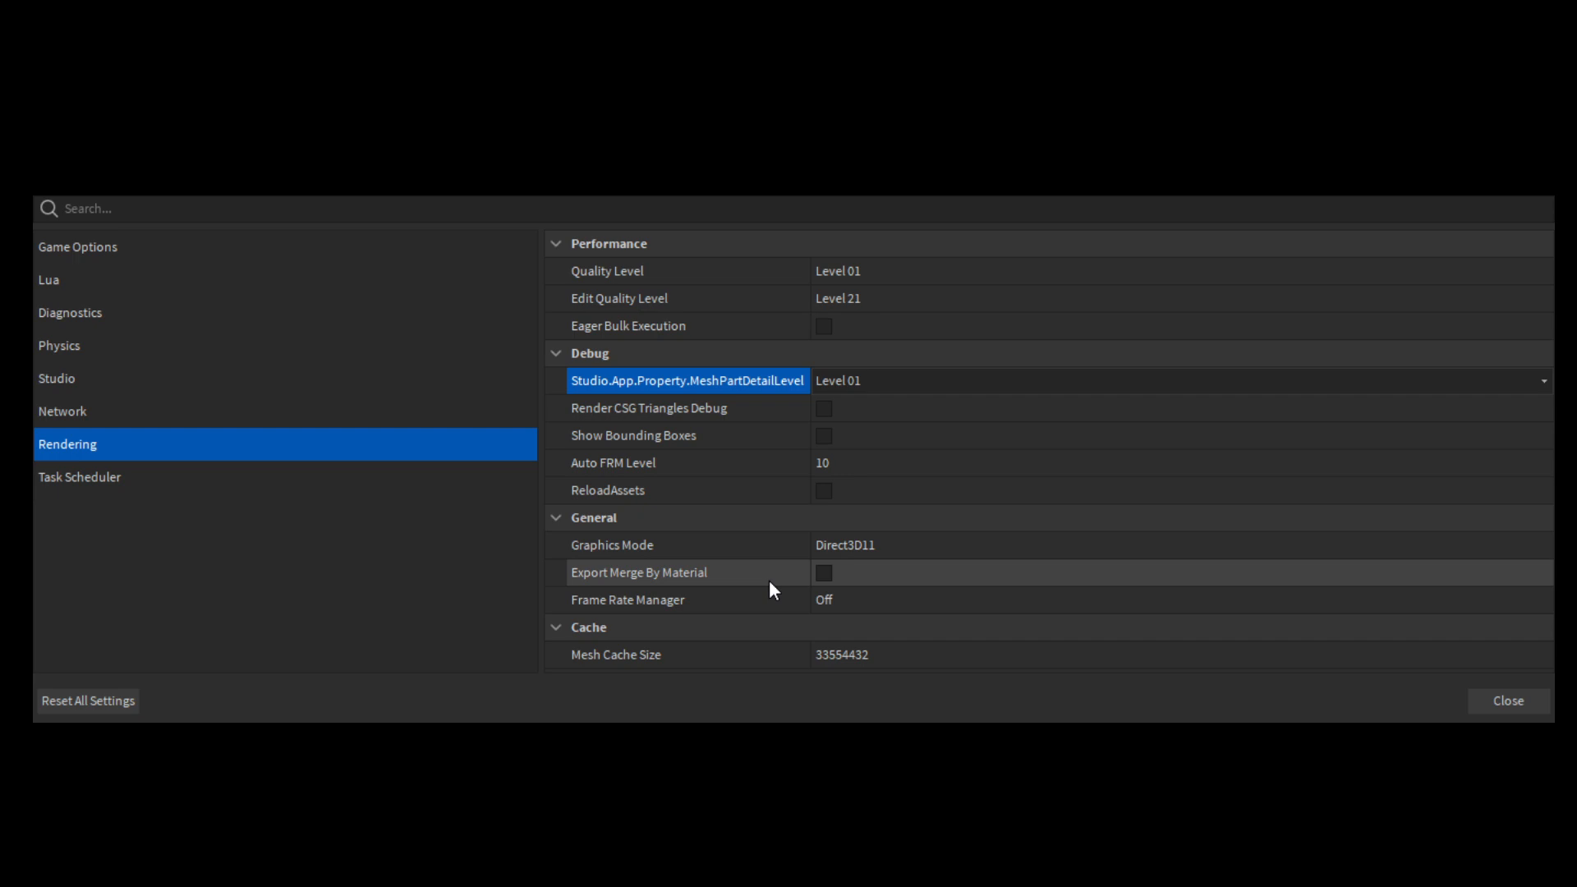
mouse_move(846, 602)
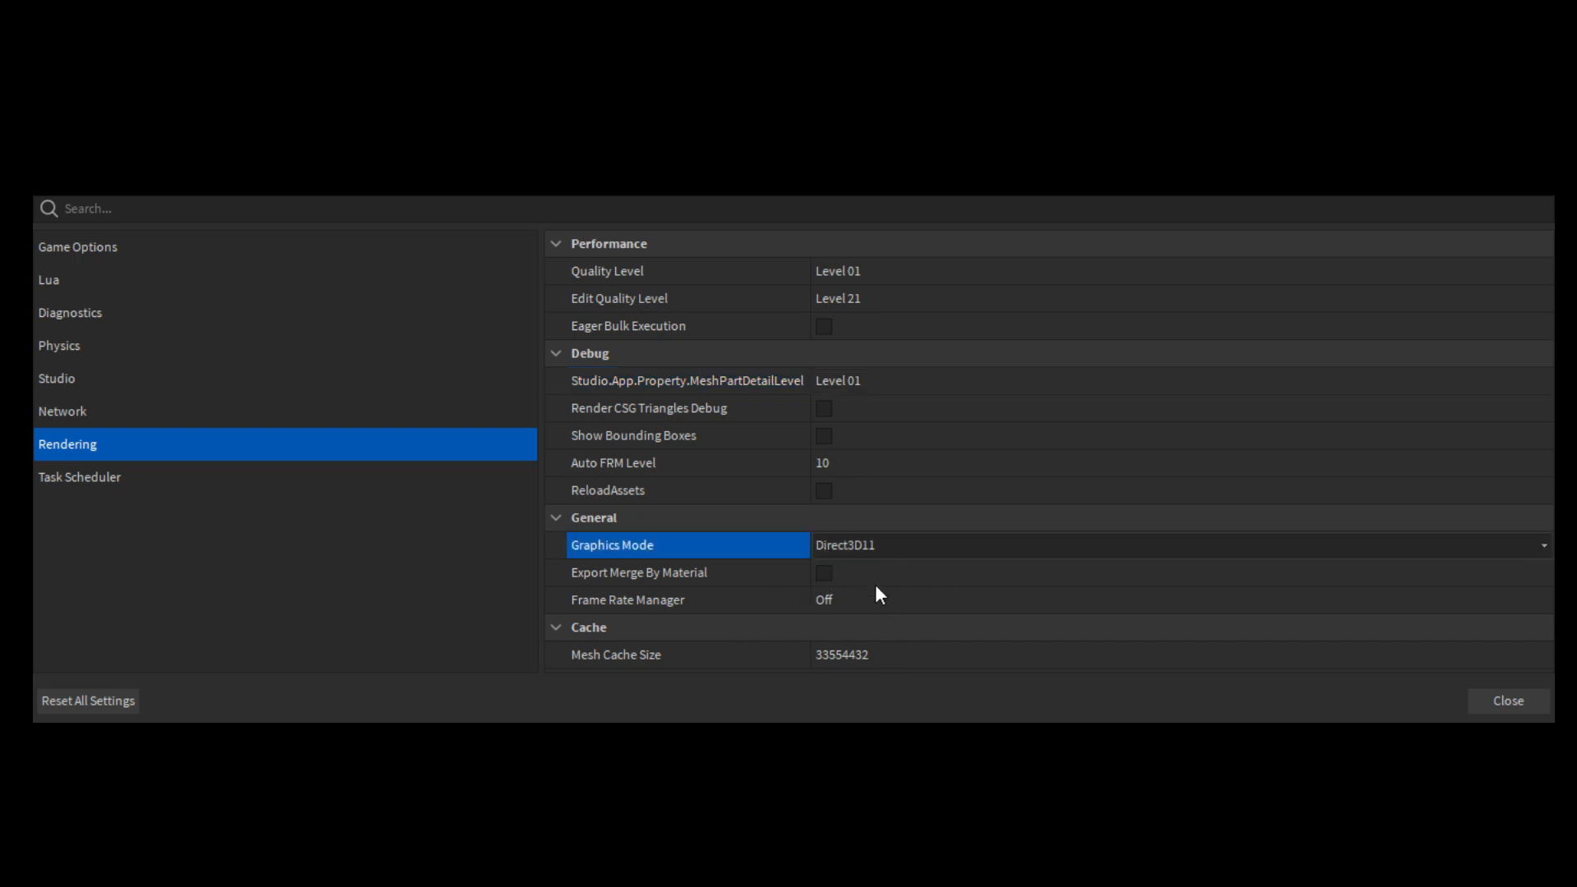
mouse_move(897, 650)
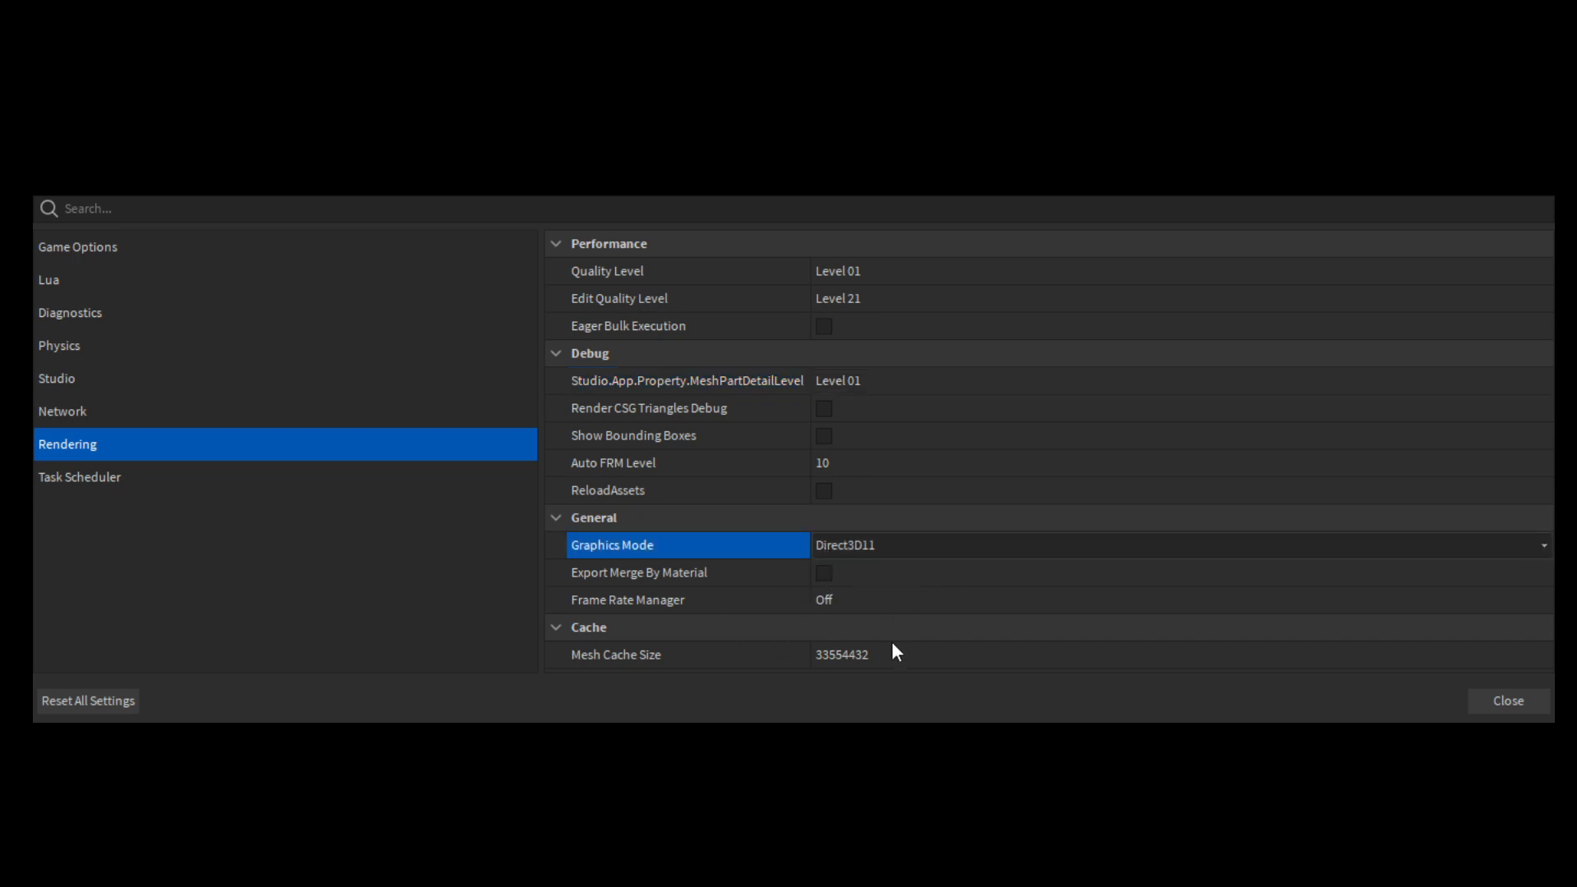
mouse_move(893, 607)
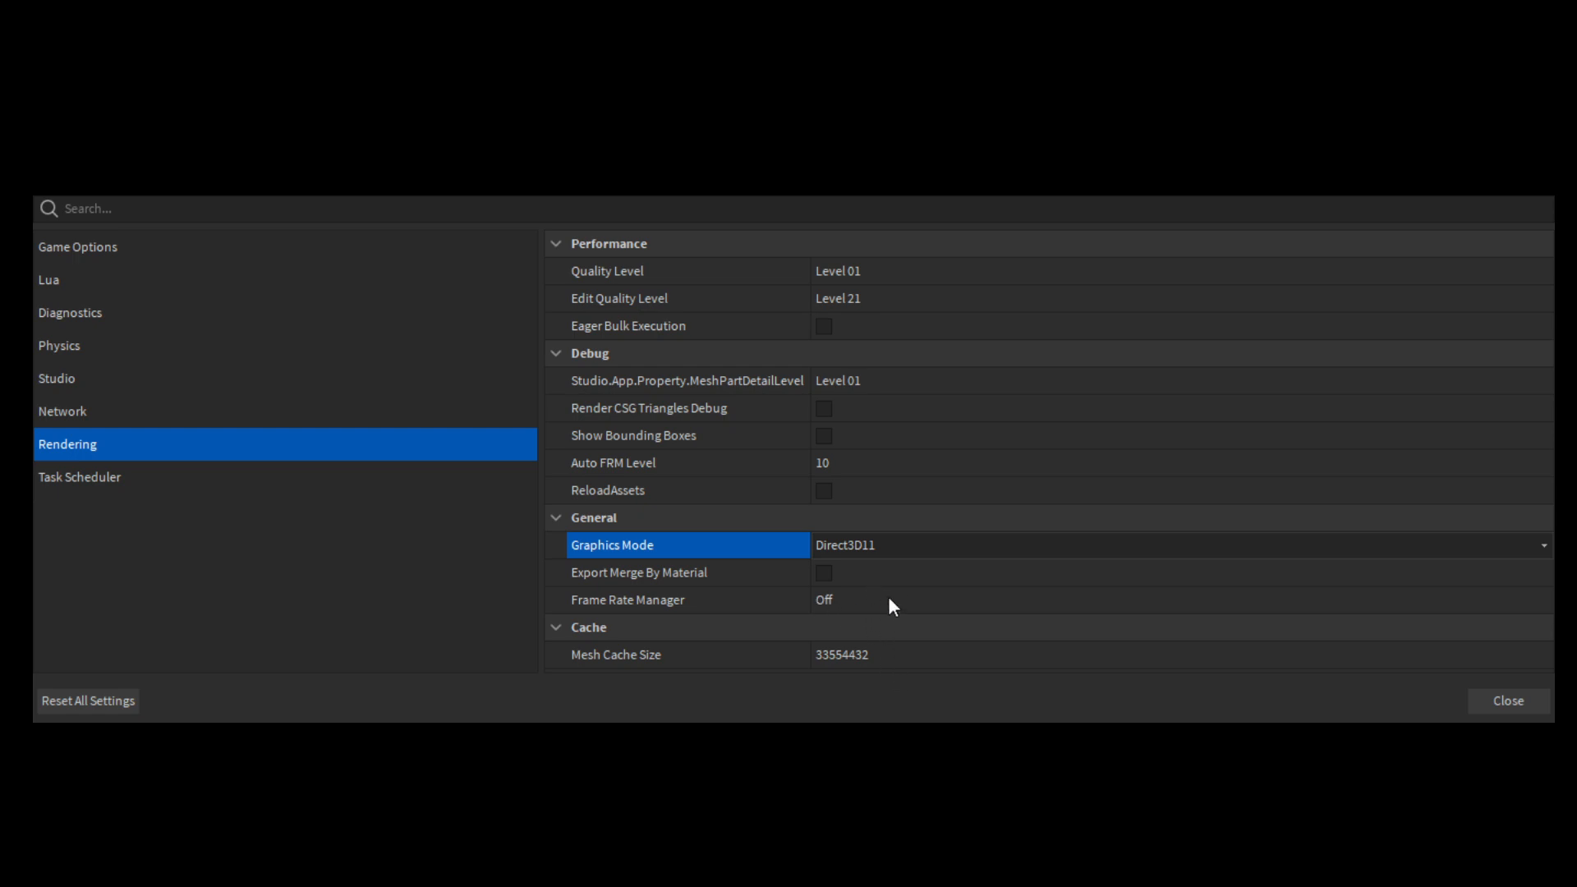
mouse_move(826, 637)
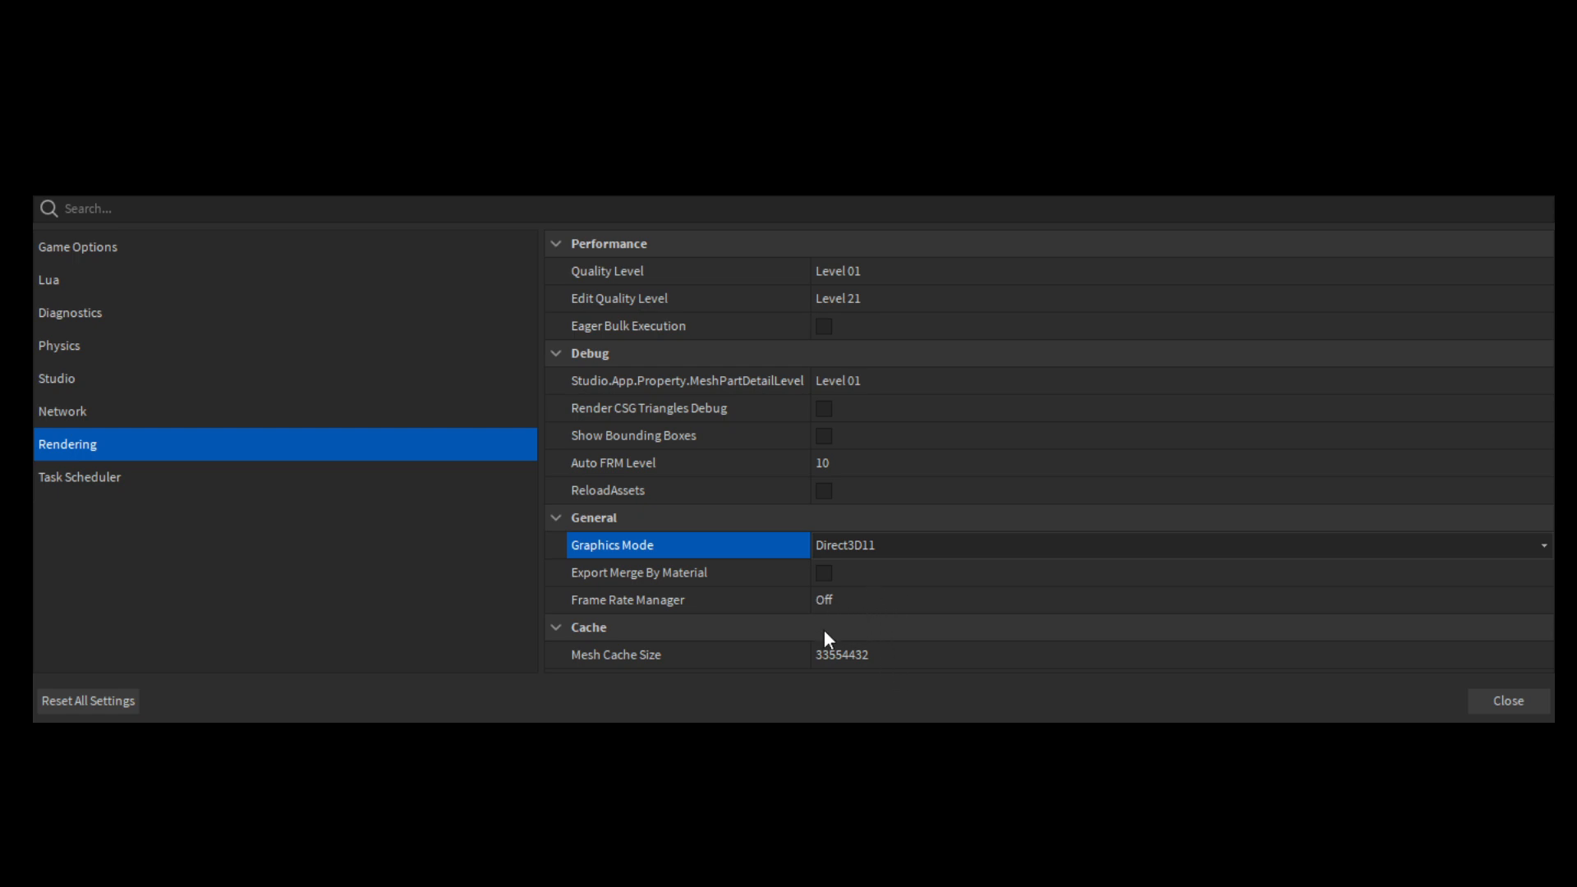
mouse_move(894, 660)
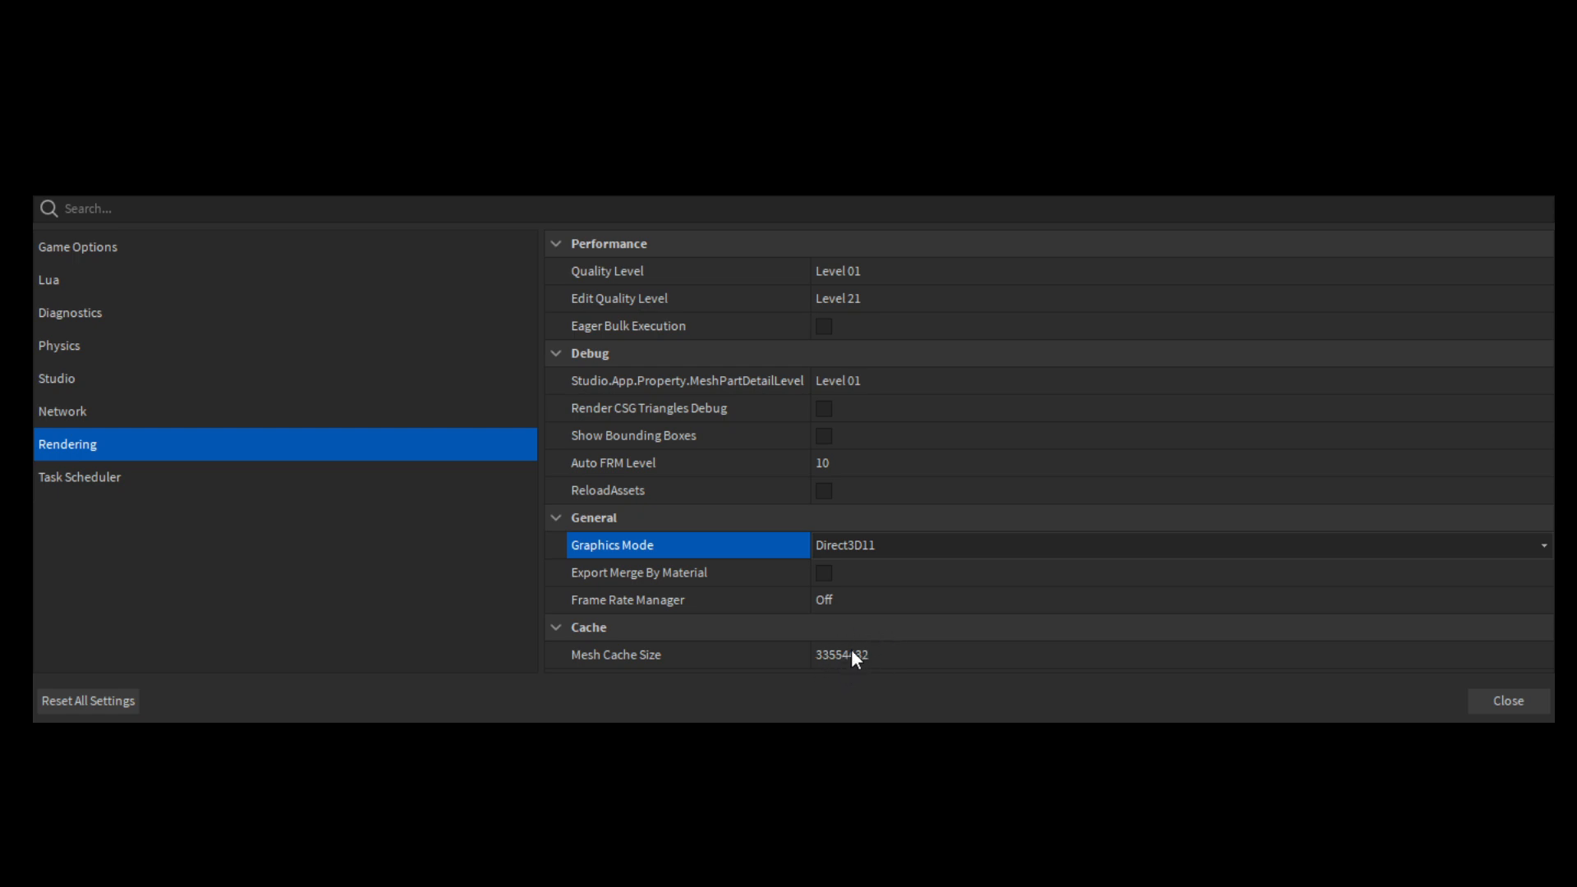
mouse_move(851, 695)
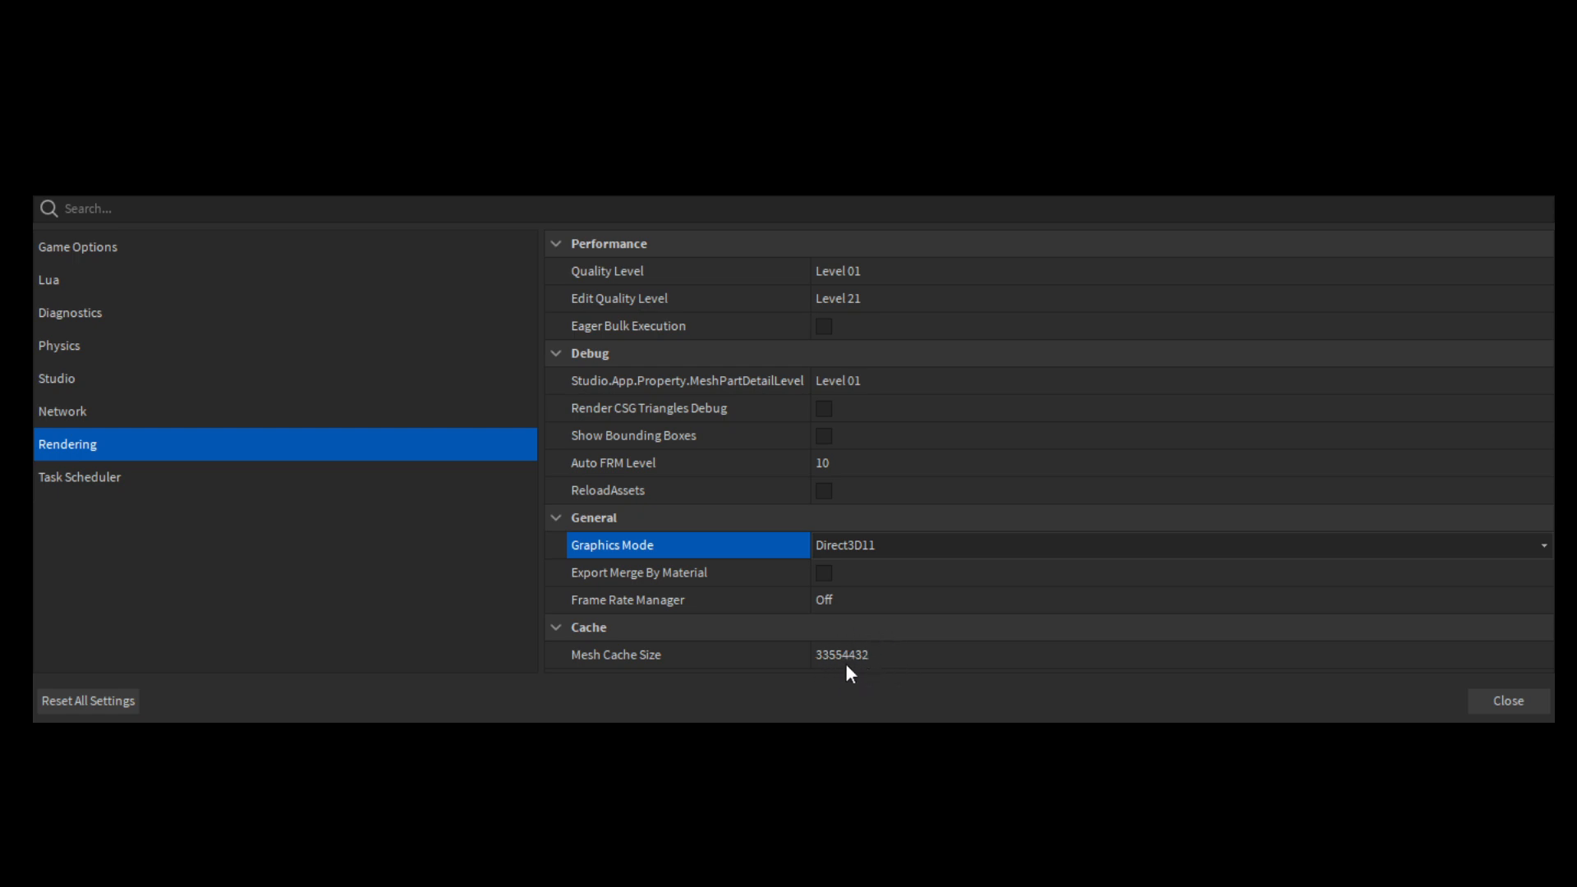
mouse_move(879, 692)
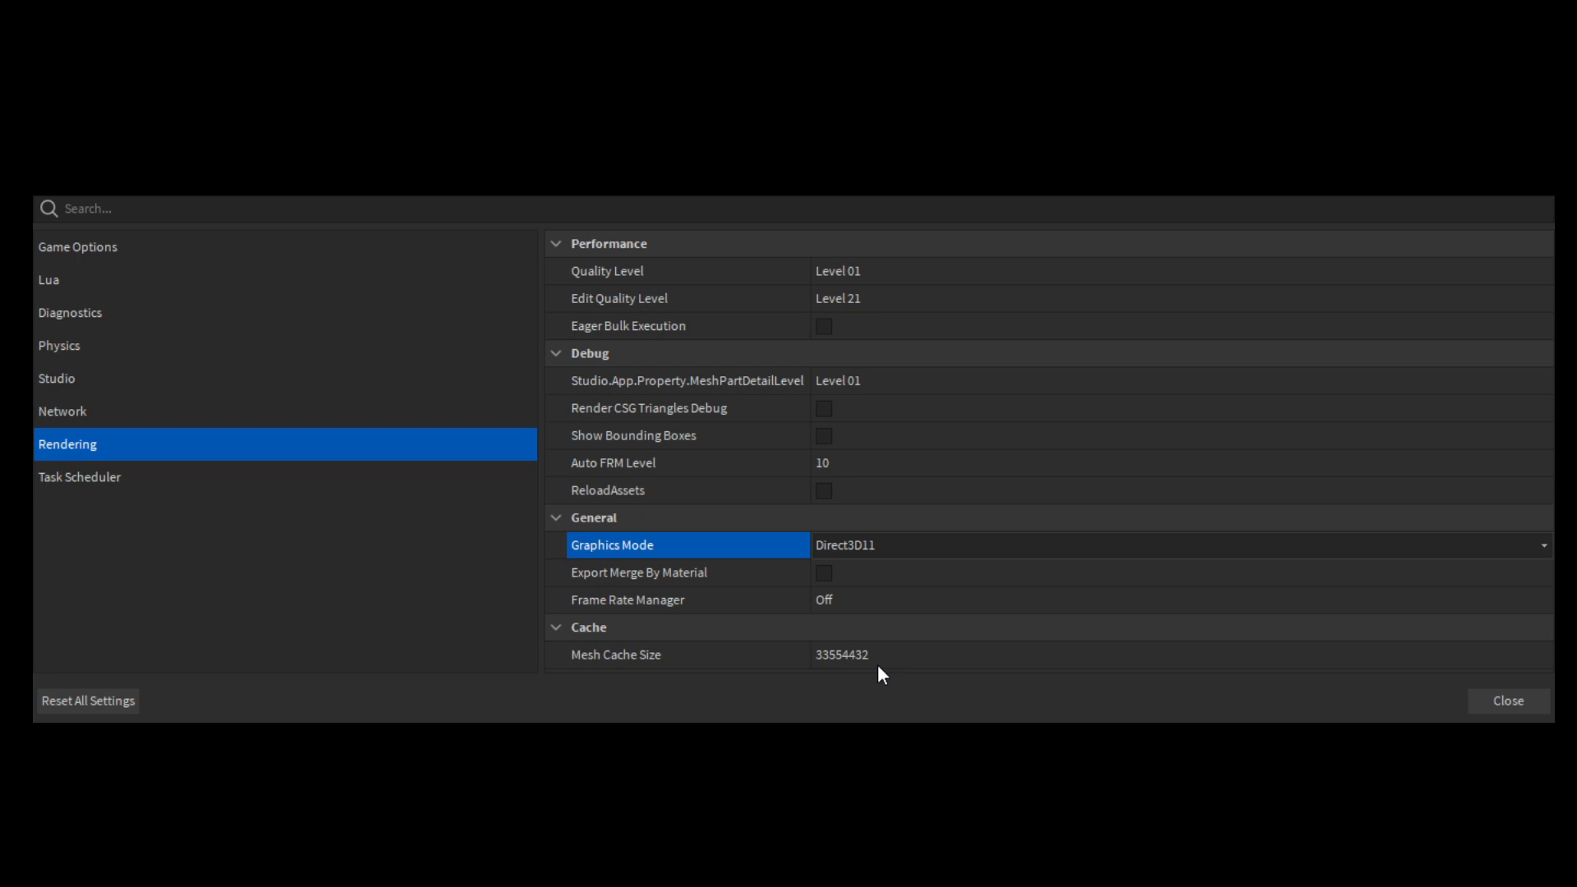
mouse_move(878, 585)
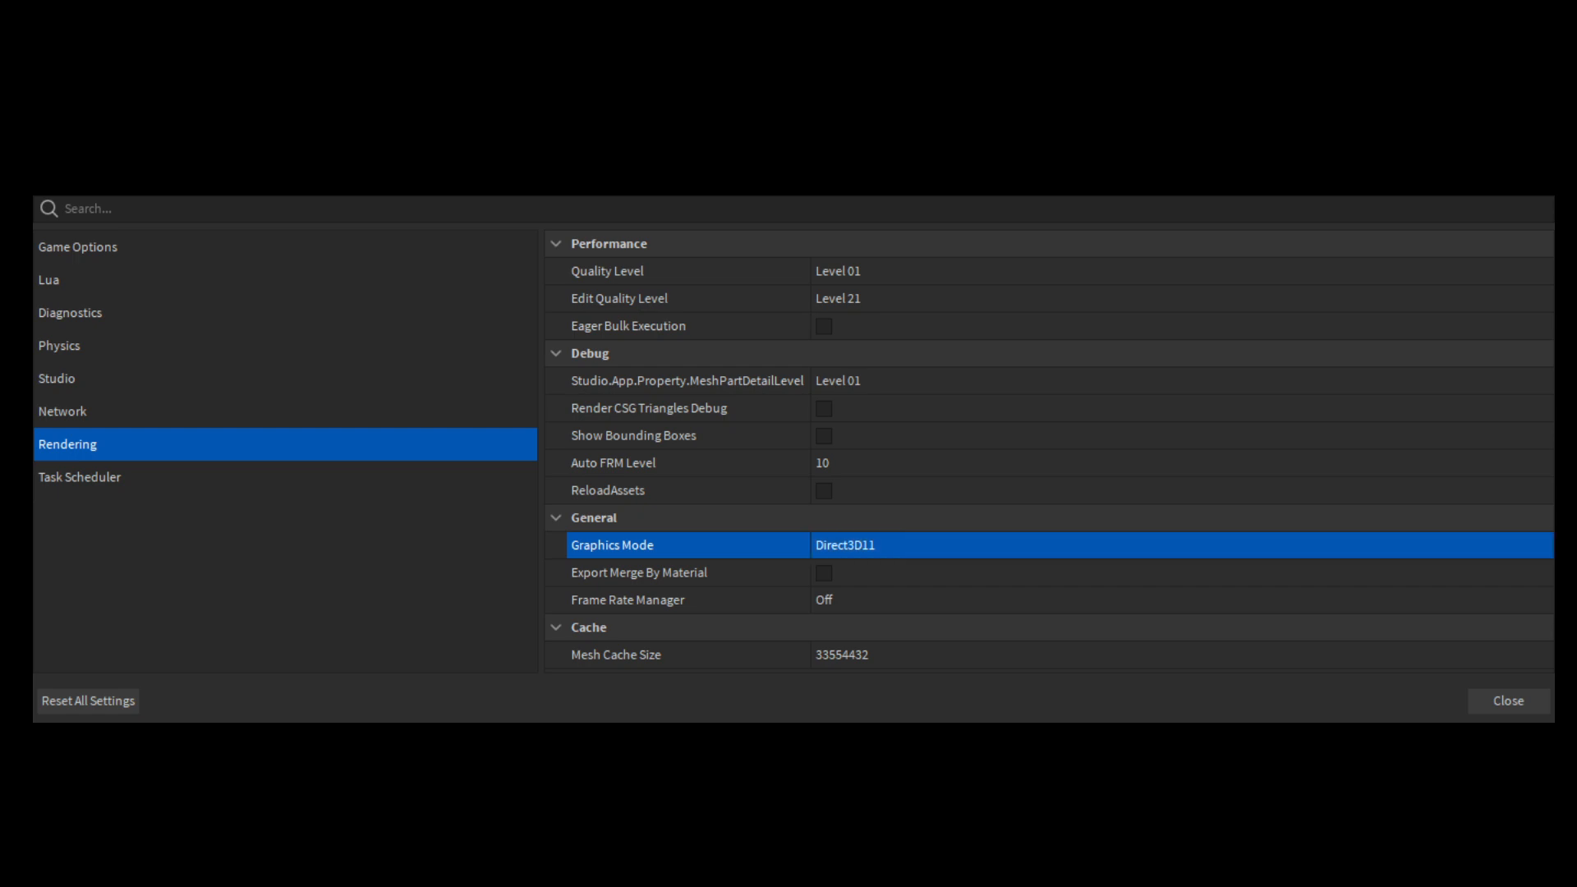
mouse_move(904, 483)
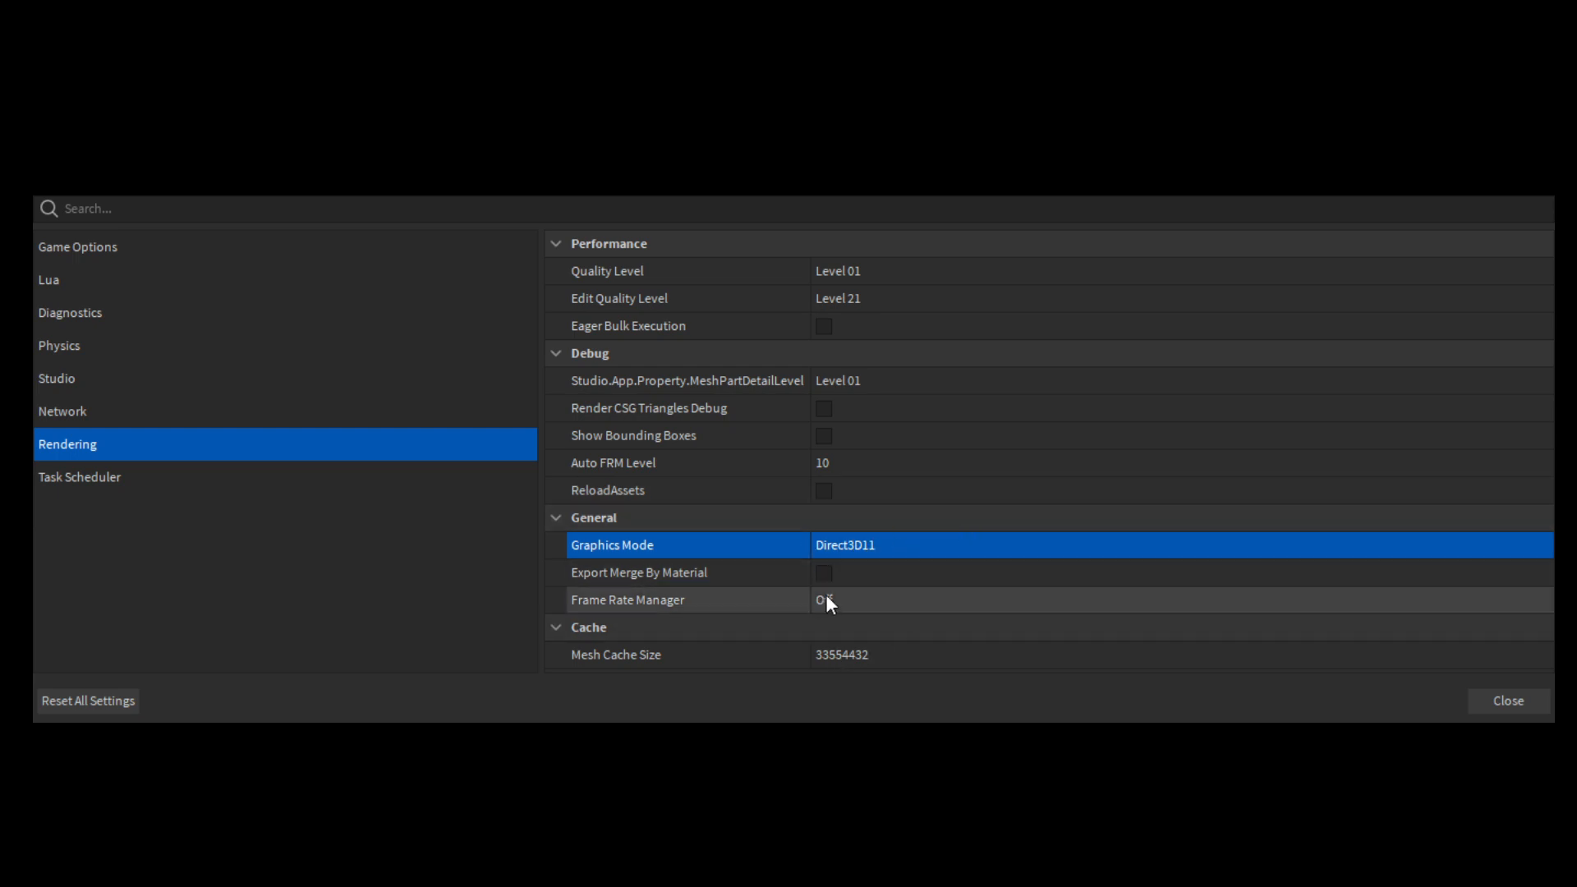
Change Frame Rate Manager from Off to On in the Rendering settings
left_click(830, 600)
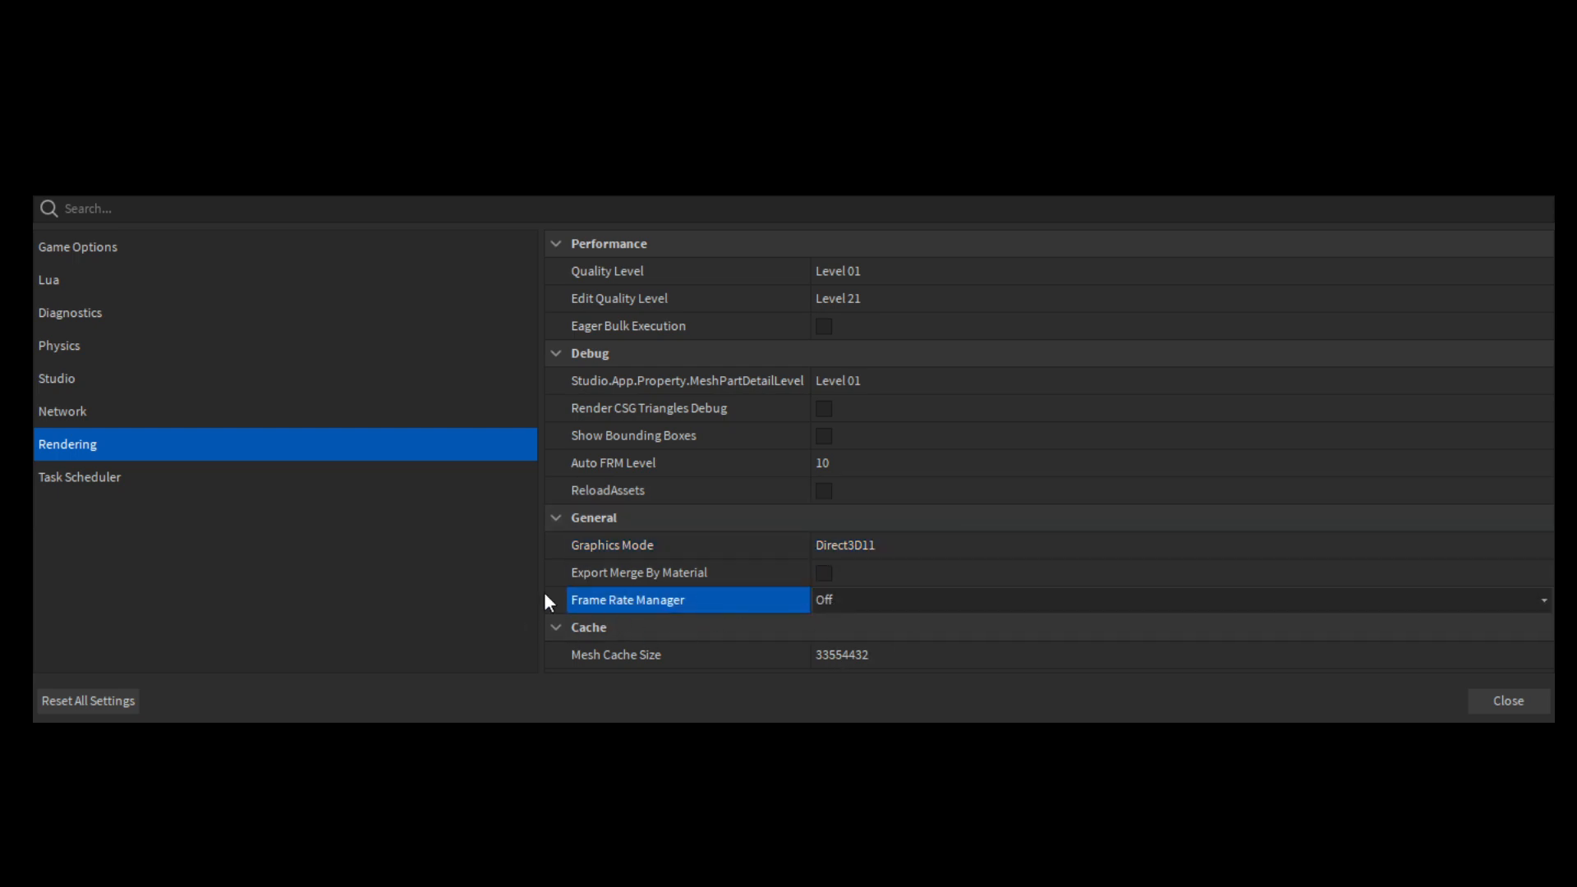
mouse_move(825, 572)
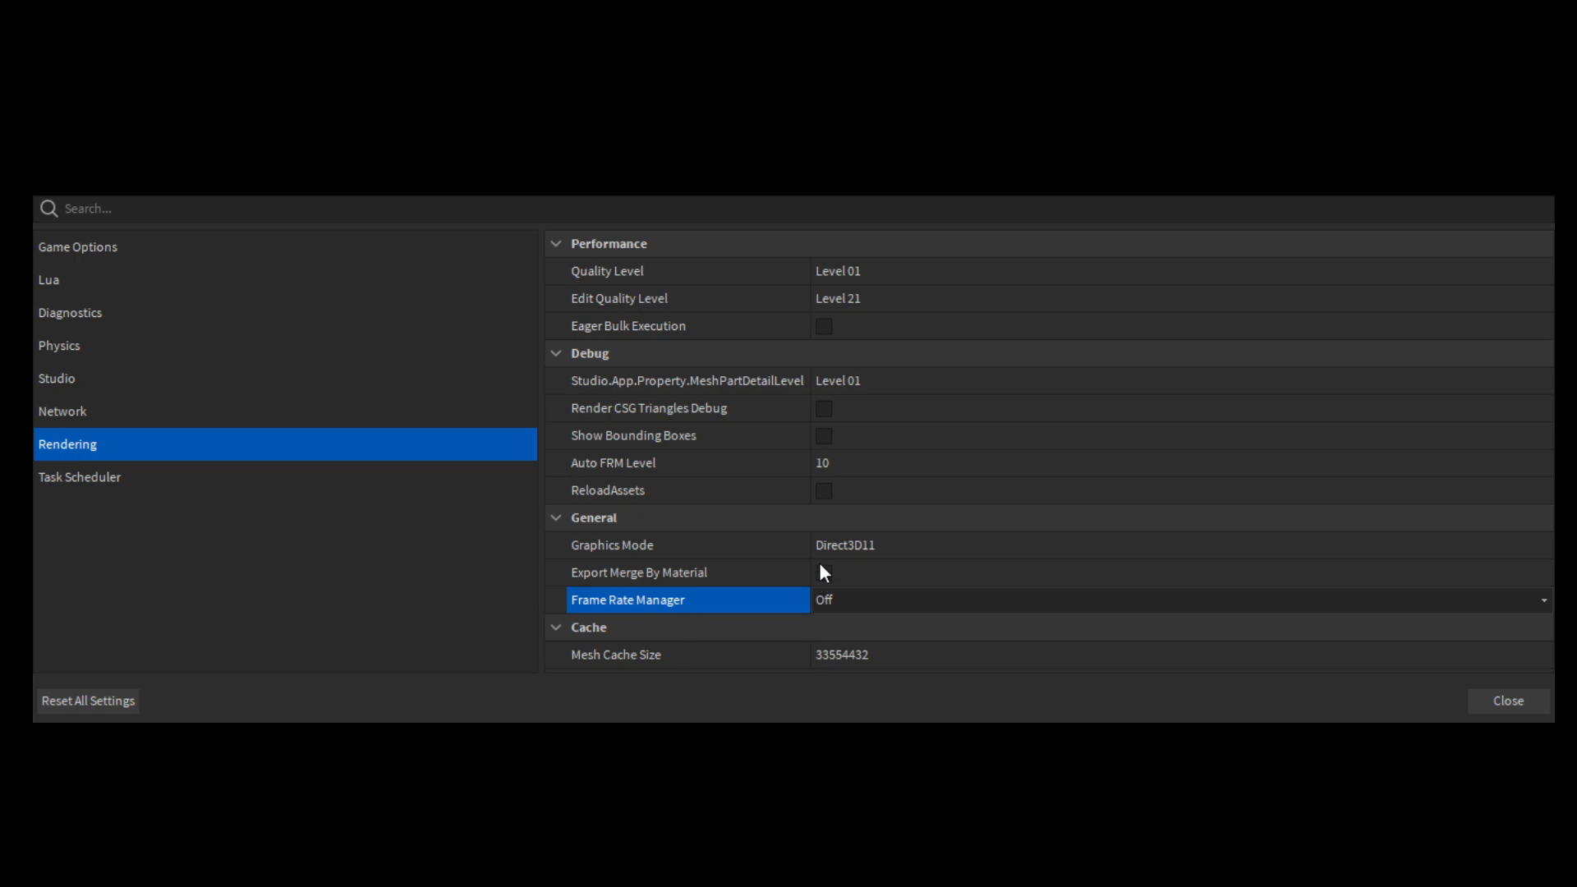
mouse_move(795, 643)
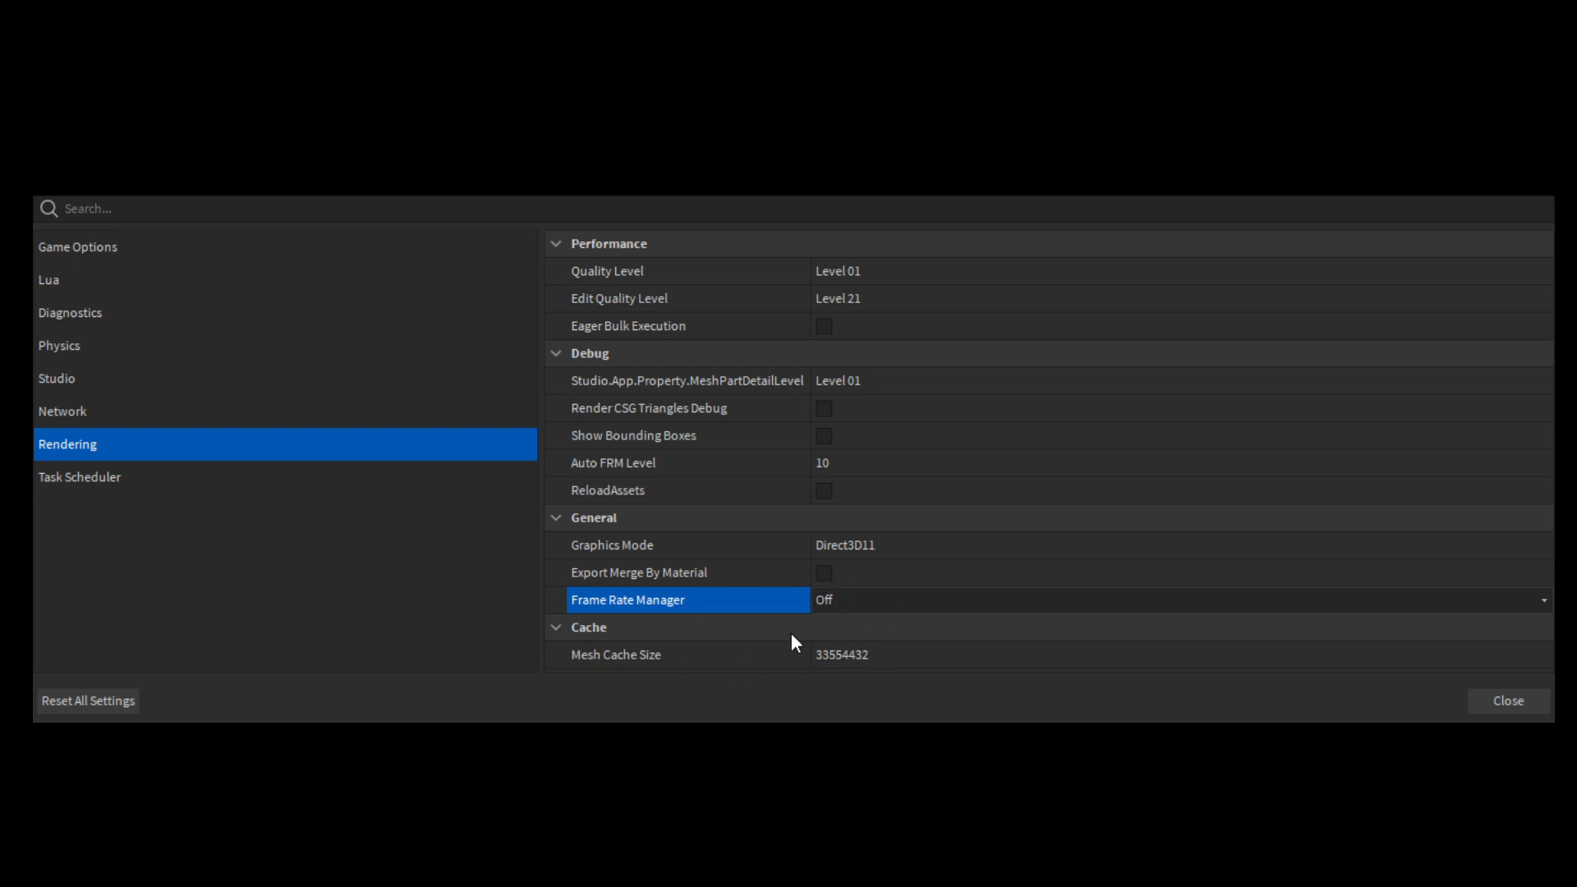
mouse_move(923, 664)
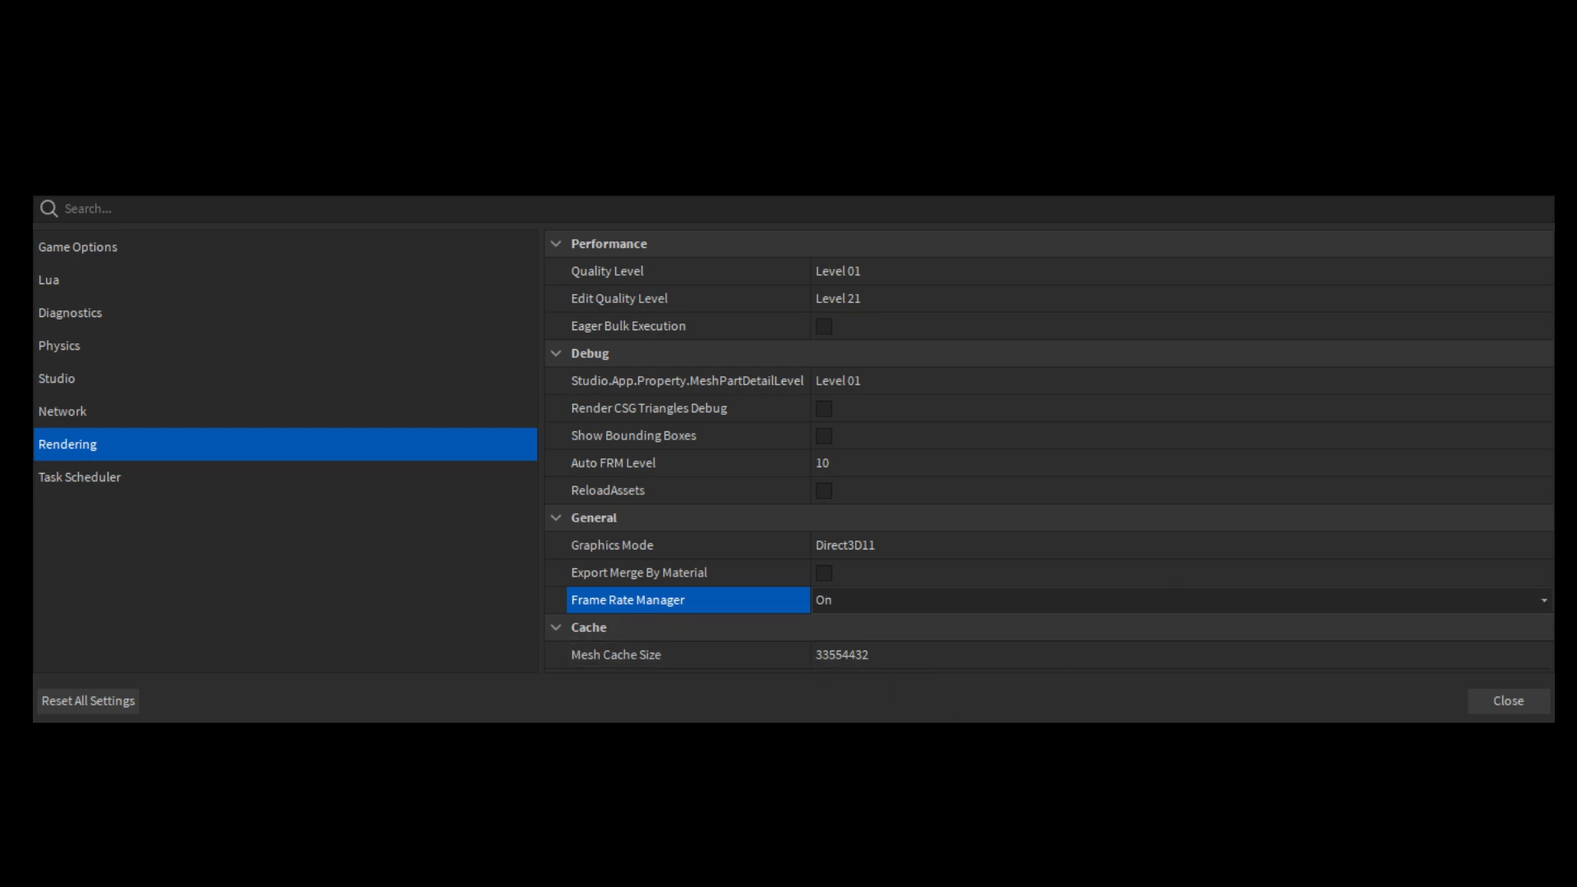
mouse_move(896, 634)
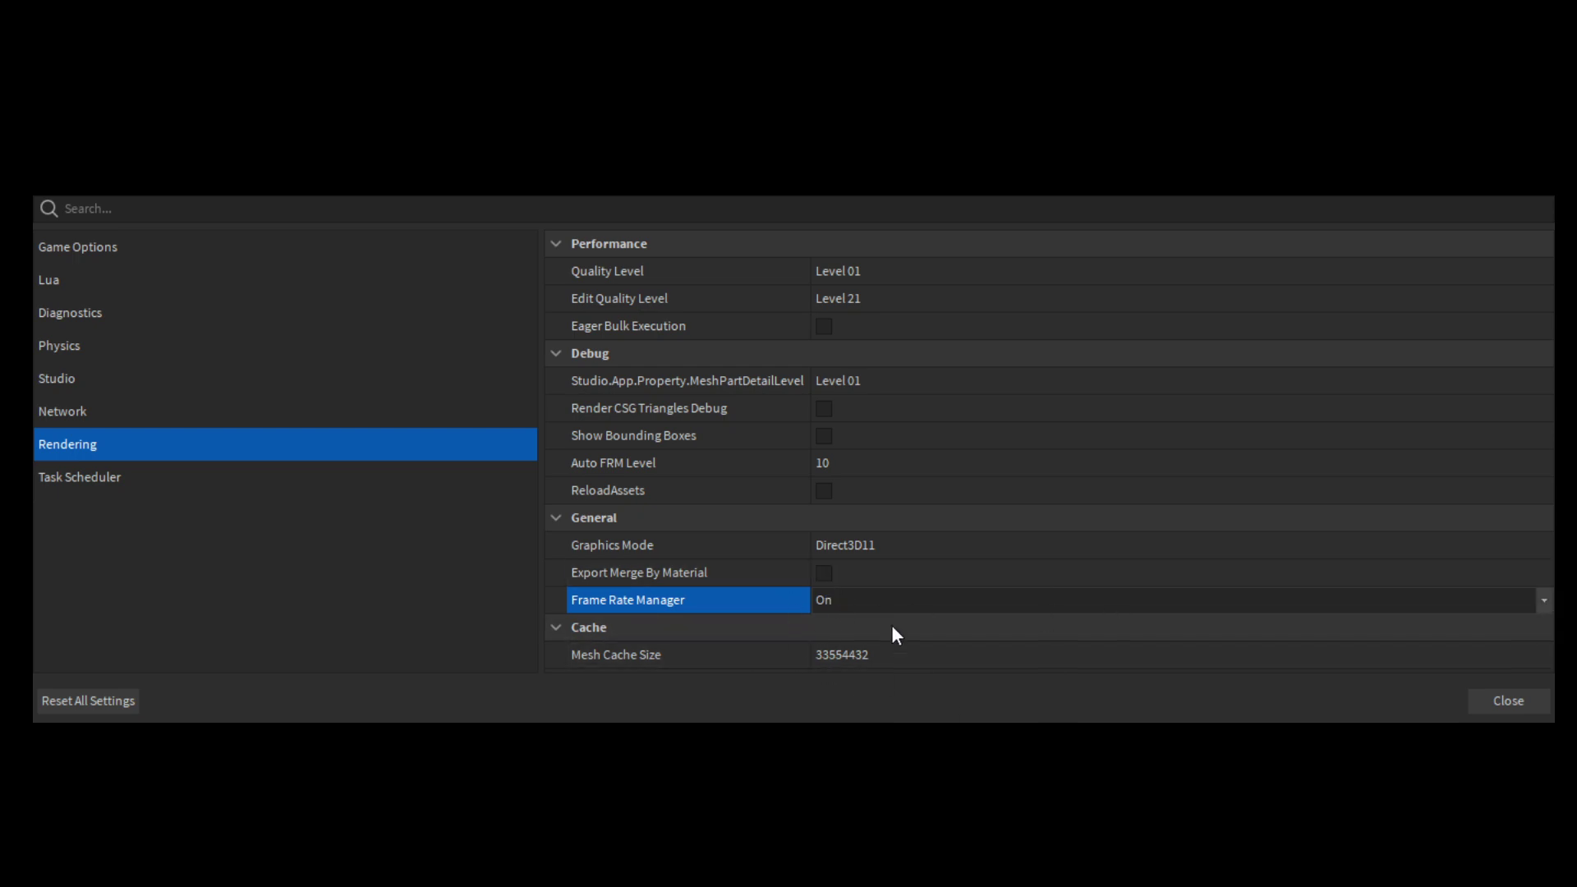
left_click(639, 571)
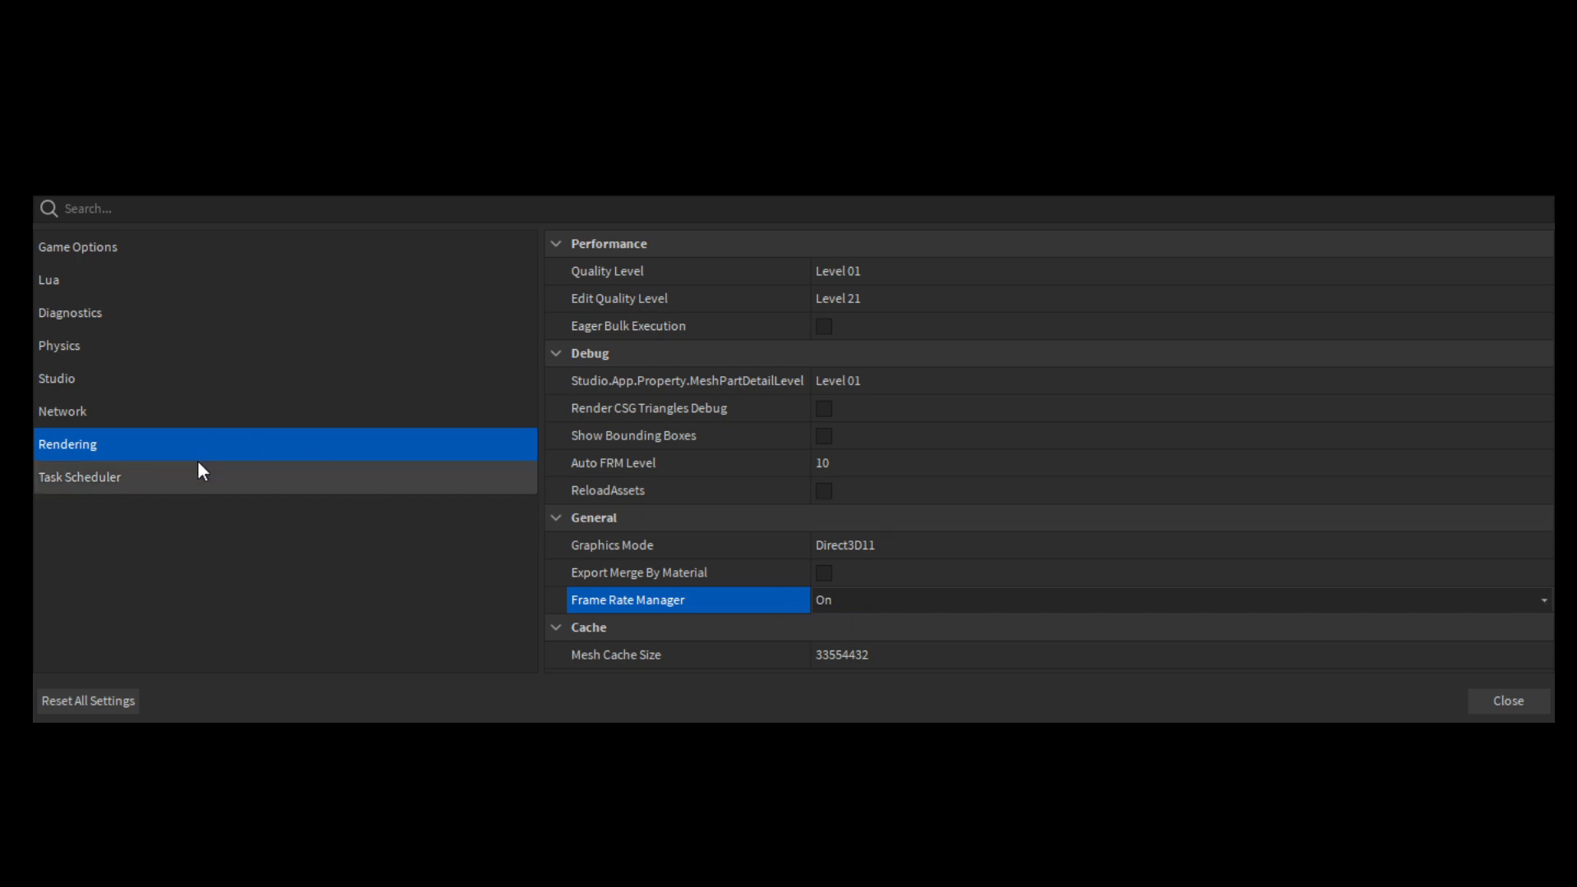
Show the Task Scheduler settings with Thread Pool Config at Per Core 4
left_click(79, 476)
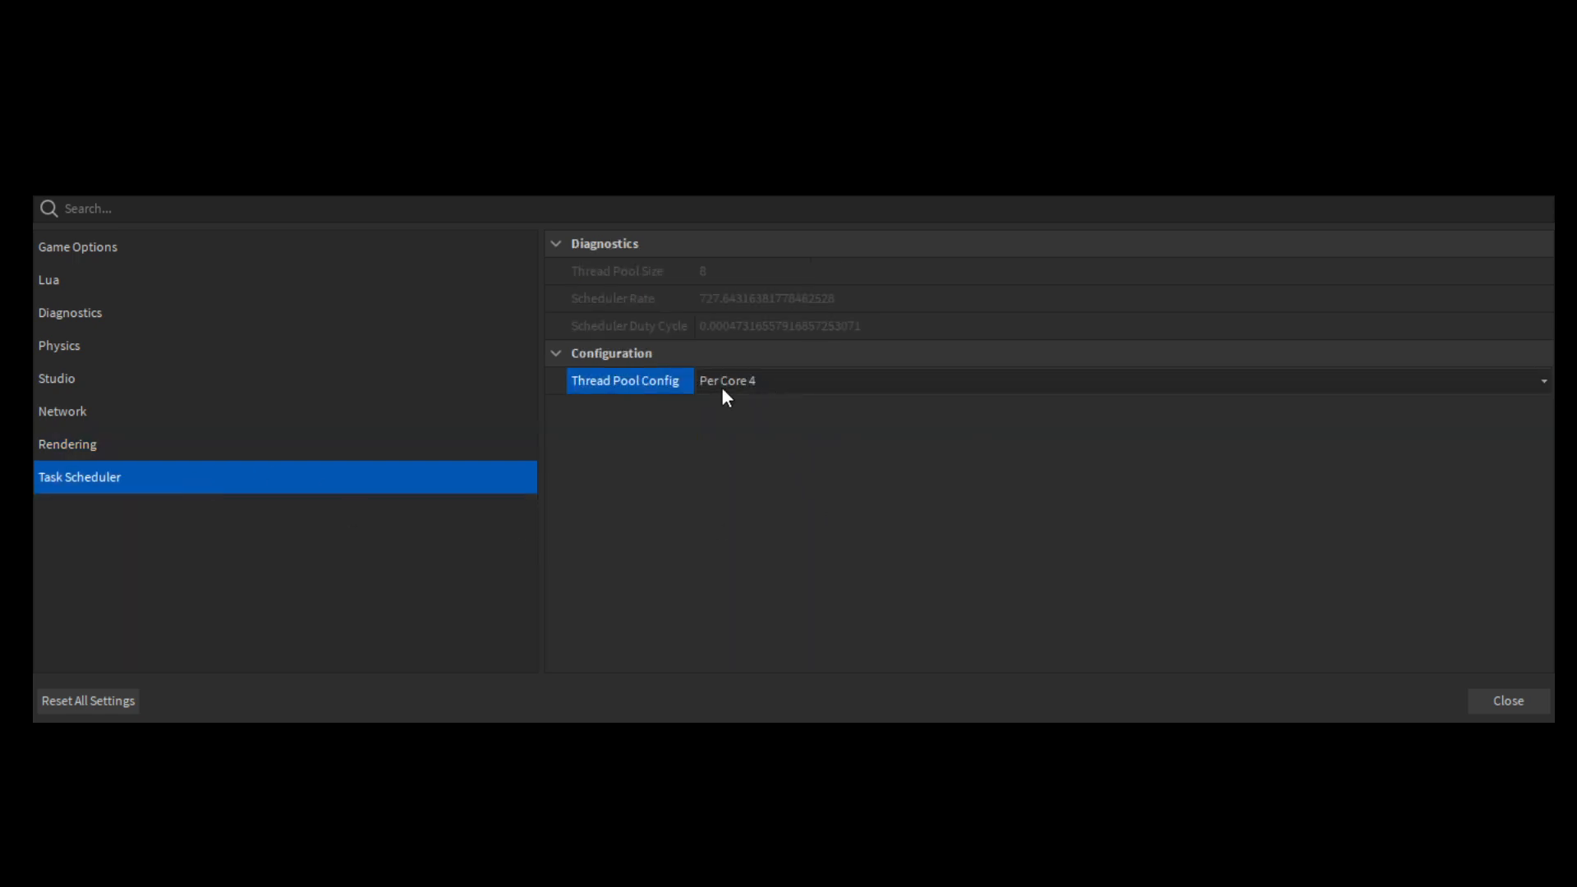
mouse_move(608, 399)
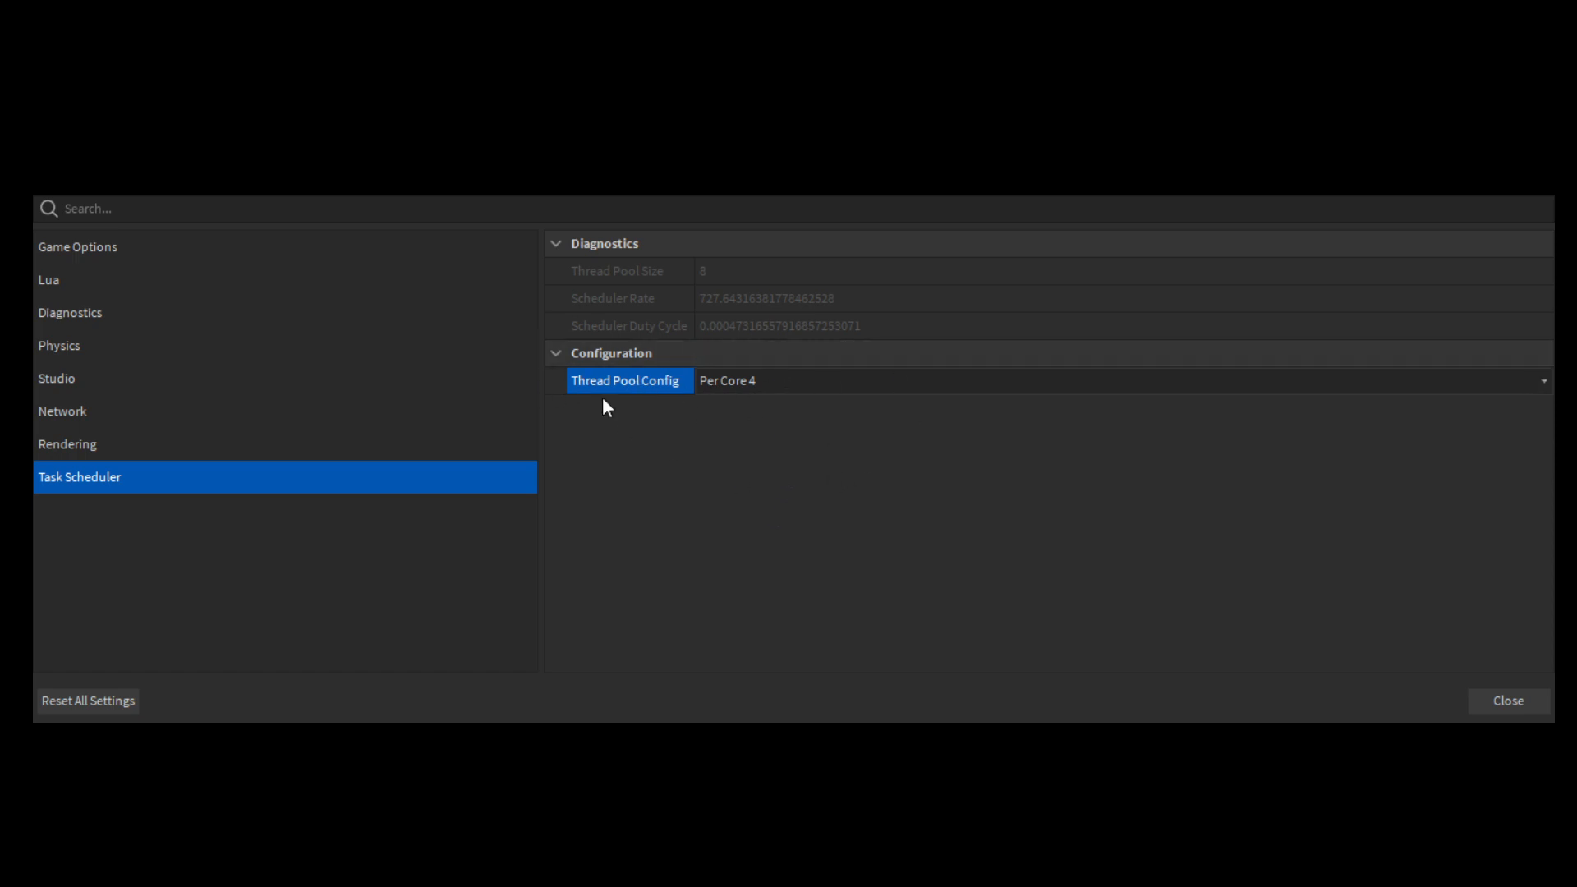
mouse_move(767, 396)
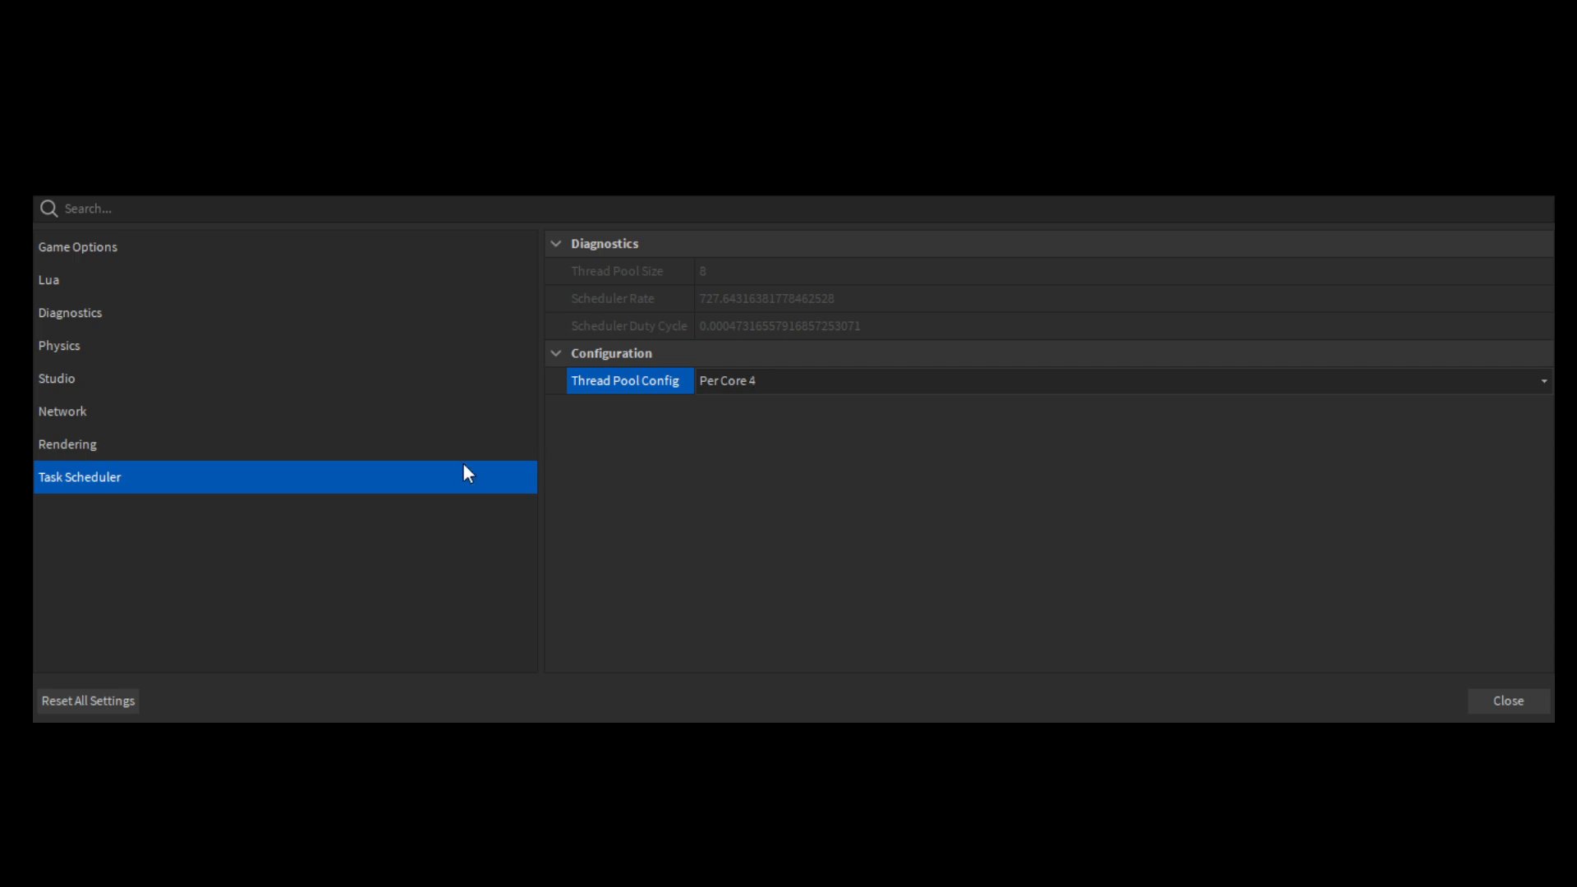
mouse_move(141, 299)
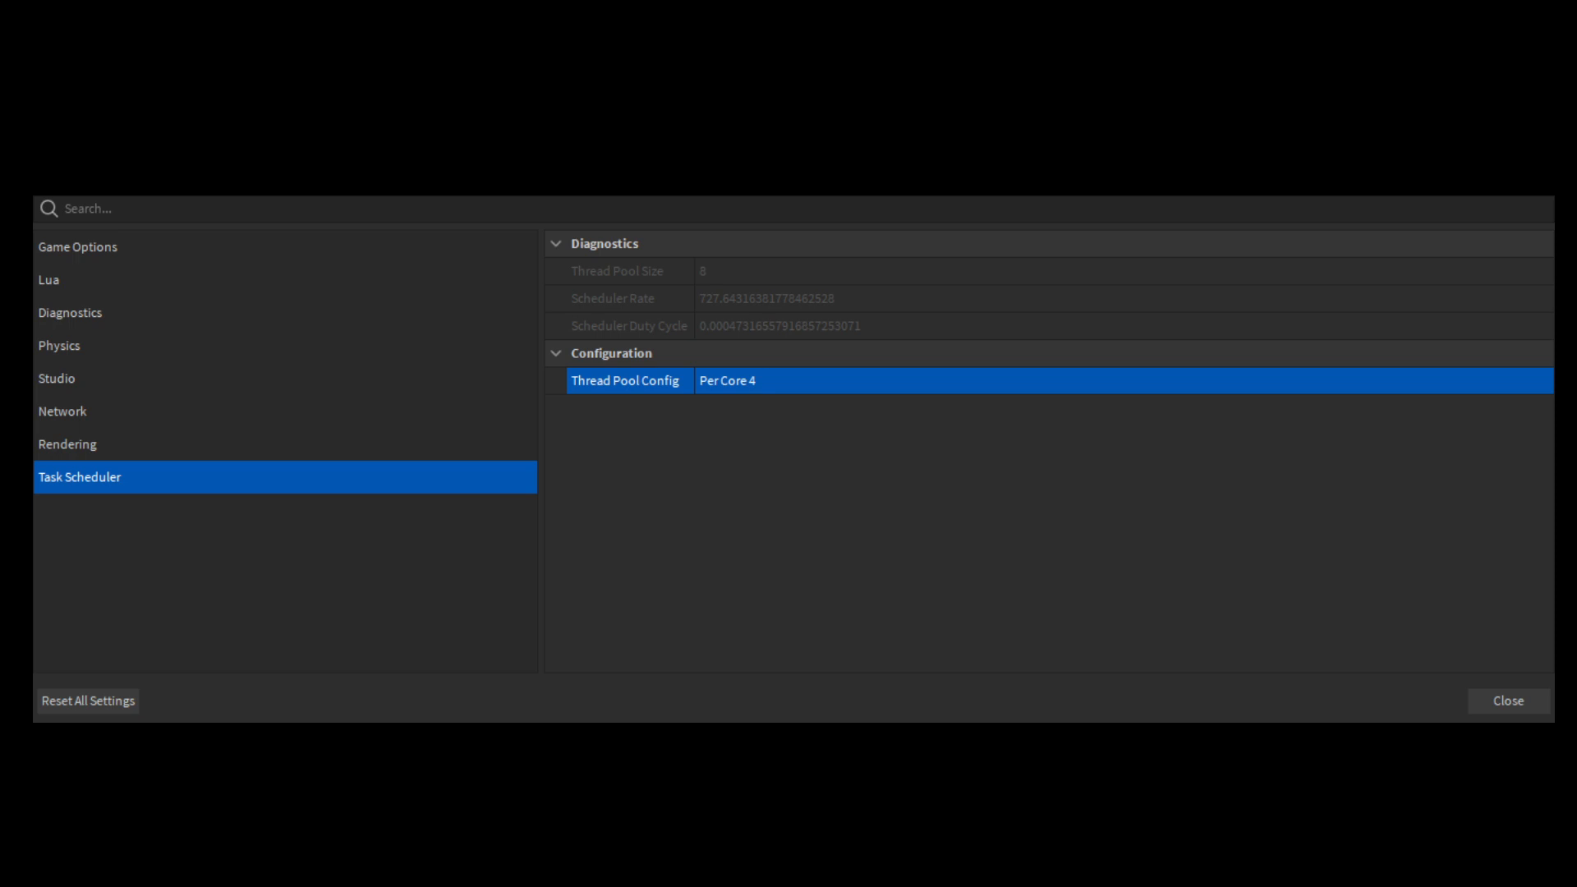
Check Rendering and Game Options (Video Quality Low Resolution), then close settings to the editor
left_click(68, 444)
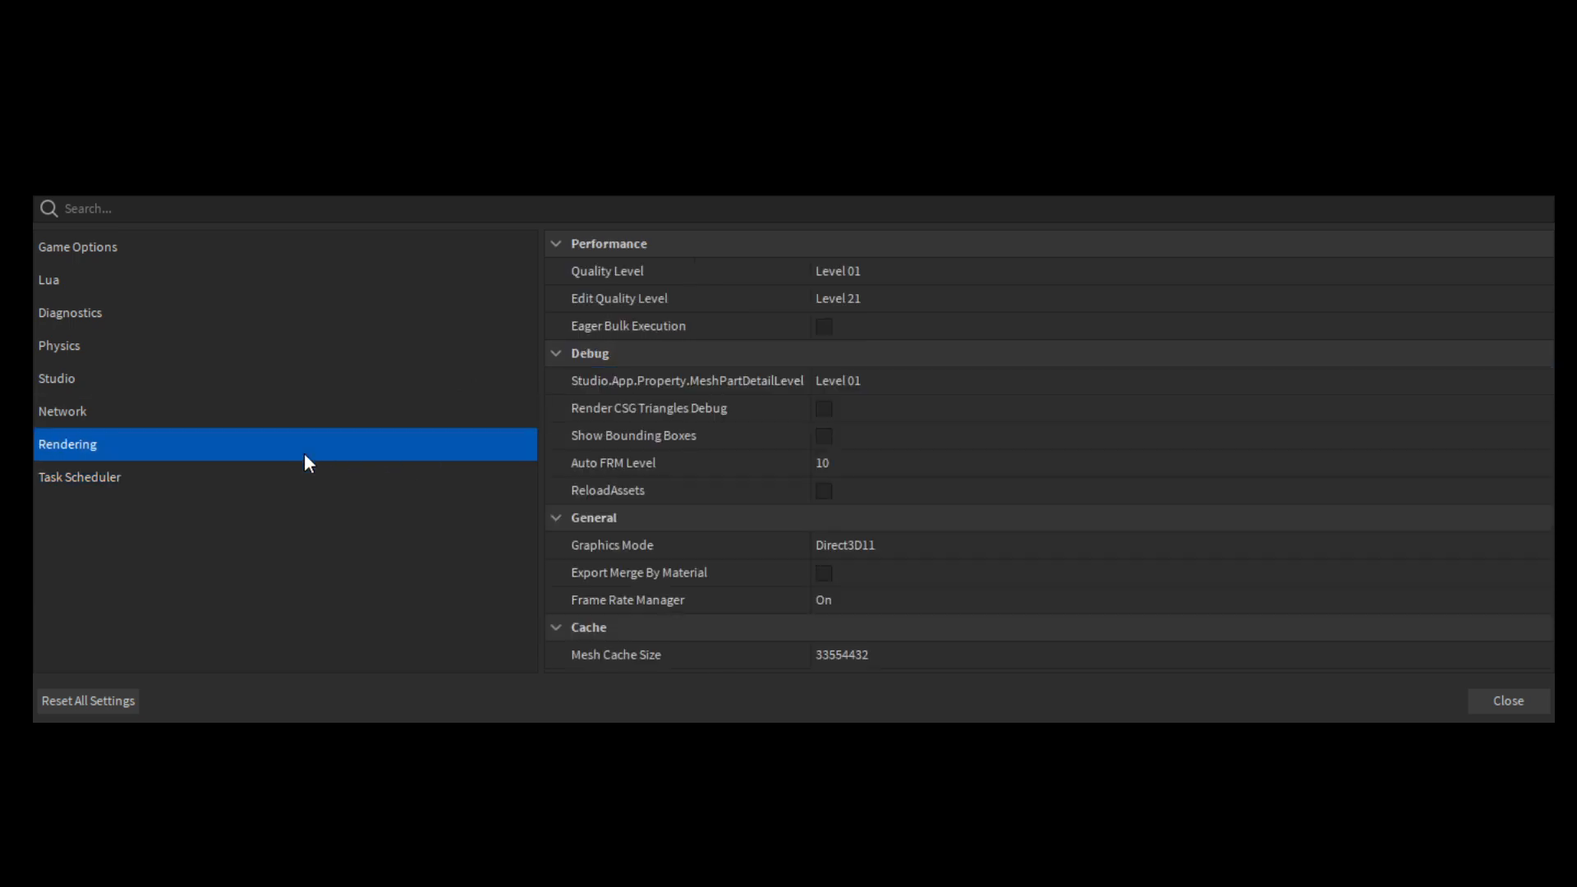
left_click(77, 246)
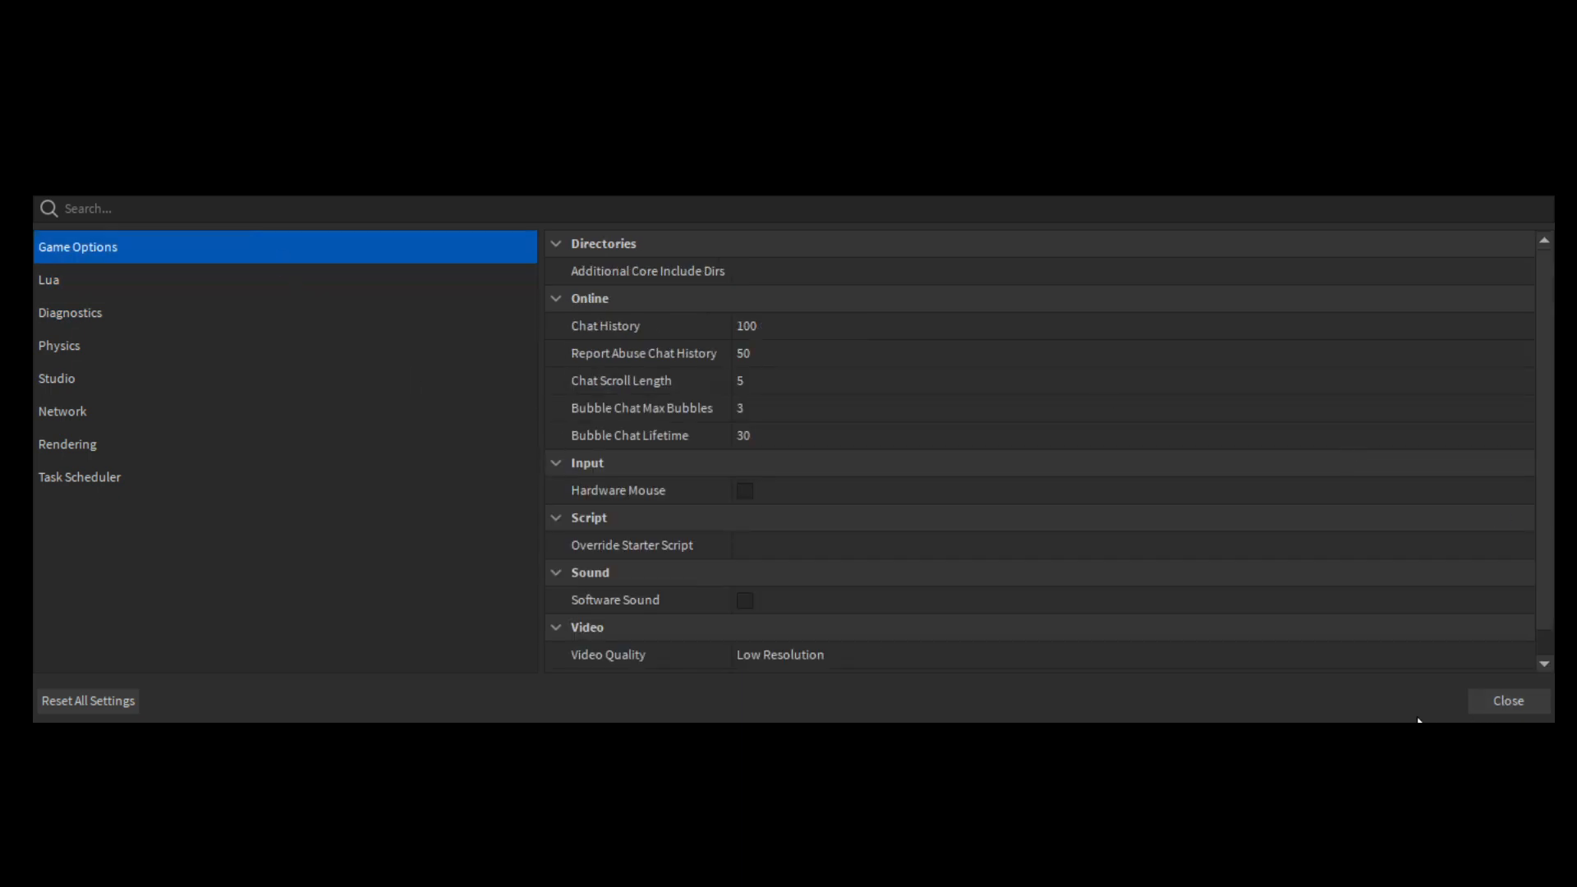
left_click(1509, 700)
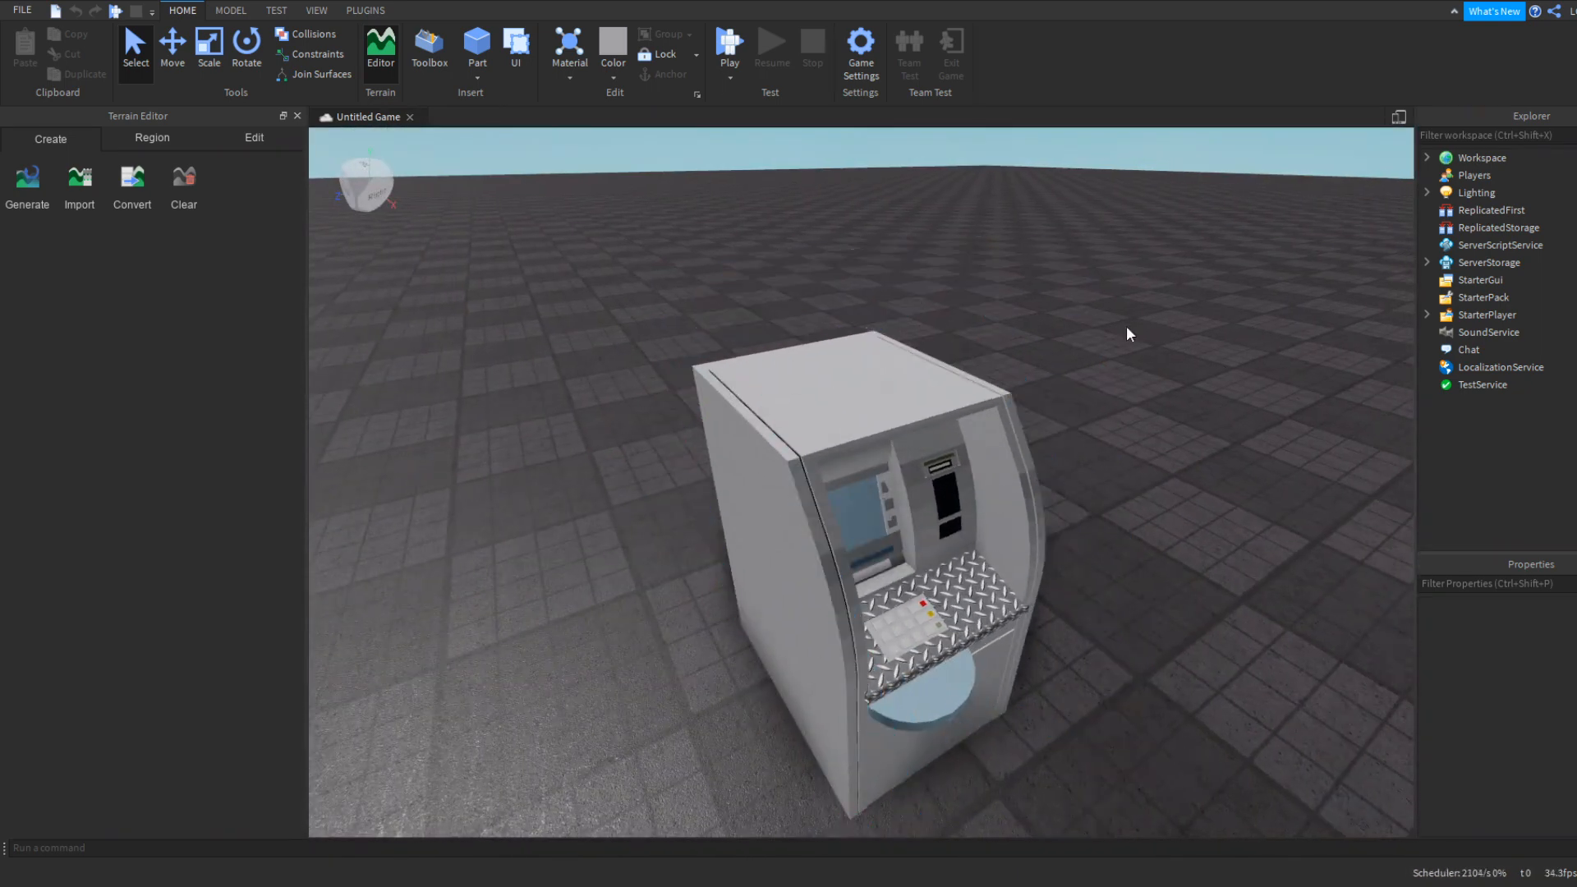
left_click(844, 521)
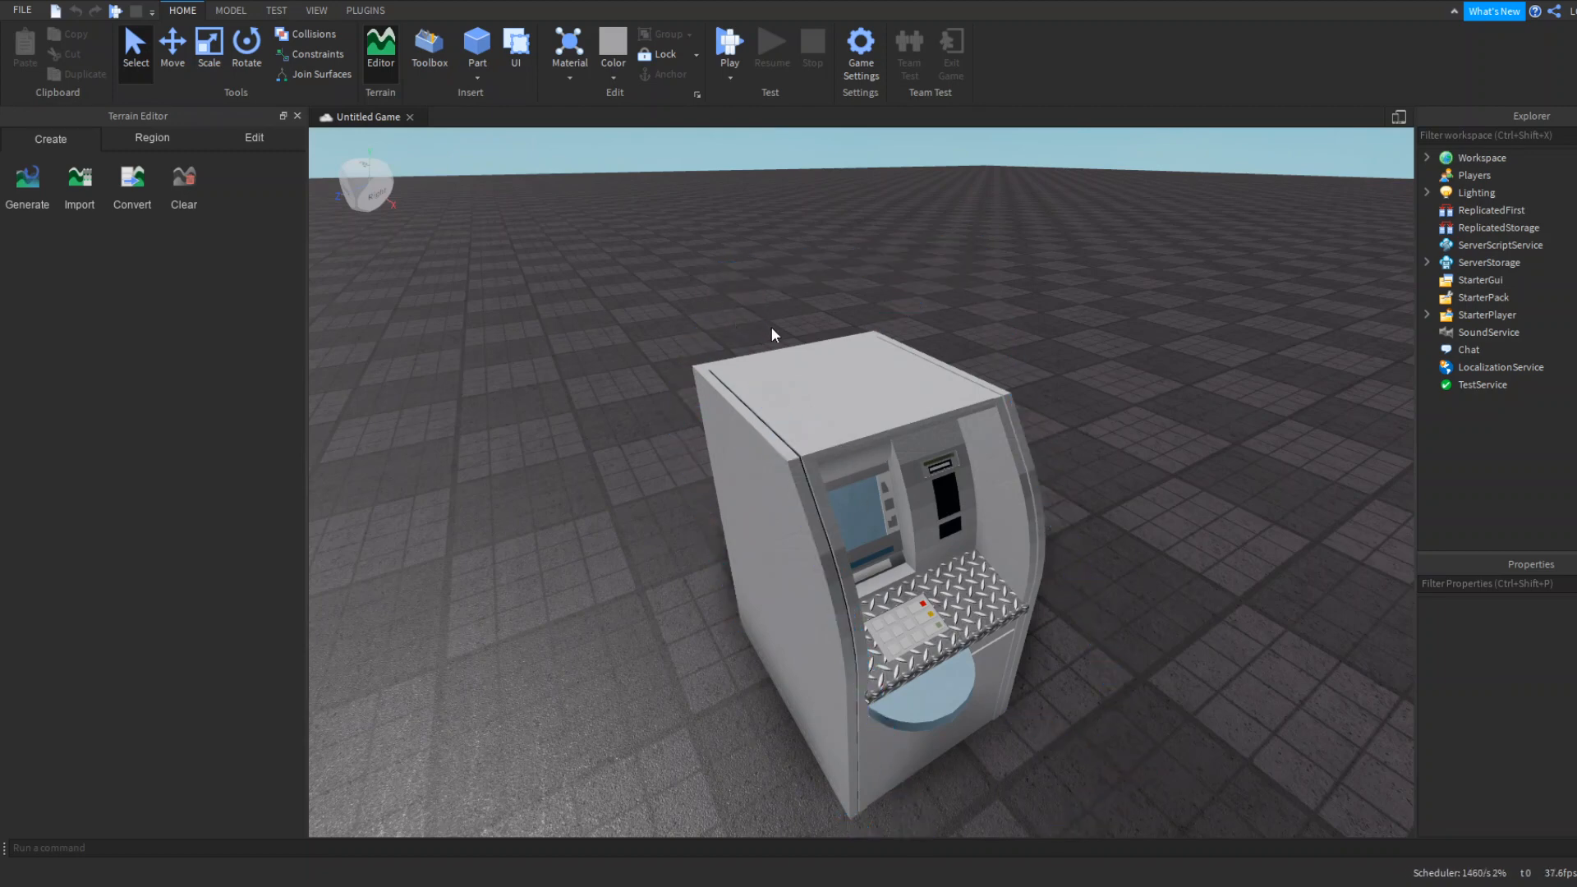
mouse_move(840, 318)
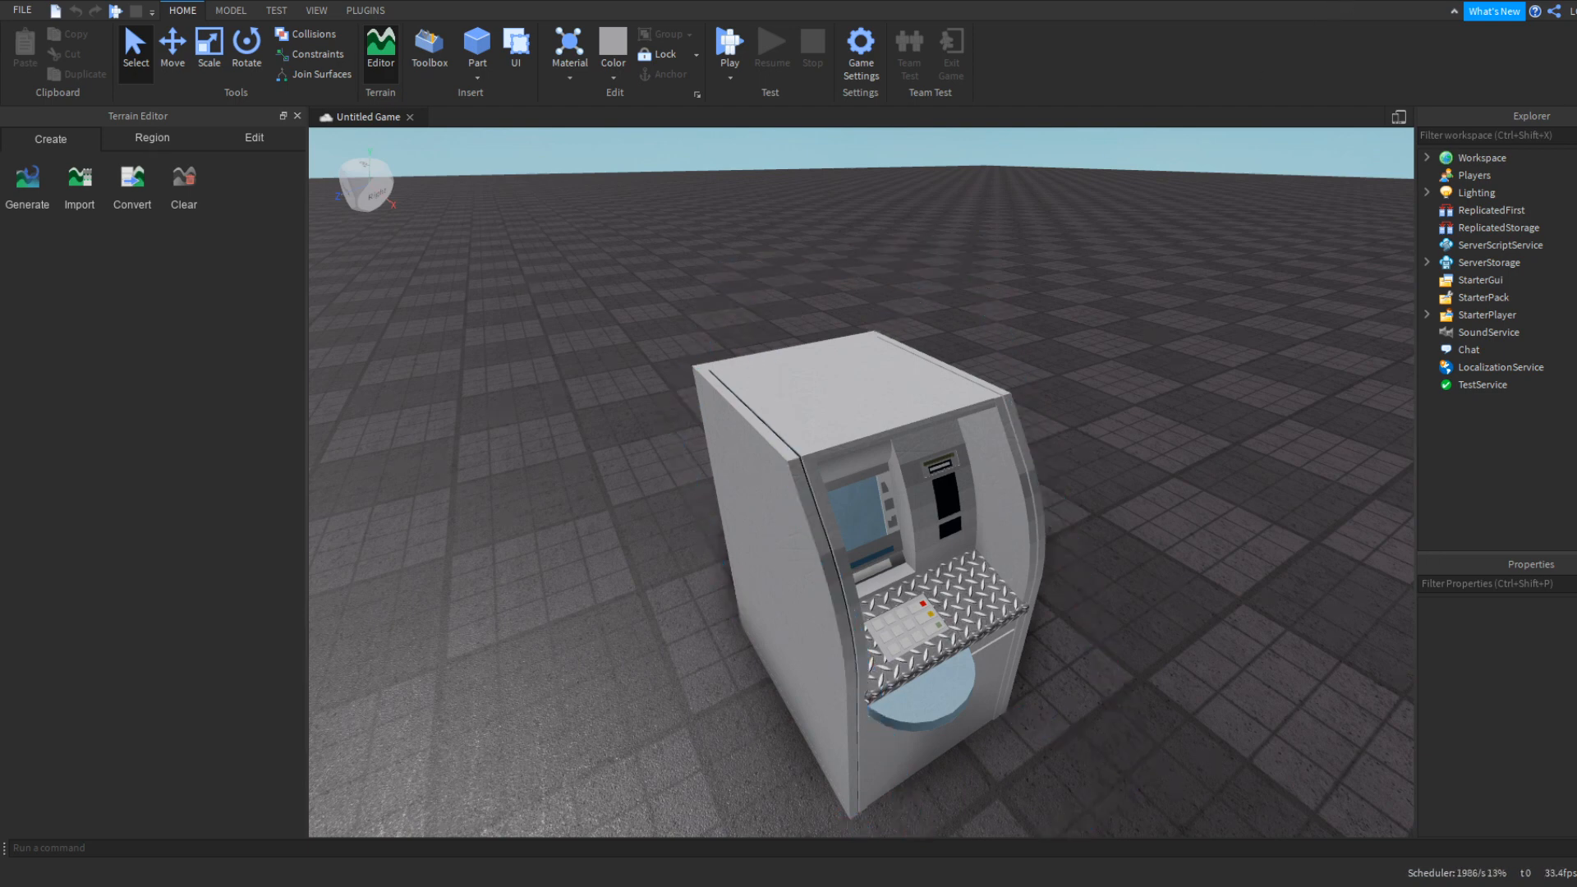
mouse_move(1219, 171)
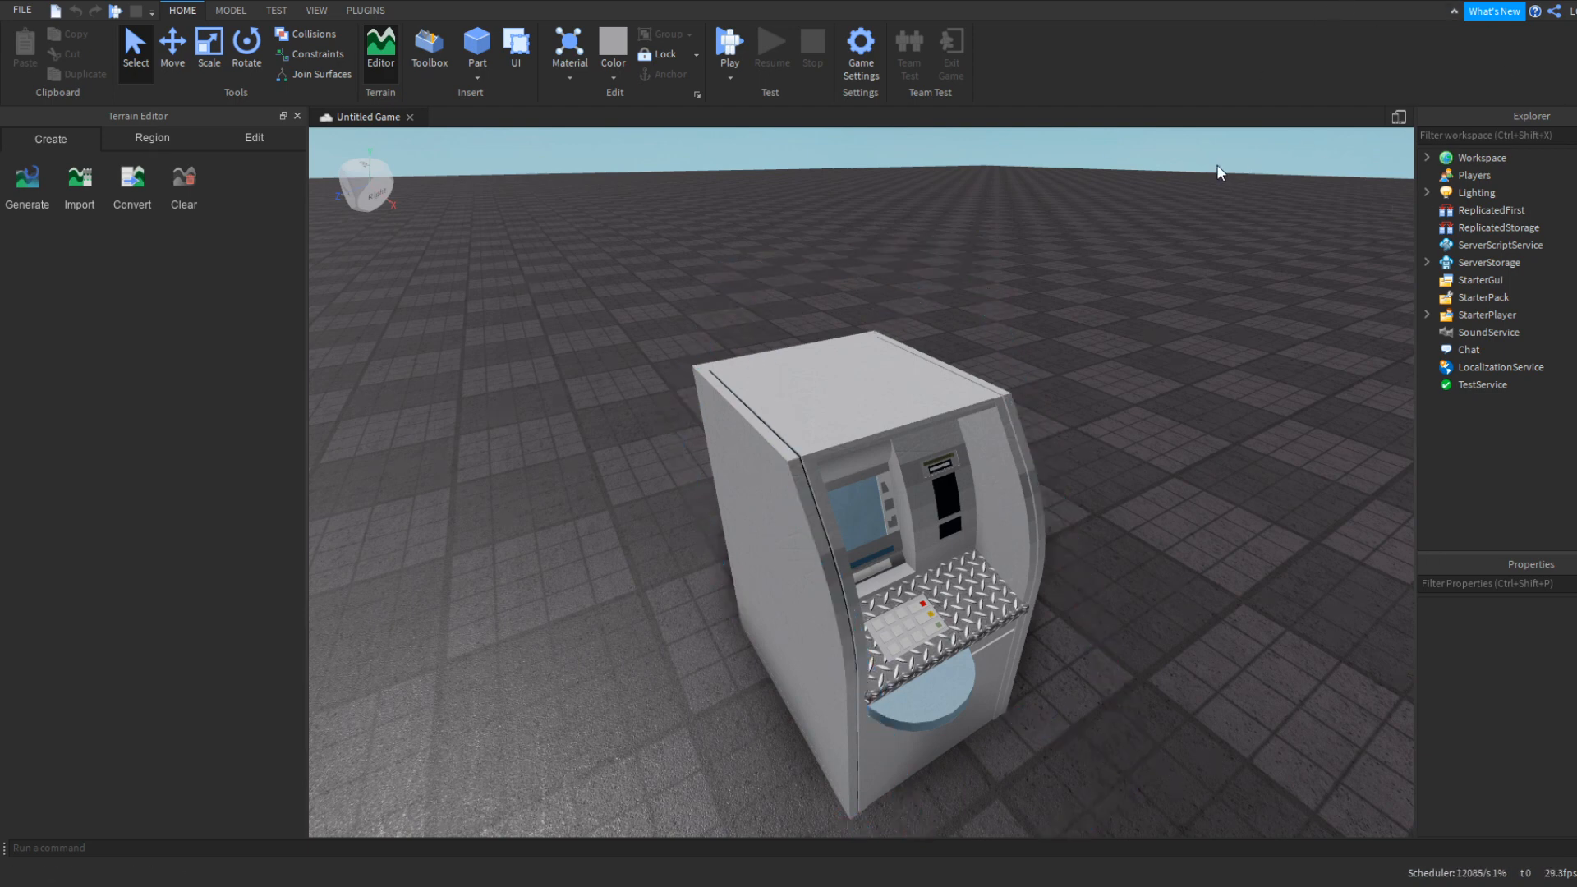
mouse_move(472, 615)
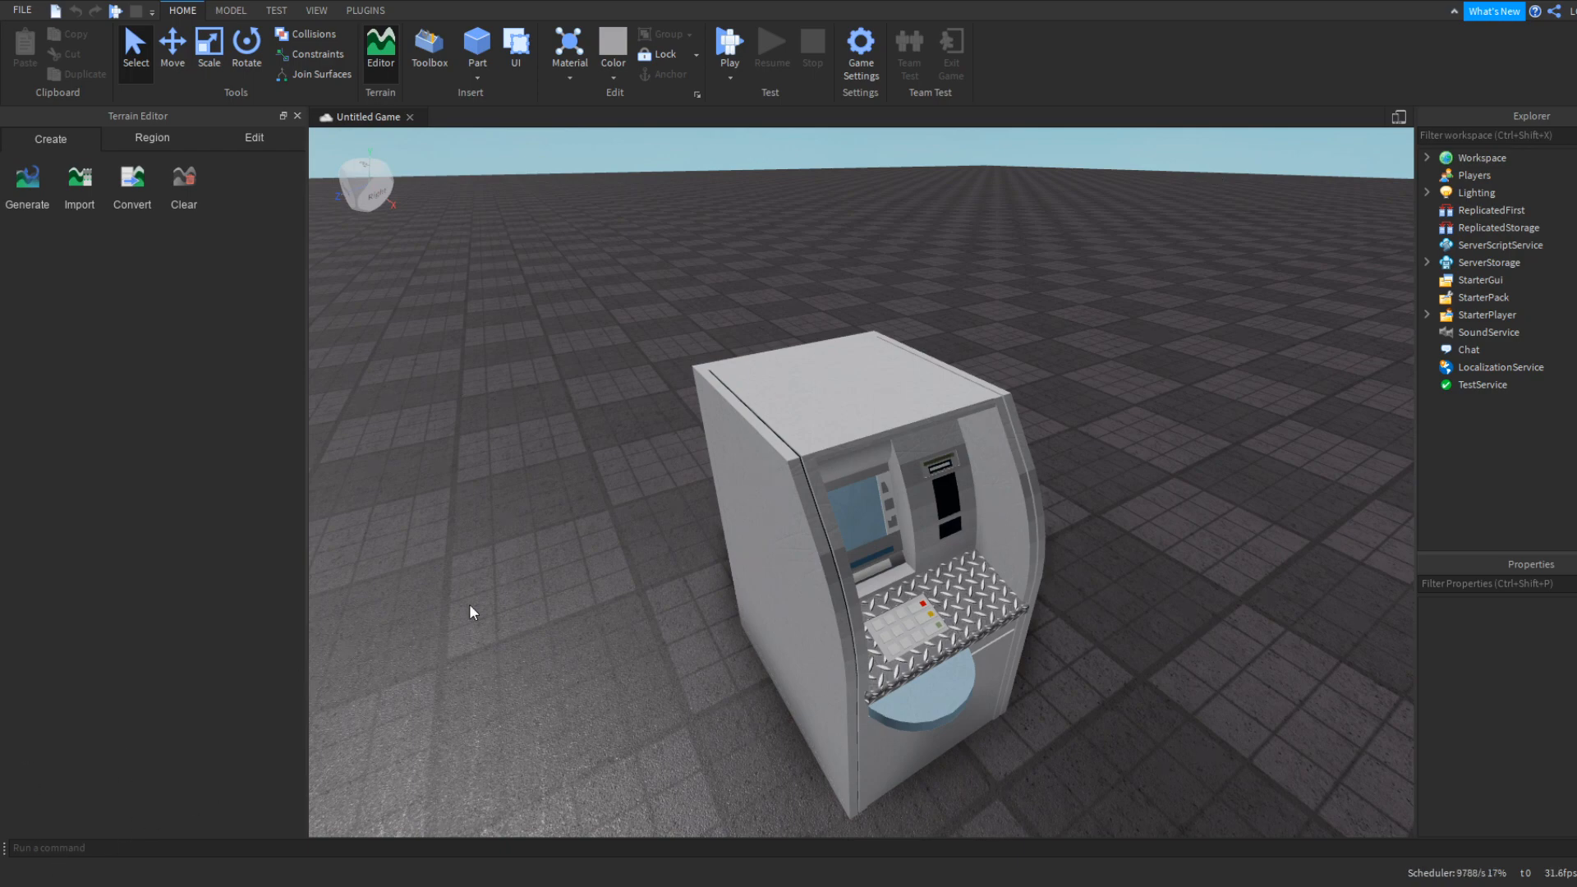